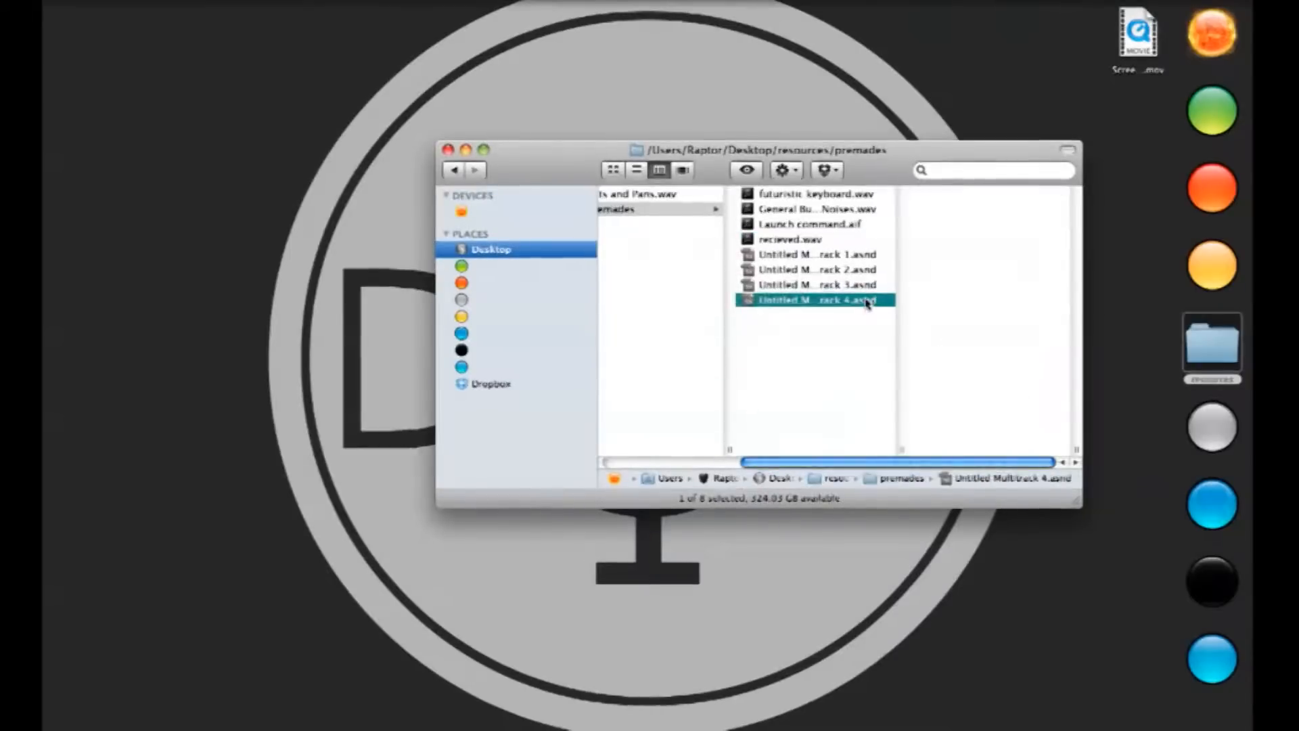
- Open Untitled Multitrack 4.asnd from the premades folder in Soundbooth
double_click(814, 299)
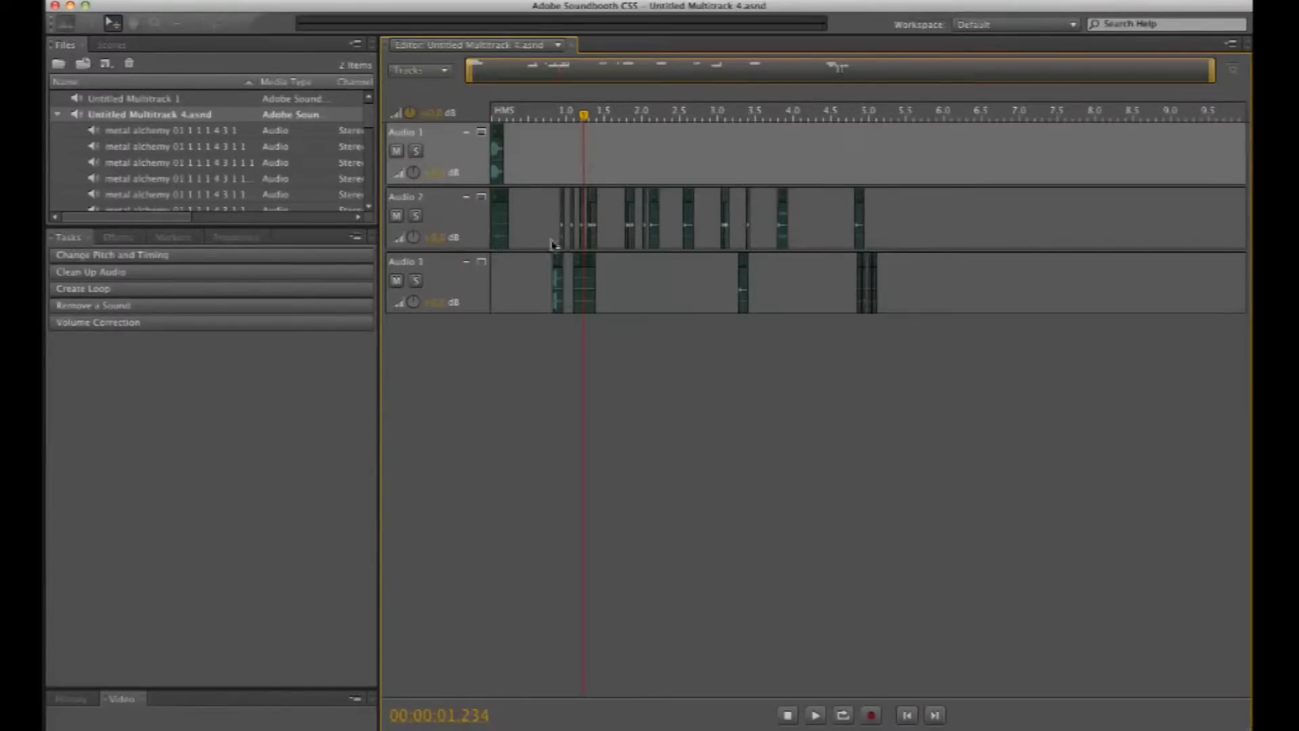
- Play the three-track beep sequence from near the start of the timeline
click(530, 113)
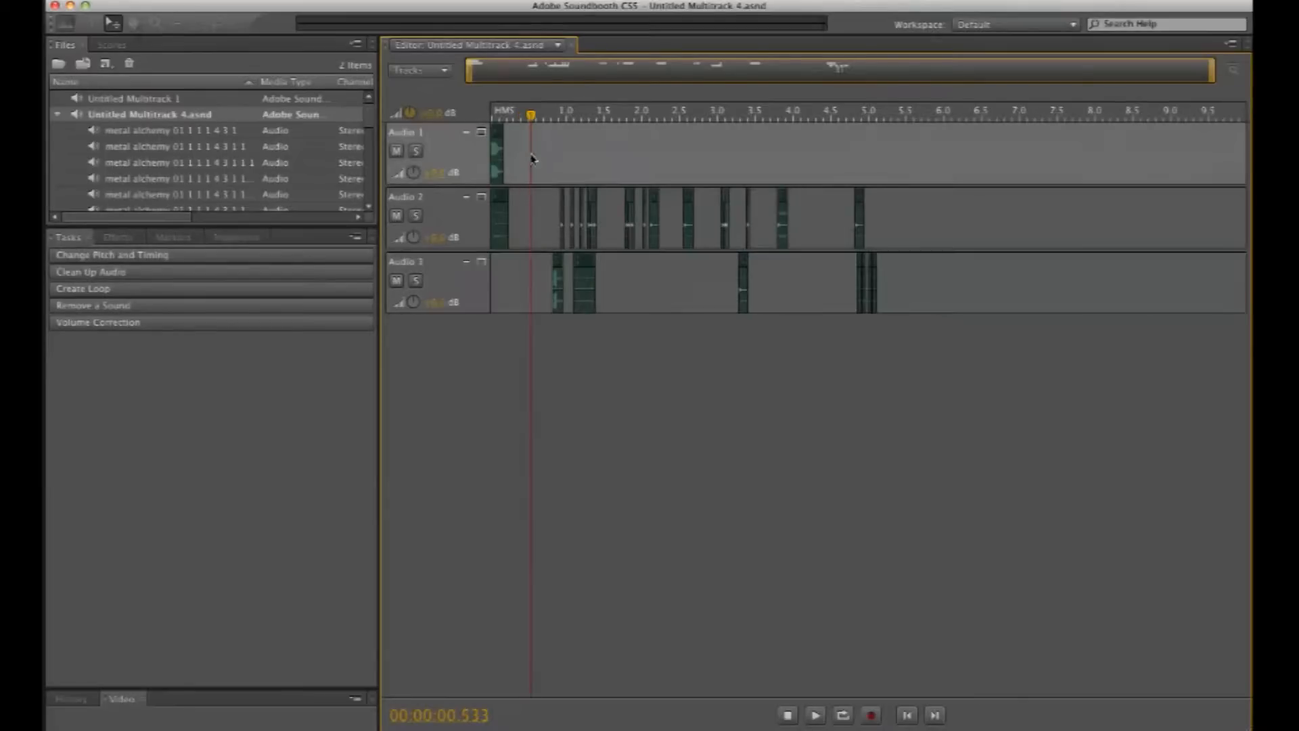
click(818, 715)
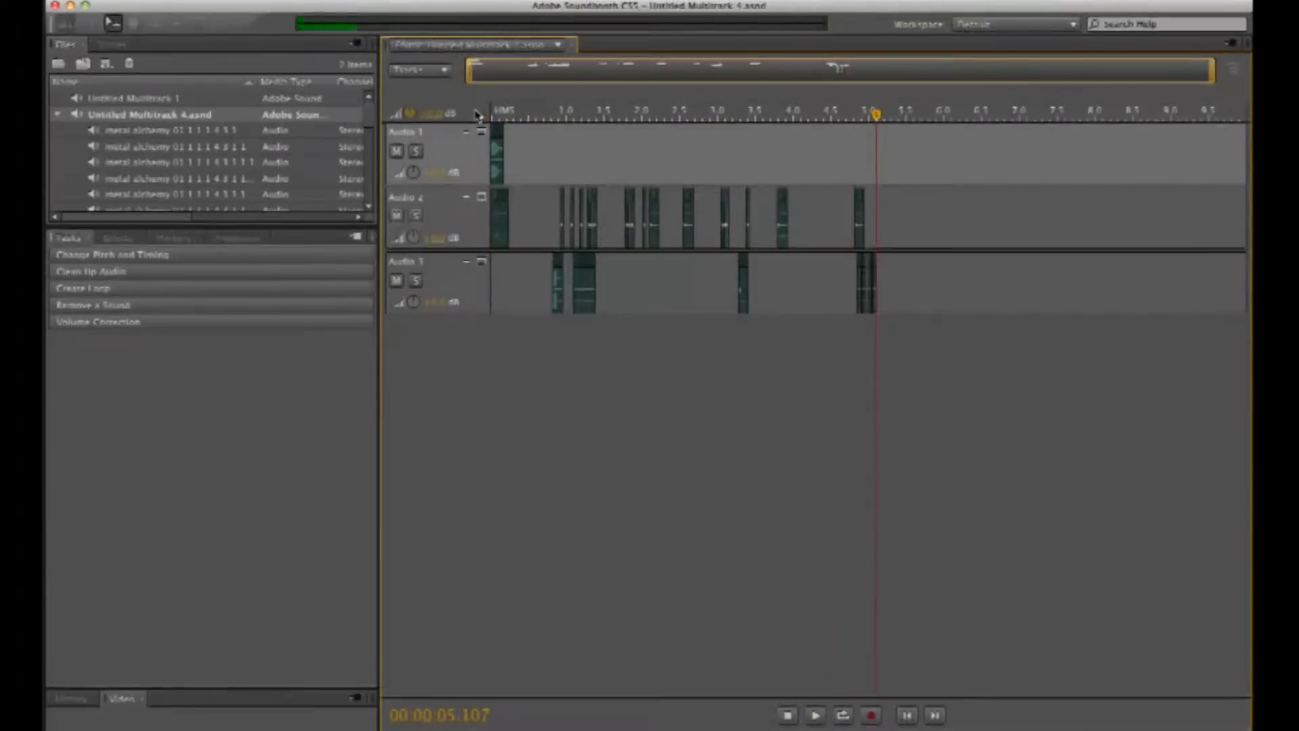
mouse_move(801, 241)
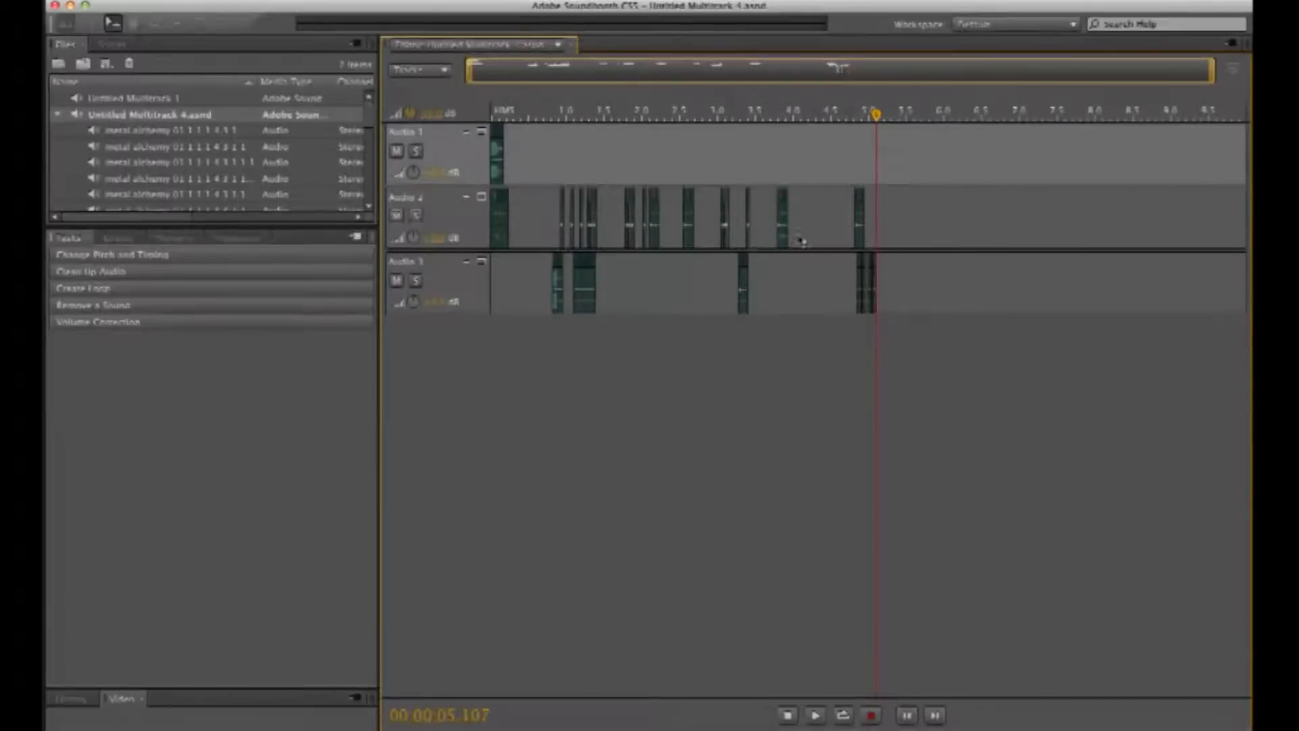
mouse_move(566, 211)
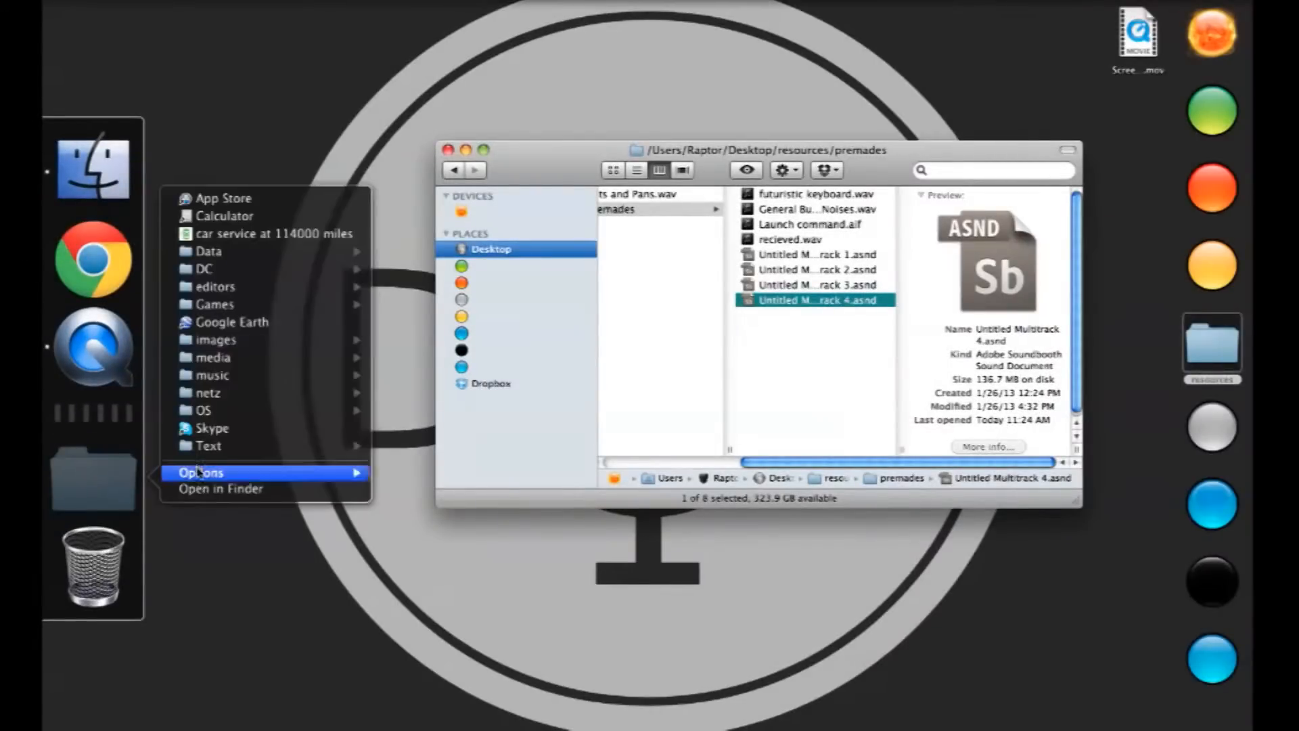
mouse_move(214, 375)
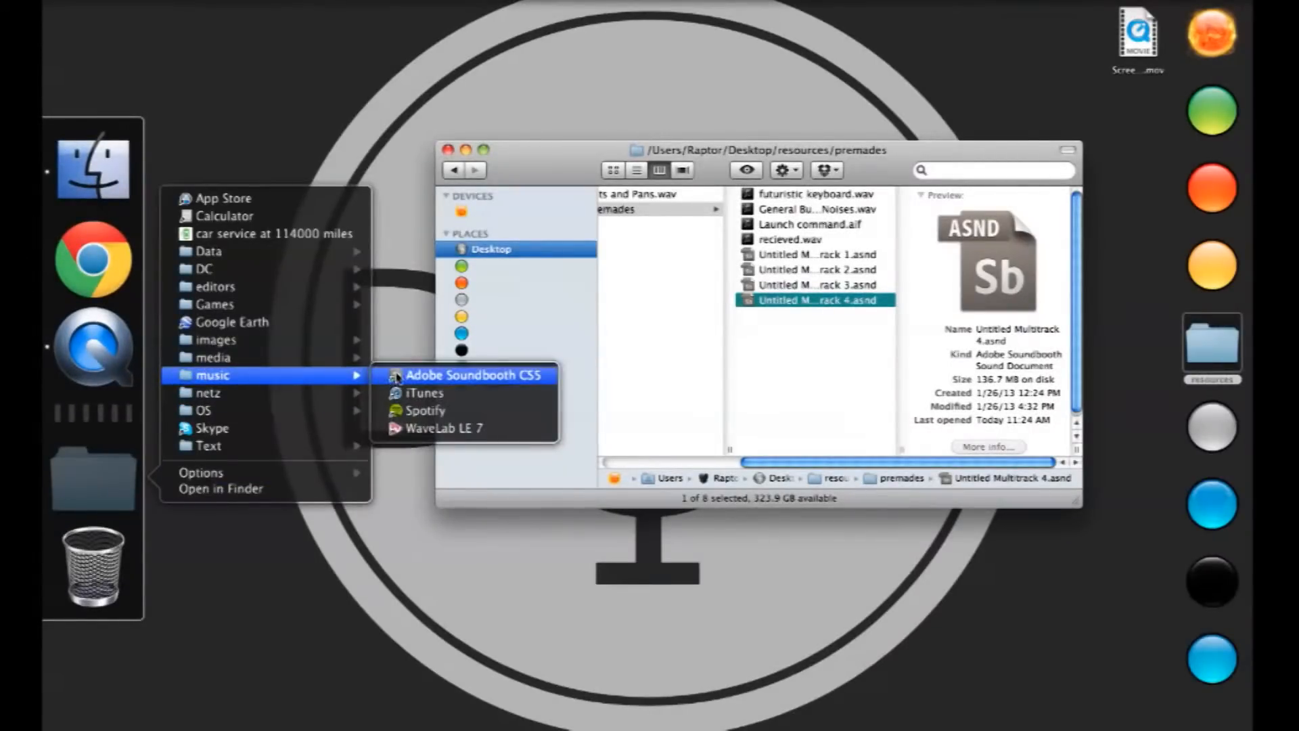
- Launch Adobe Soundbooth CS5 from the Dock's music applications folder
click(469, 375)
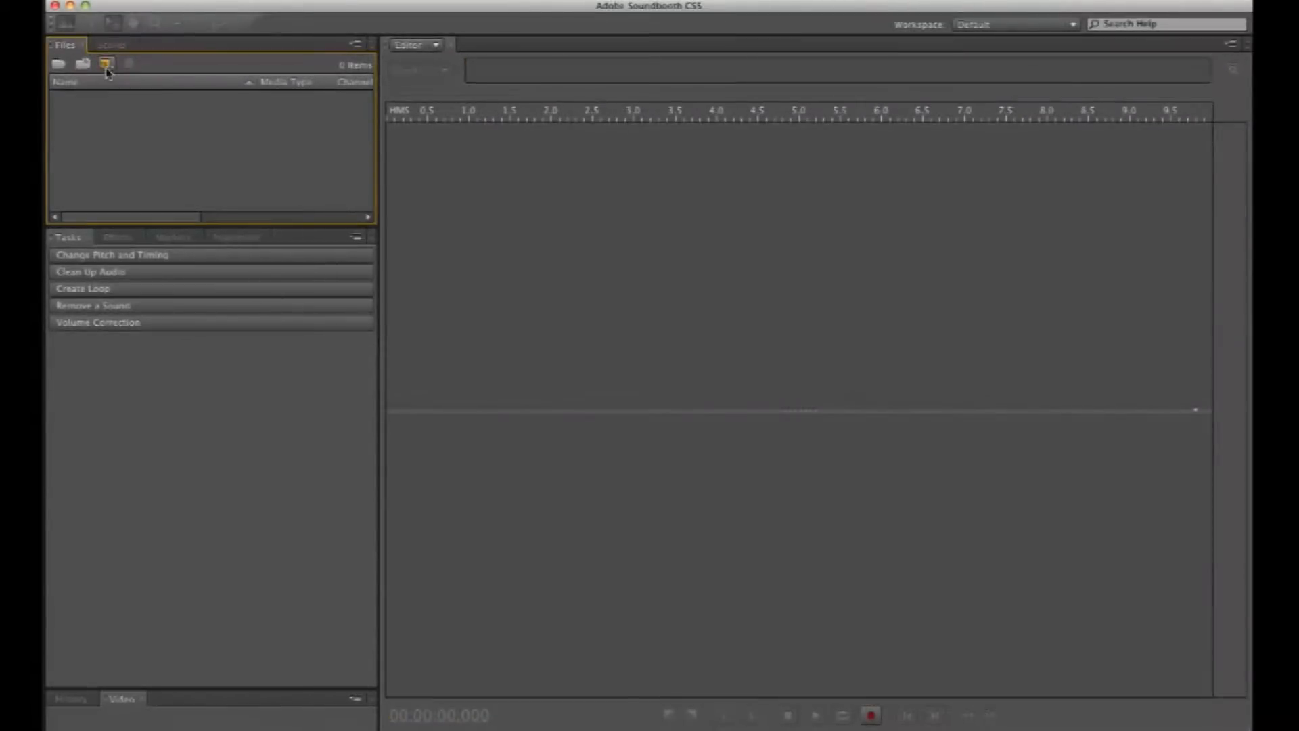
- Create a new multitrack file from the Files panel's New File menu
click(104, 62)
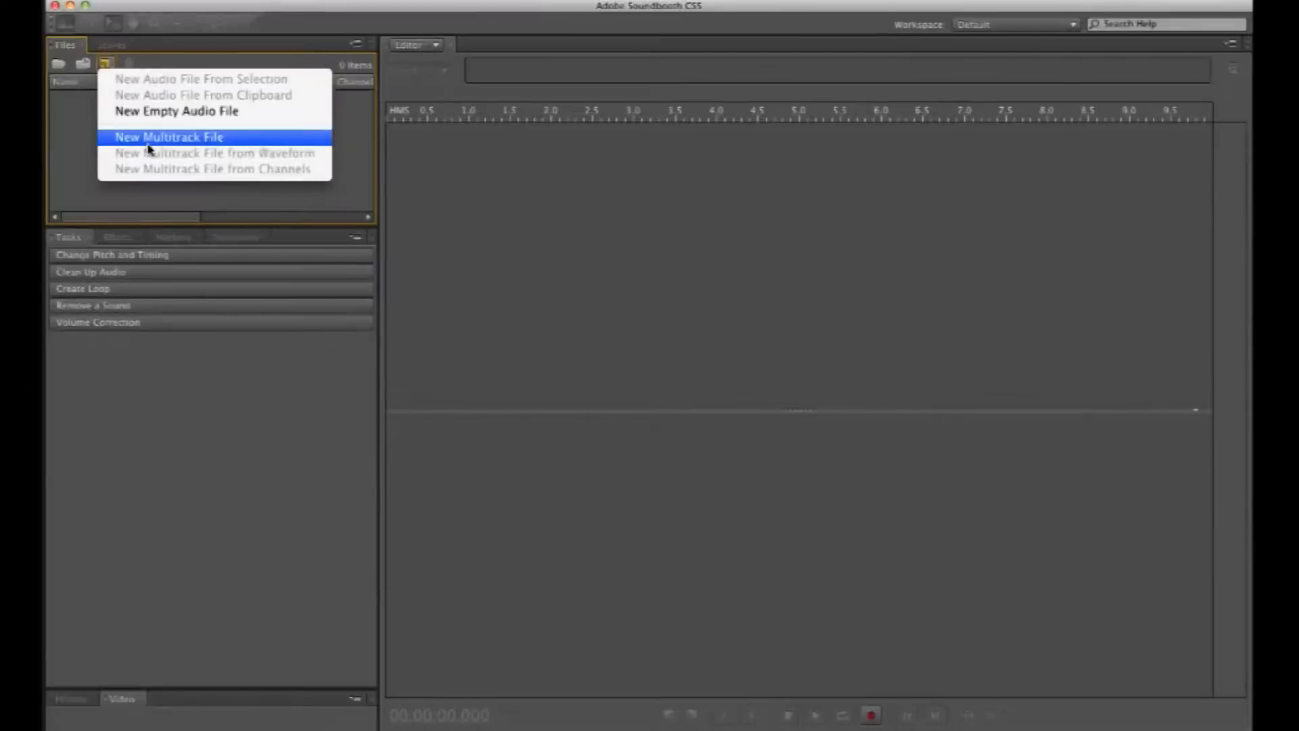
click(179, 137)
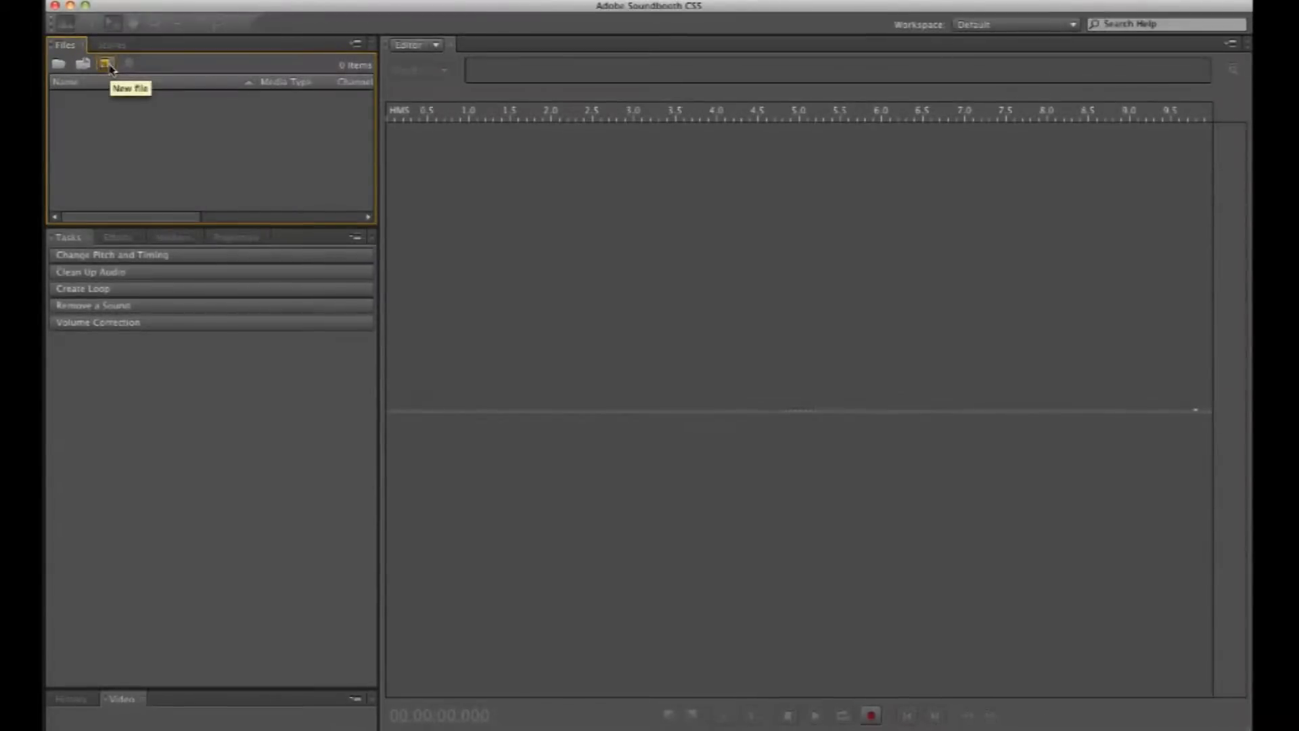
mouse_move(151, 139)
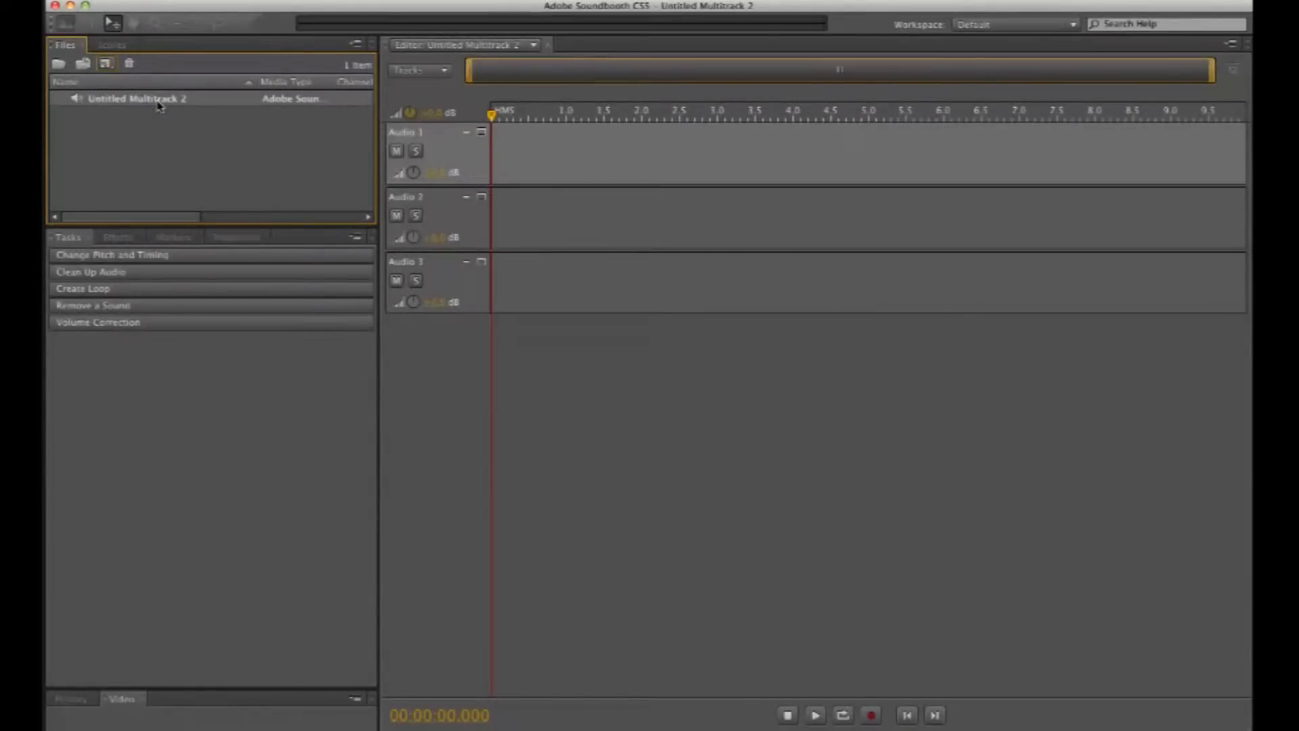
- Save the multitrack as 'L-Cars Tutorial' in a new 'pots and pans' folder
right_click(156, 99)
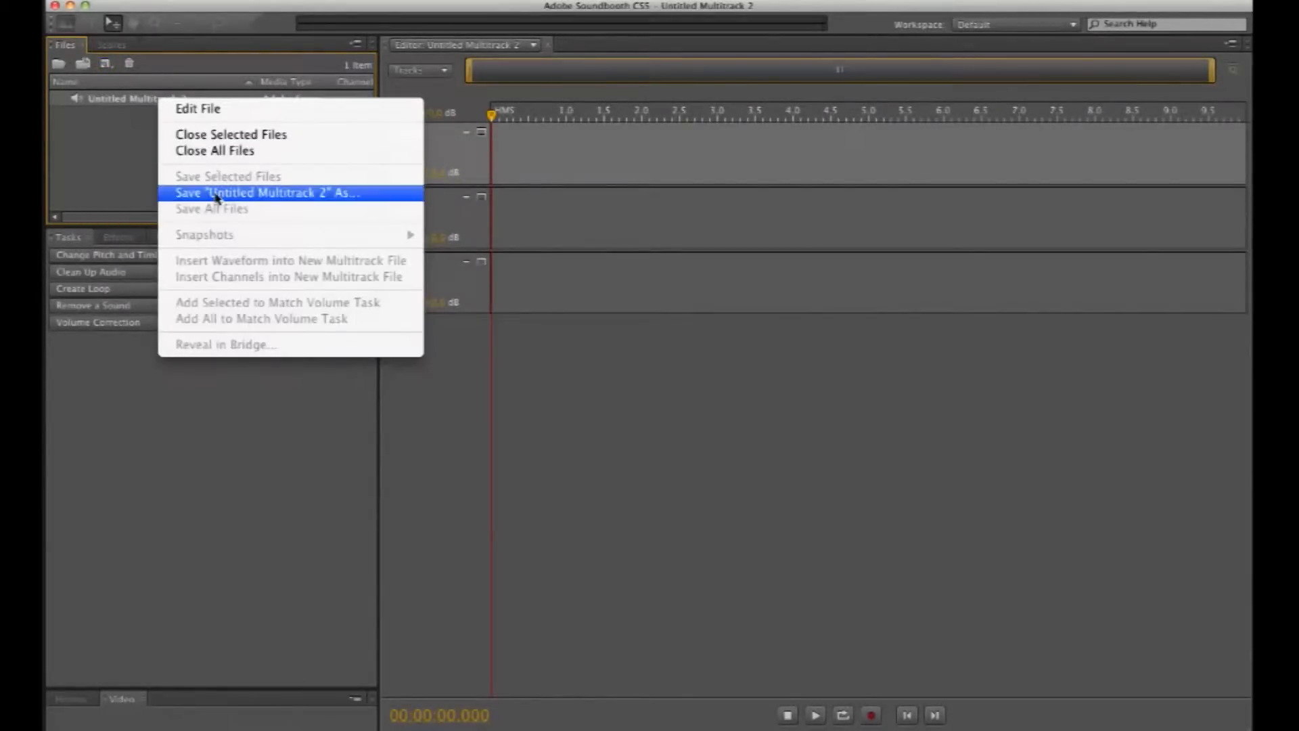
click(253, 193)
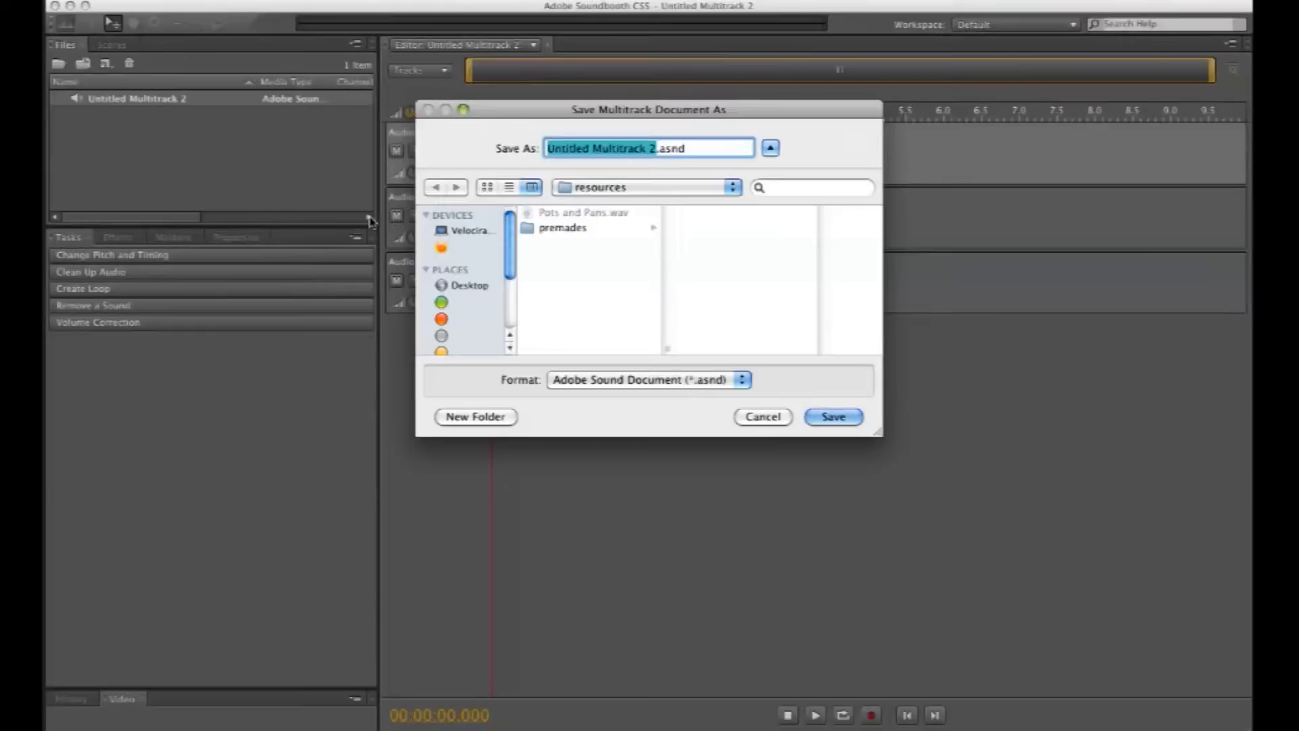
text(L.asnd)
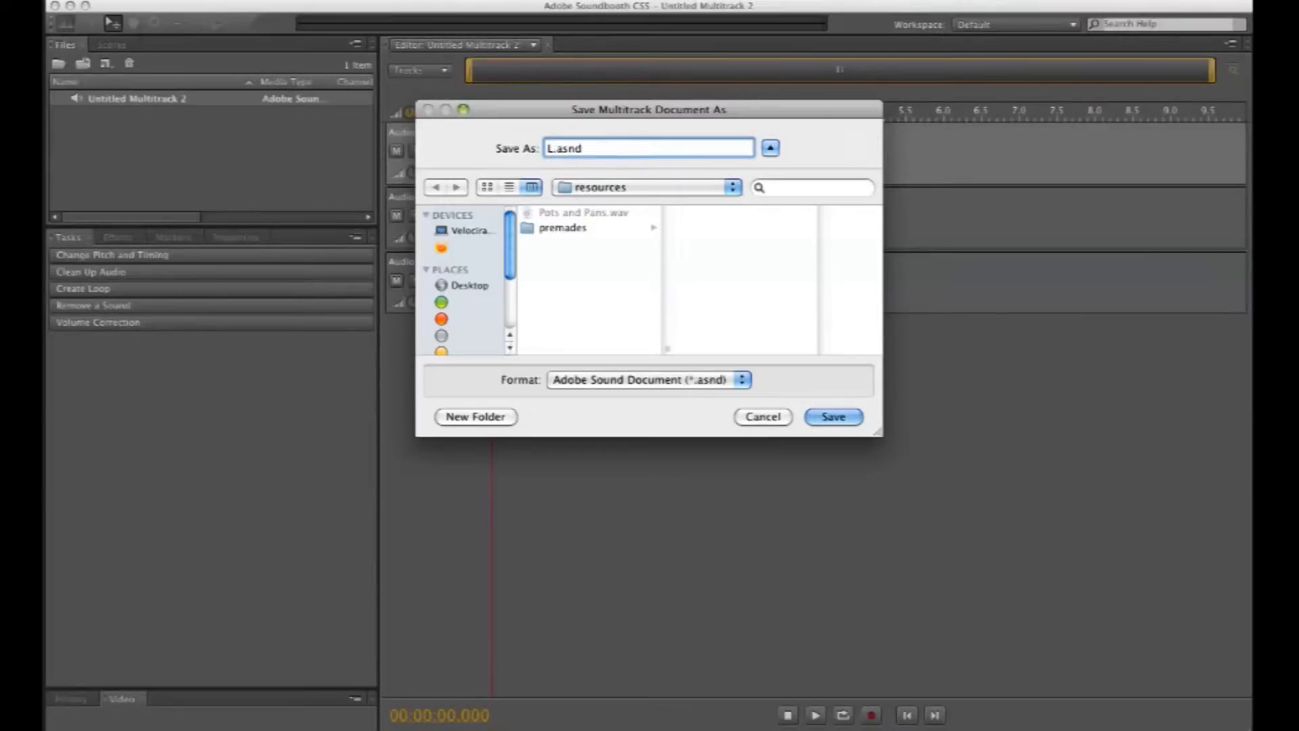
text(-Cars)
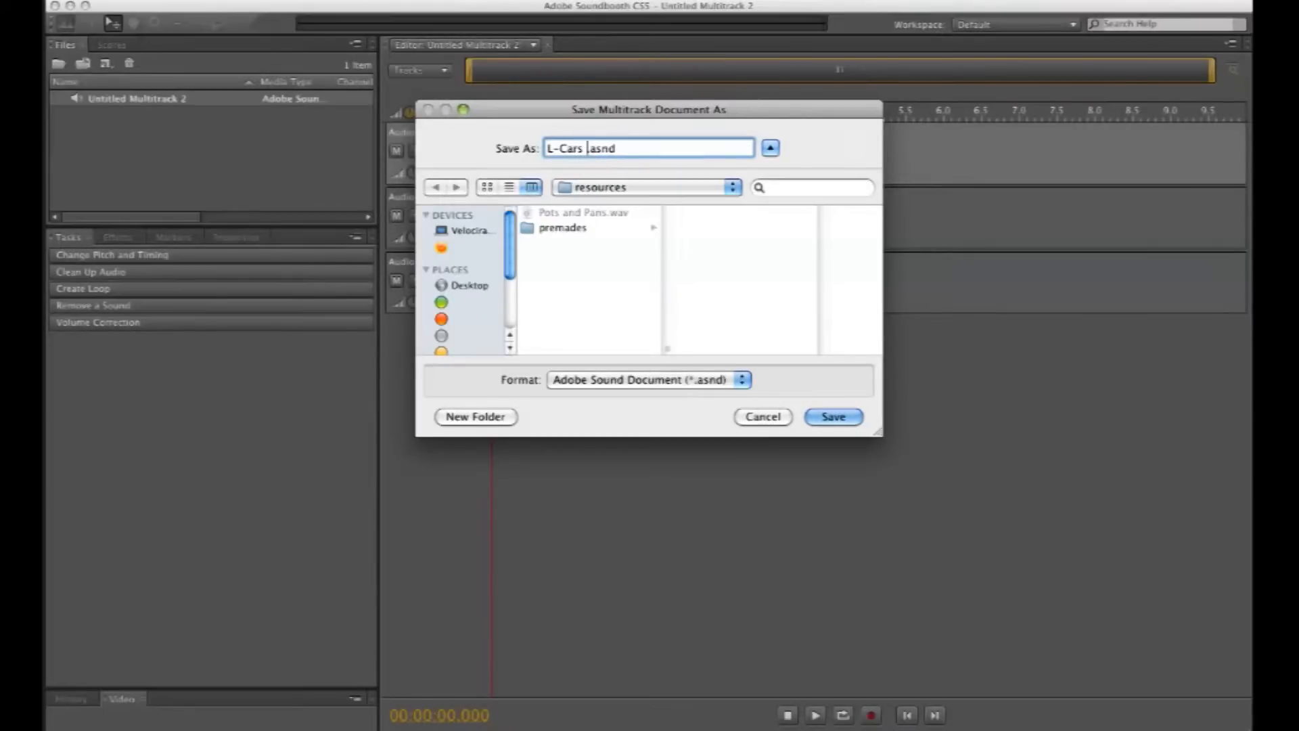
text(Tutorial)
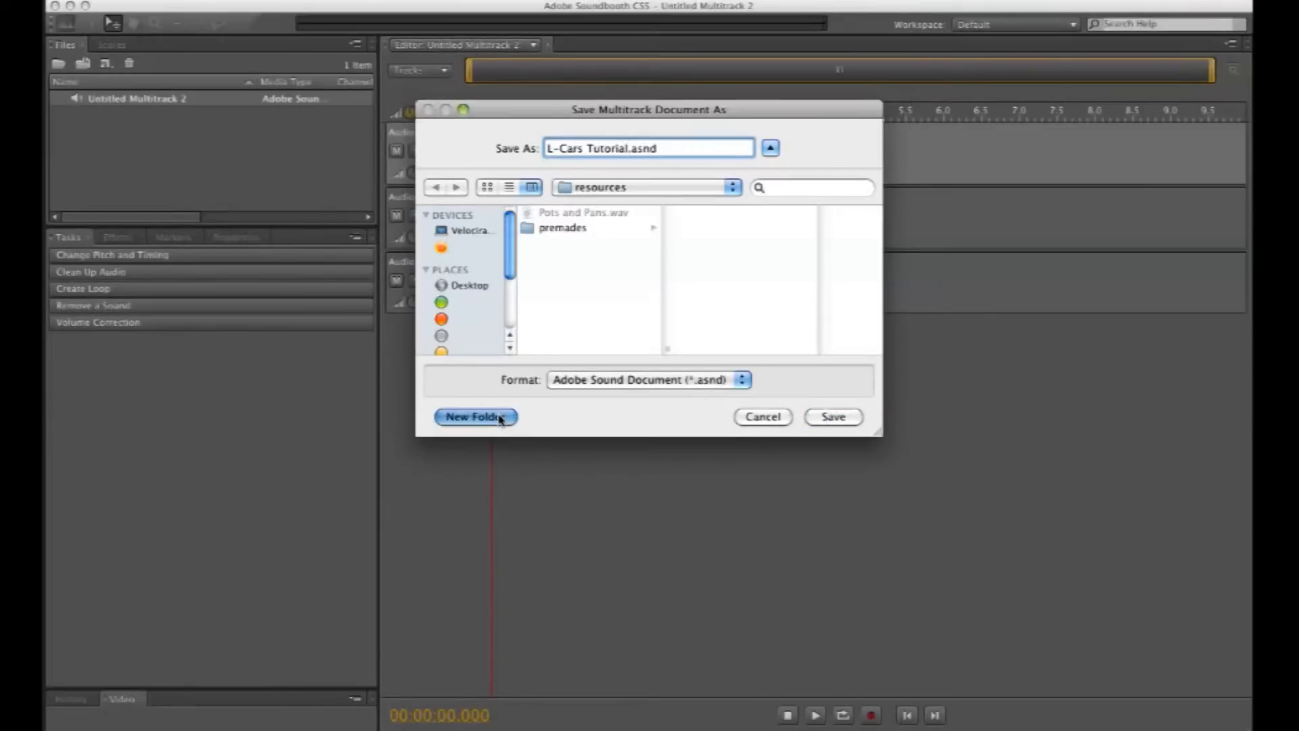
click(475, 417)
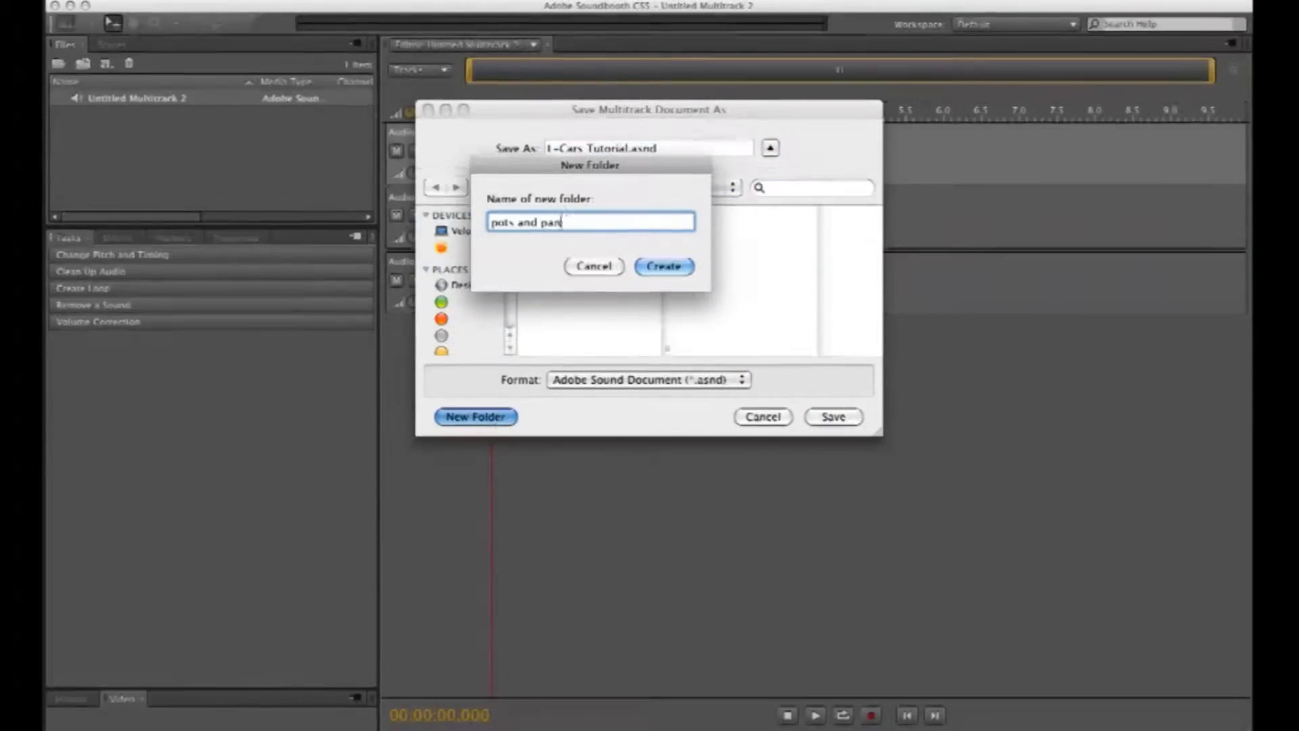
click(663, 266)
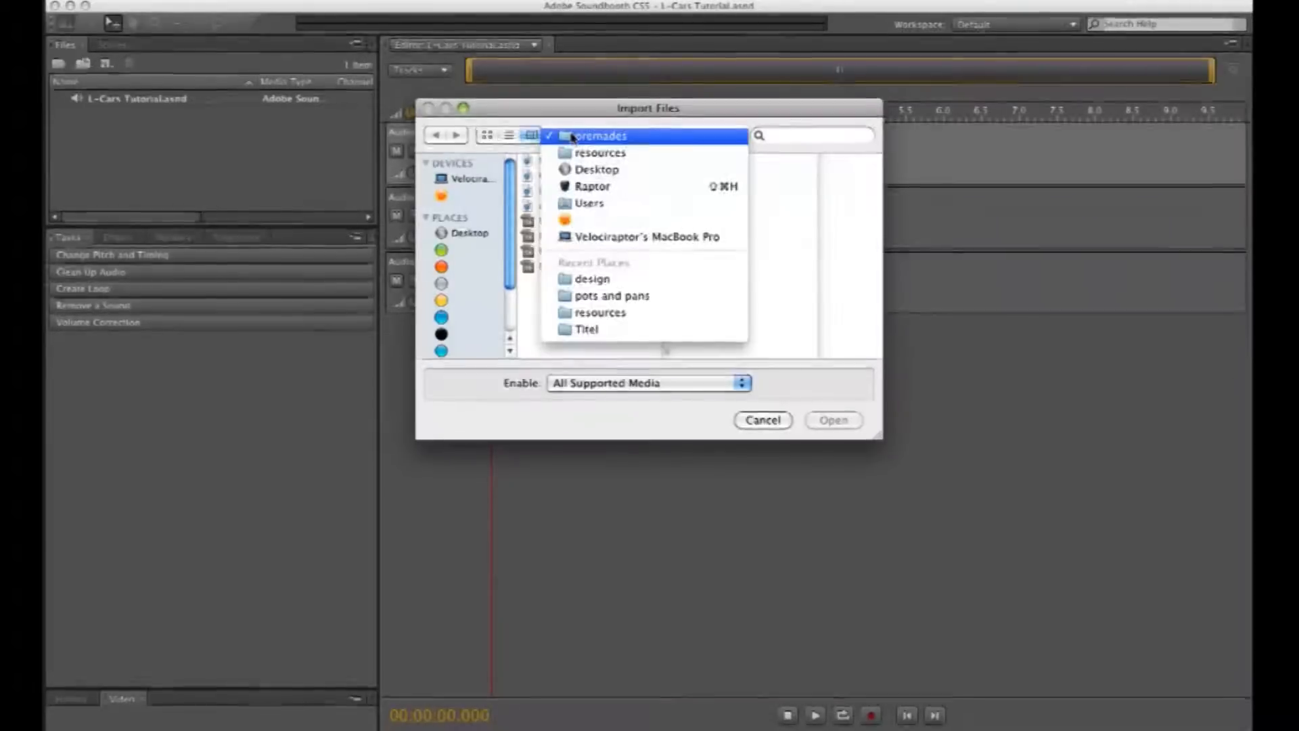
- Import Pots and Pans.wav from the resources folder and open it in the editor
click(601, 153)
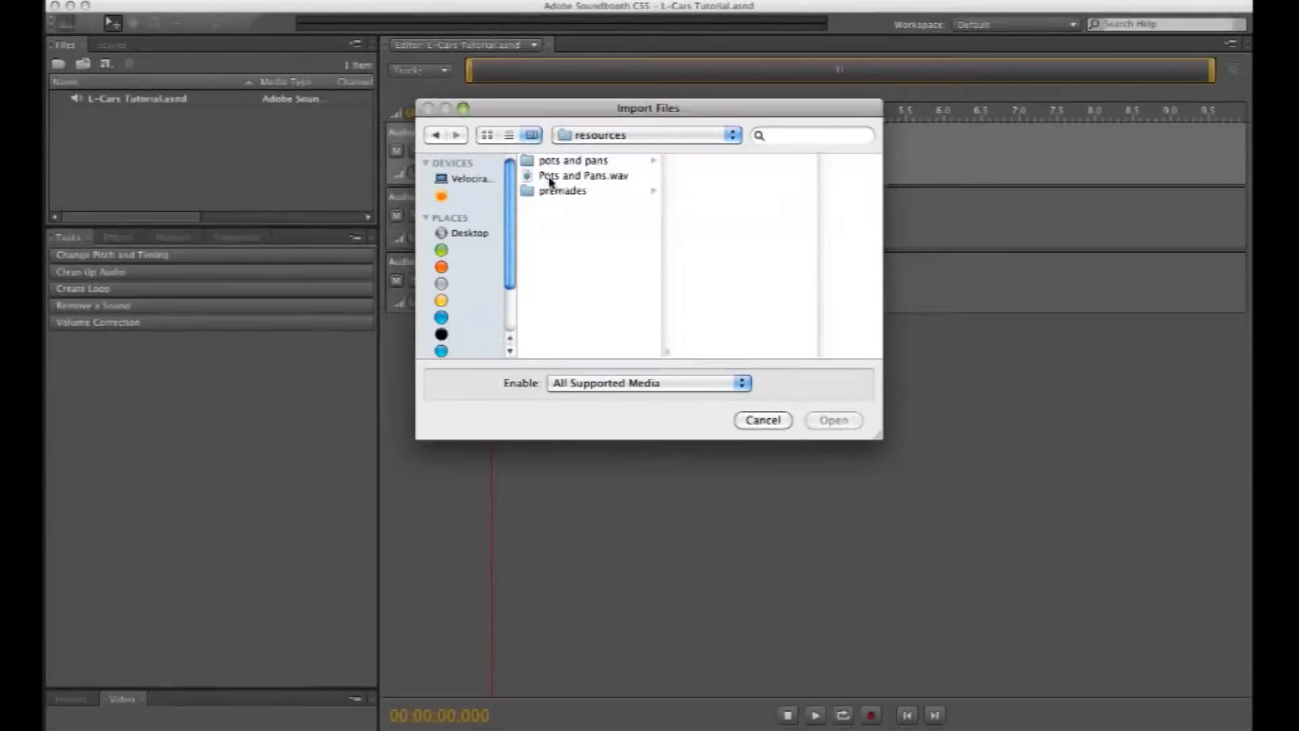
click(834, 420)
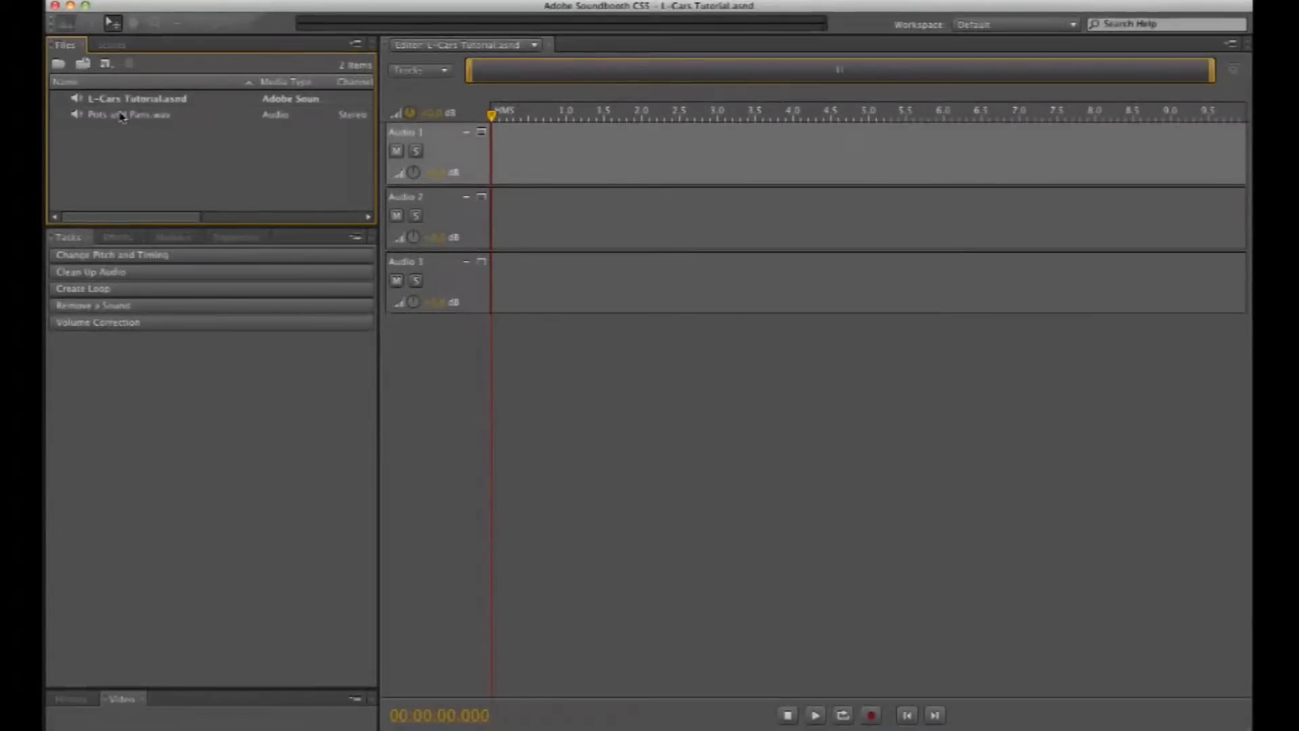
double_click(125, 114)
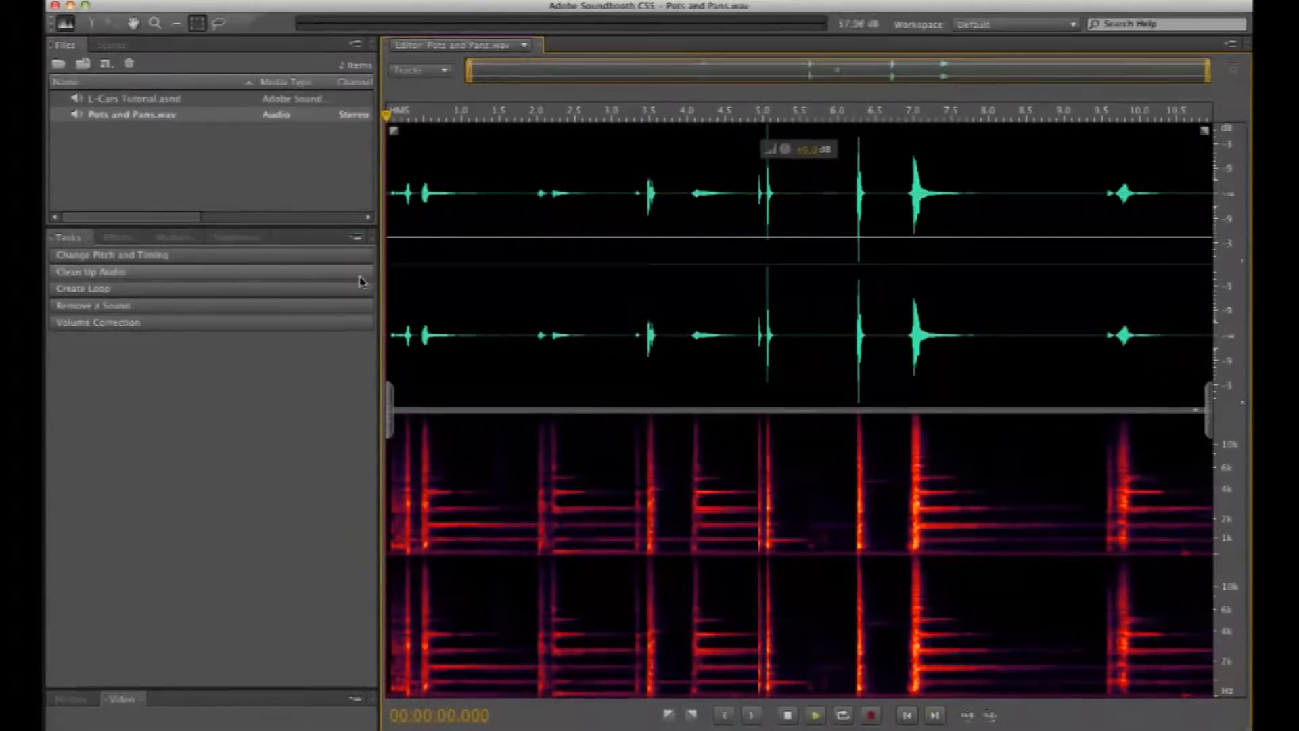
- Select the first ~1.9 s of opening clangs and start Save Selection As
click(814, 715)
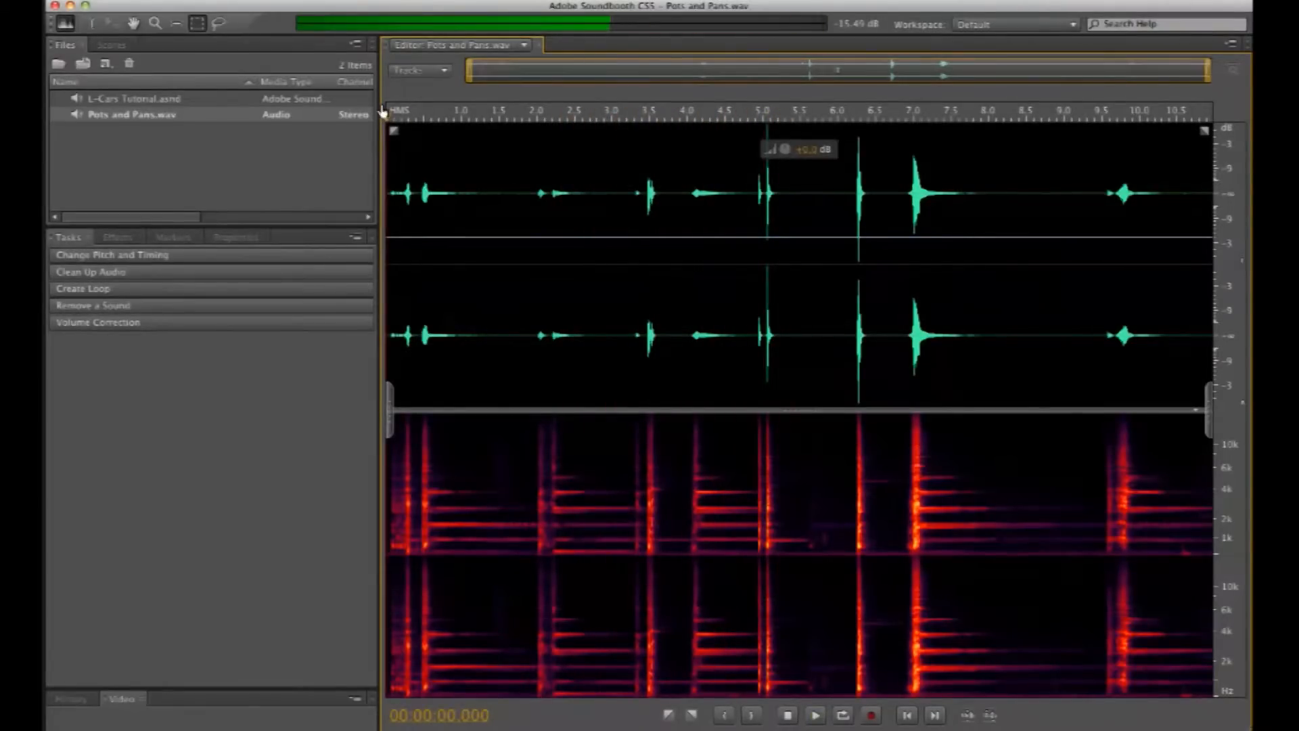
click(524, 115)
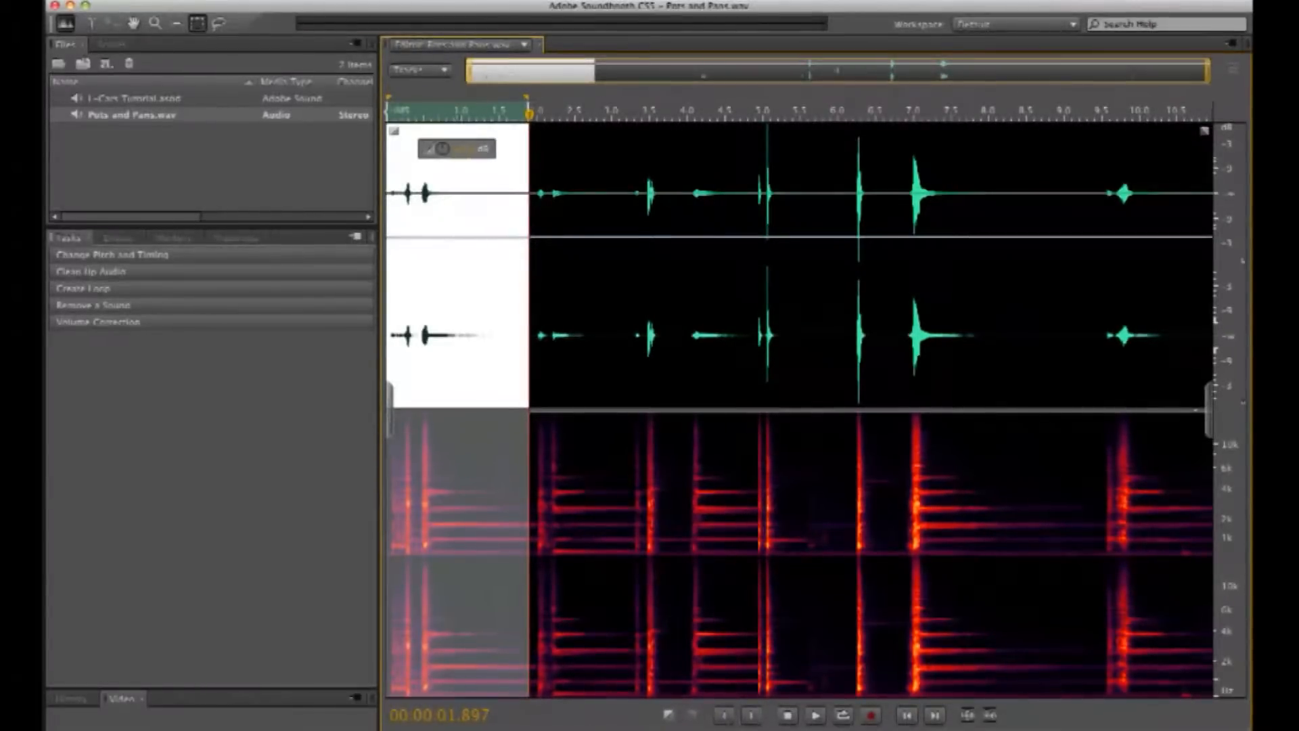
right_click(478, 249)
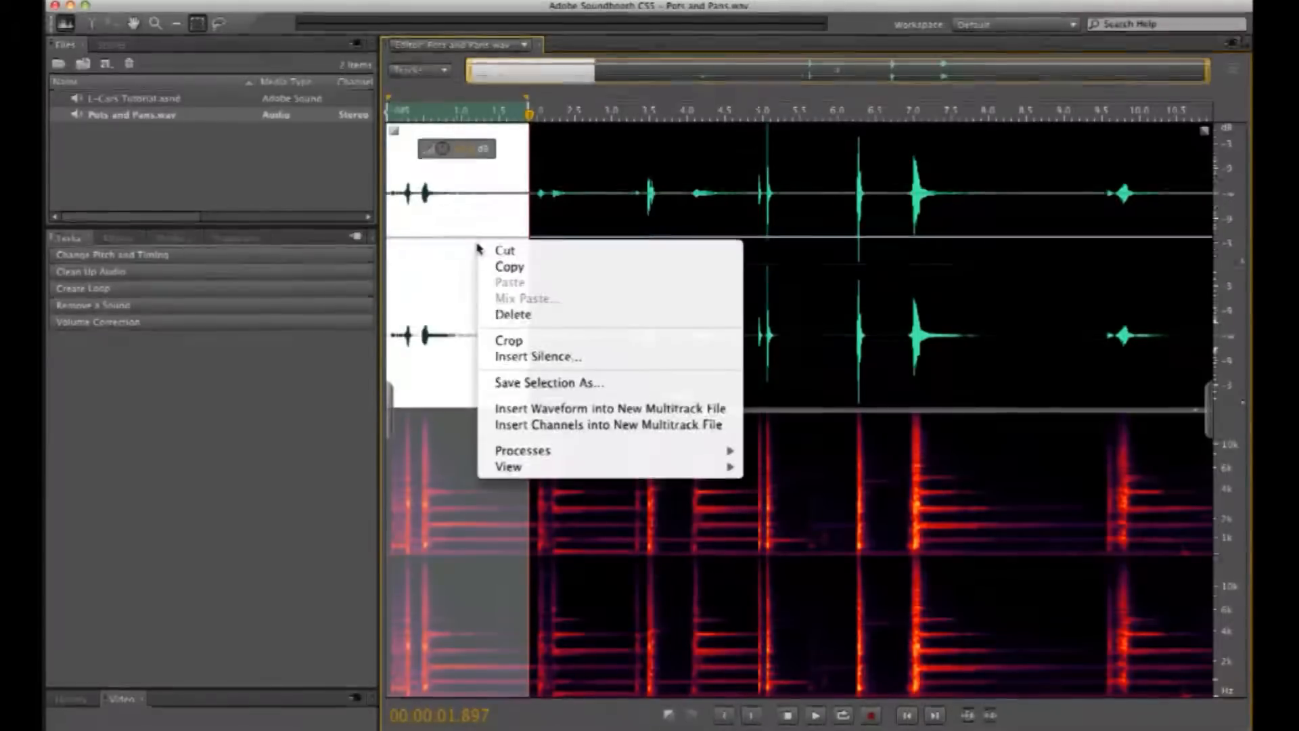
click(547, 383)
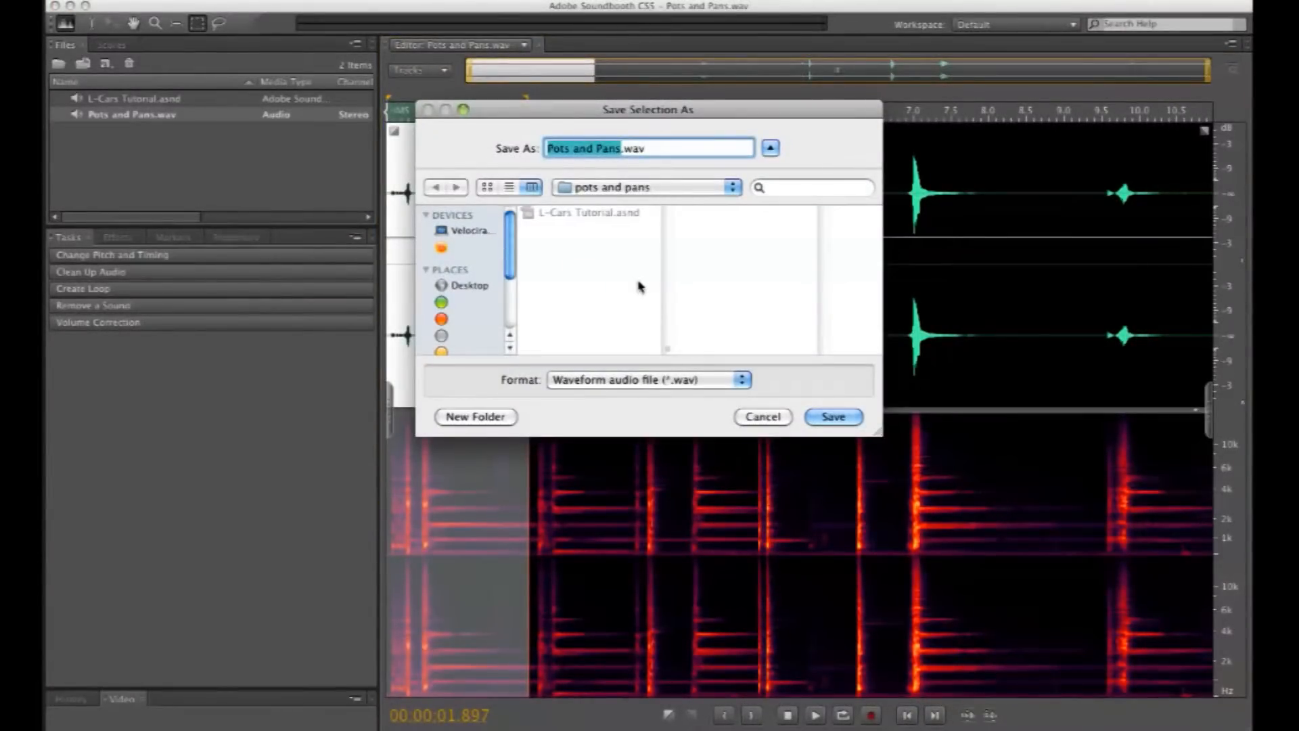
- Save the clip as noise 1.wav in pots and pans and boost its volume
click(834, 417)
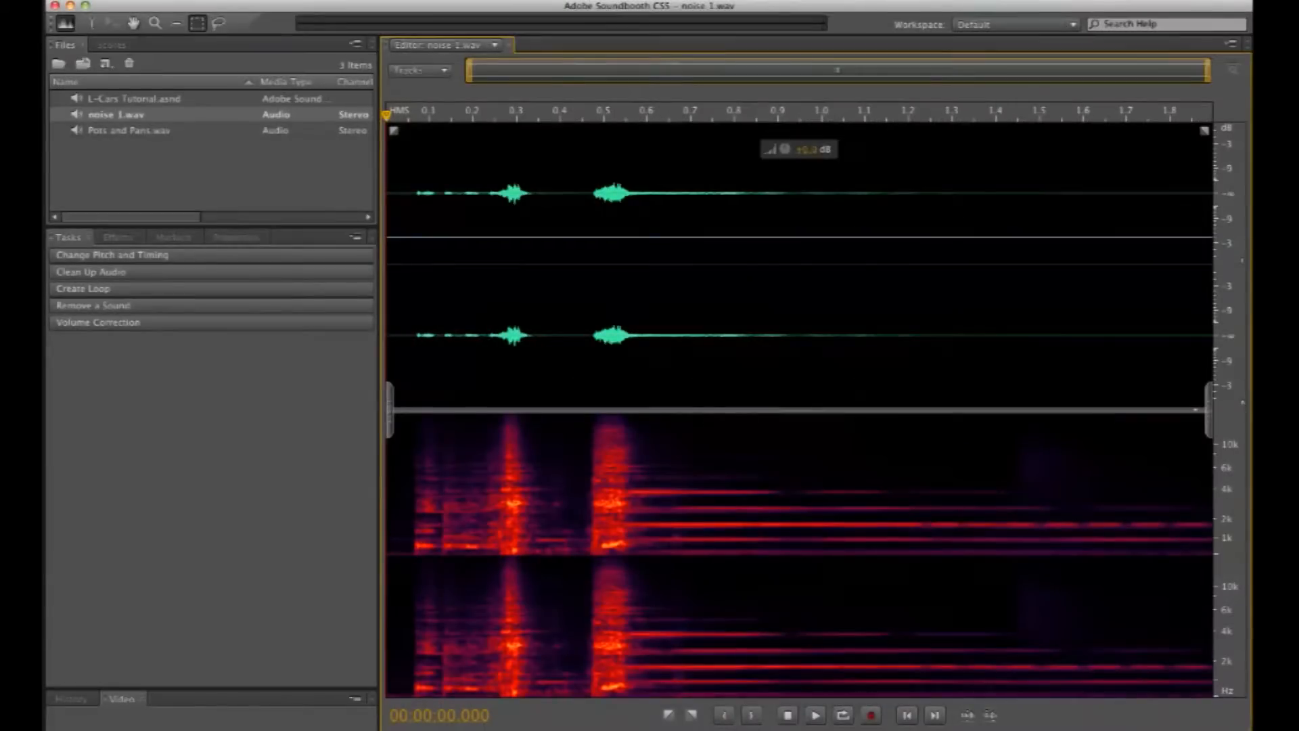
click(816, 714)
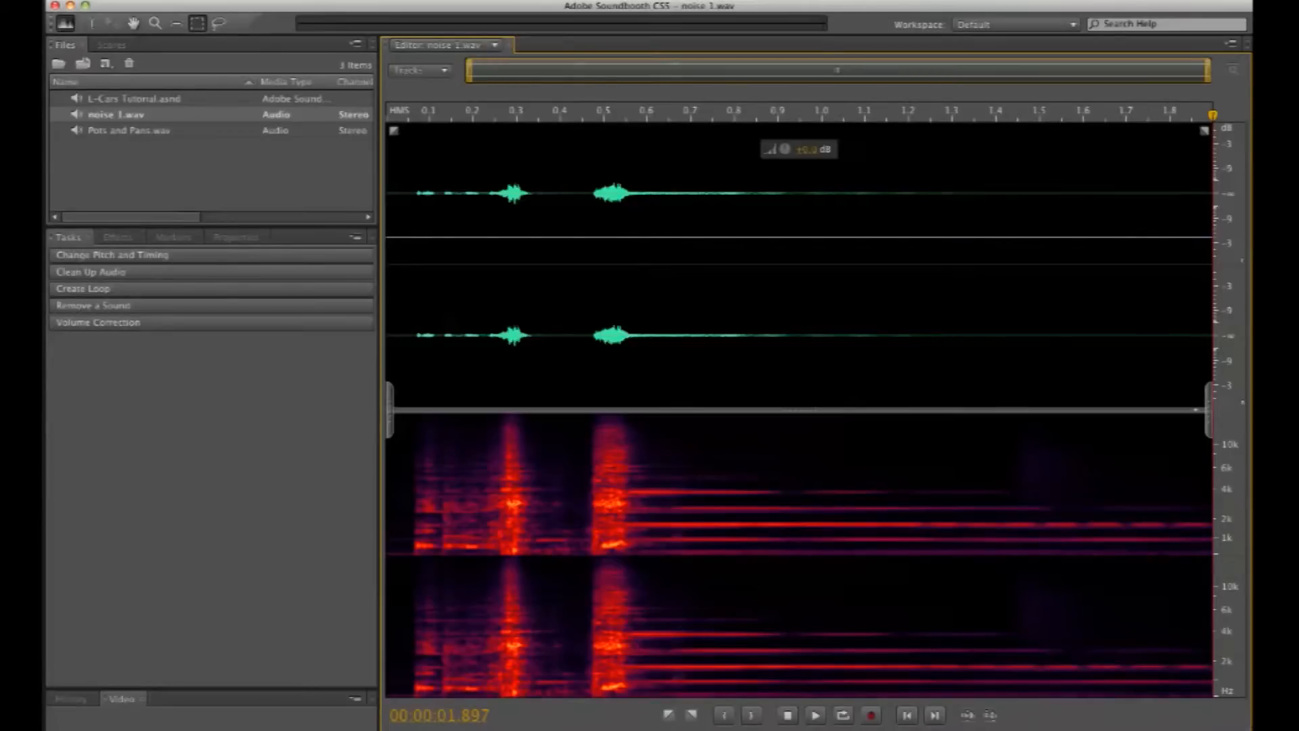
mouse_move(819, 156)
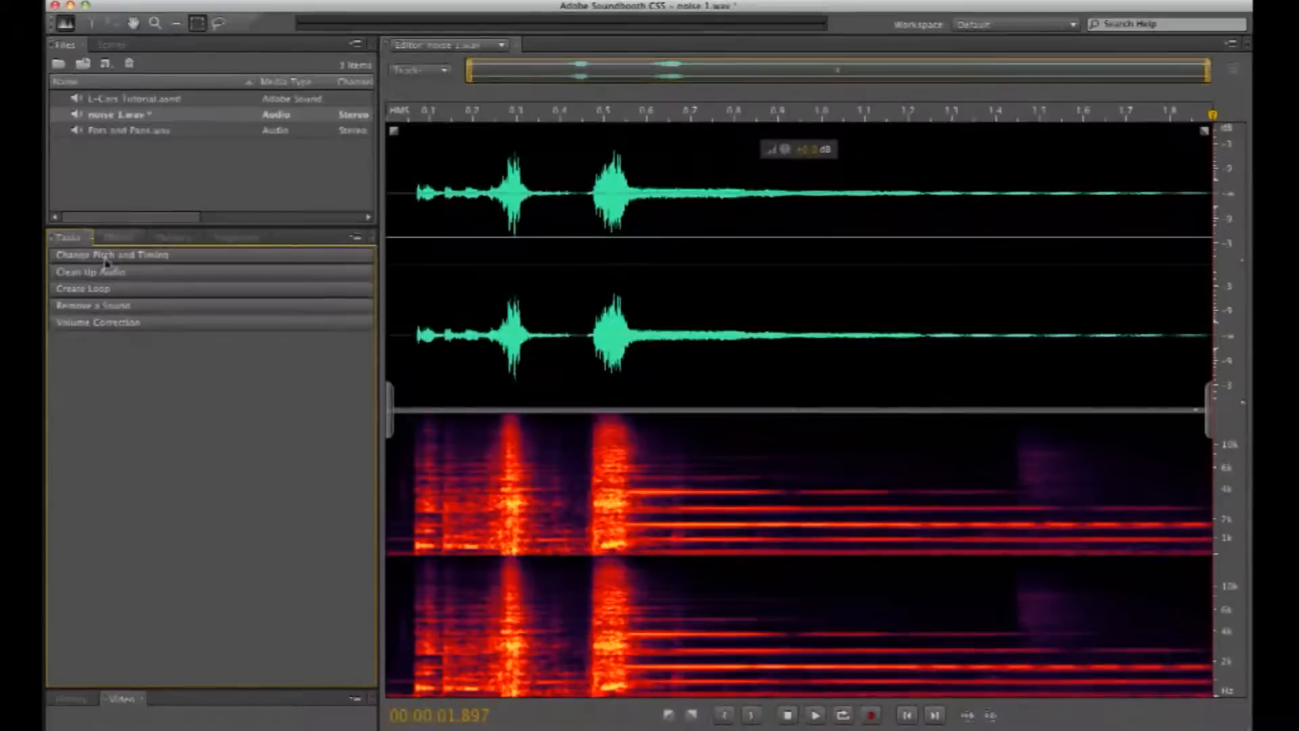
click(115, 235)
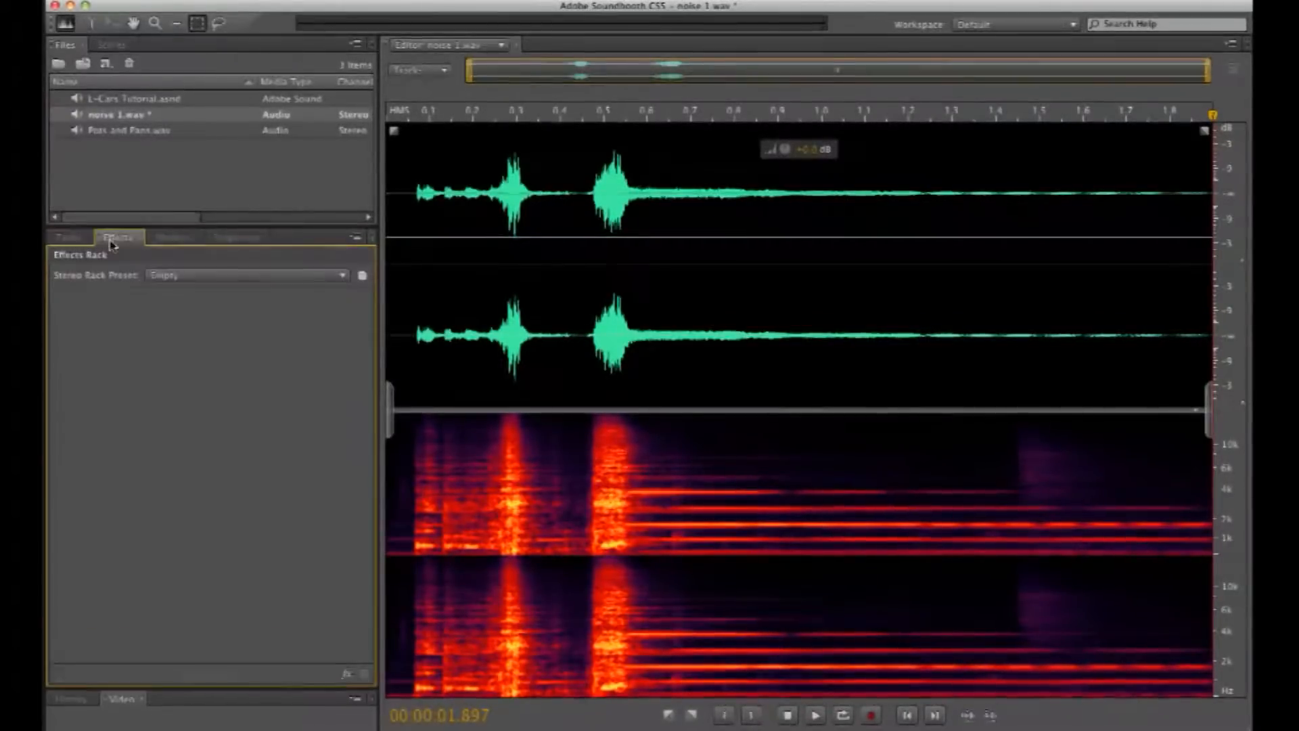
click(65, 235)
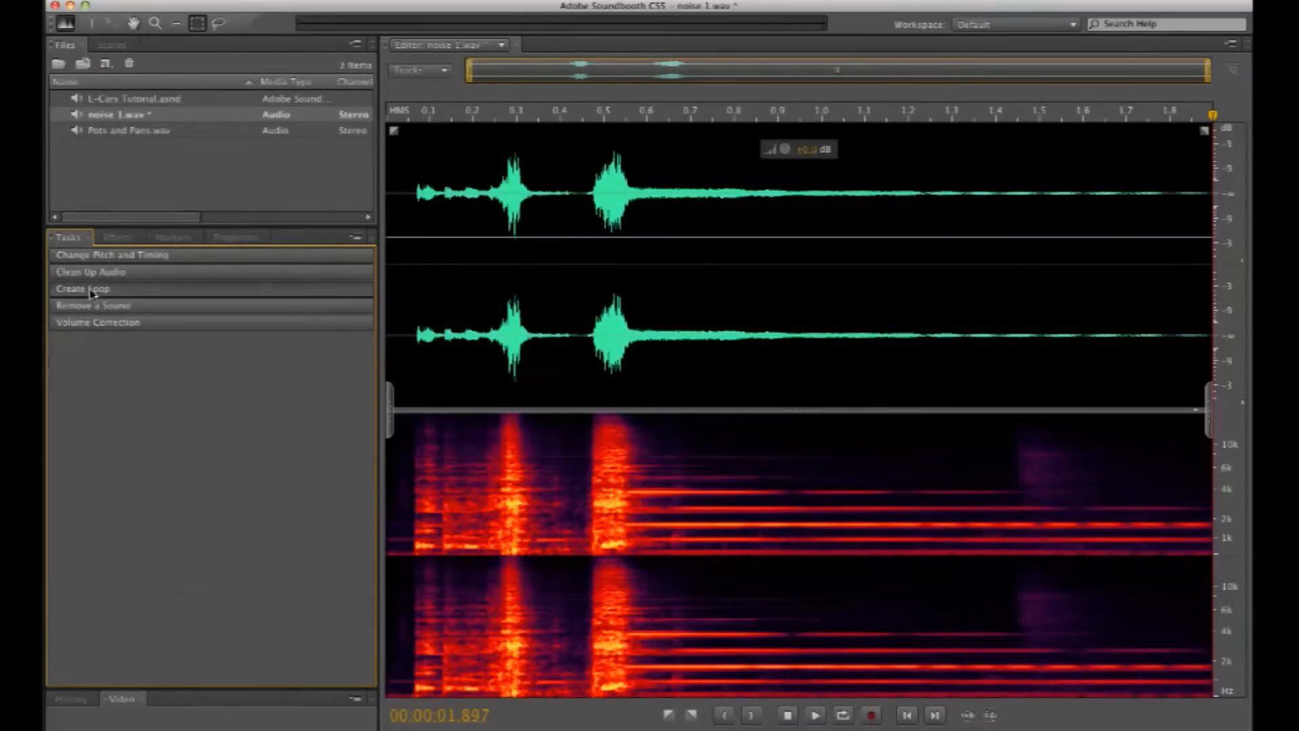
- Apply a Pitch and Timing change that shortens noise 1 and raises its pitch
click(107, 255)
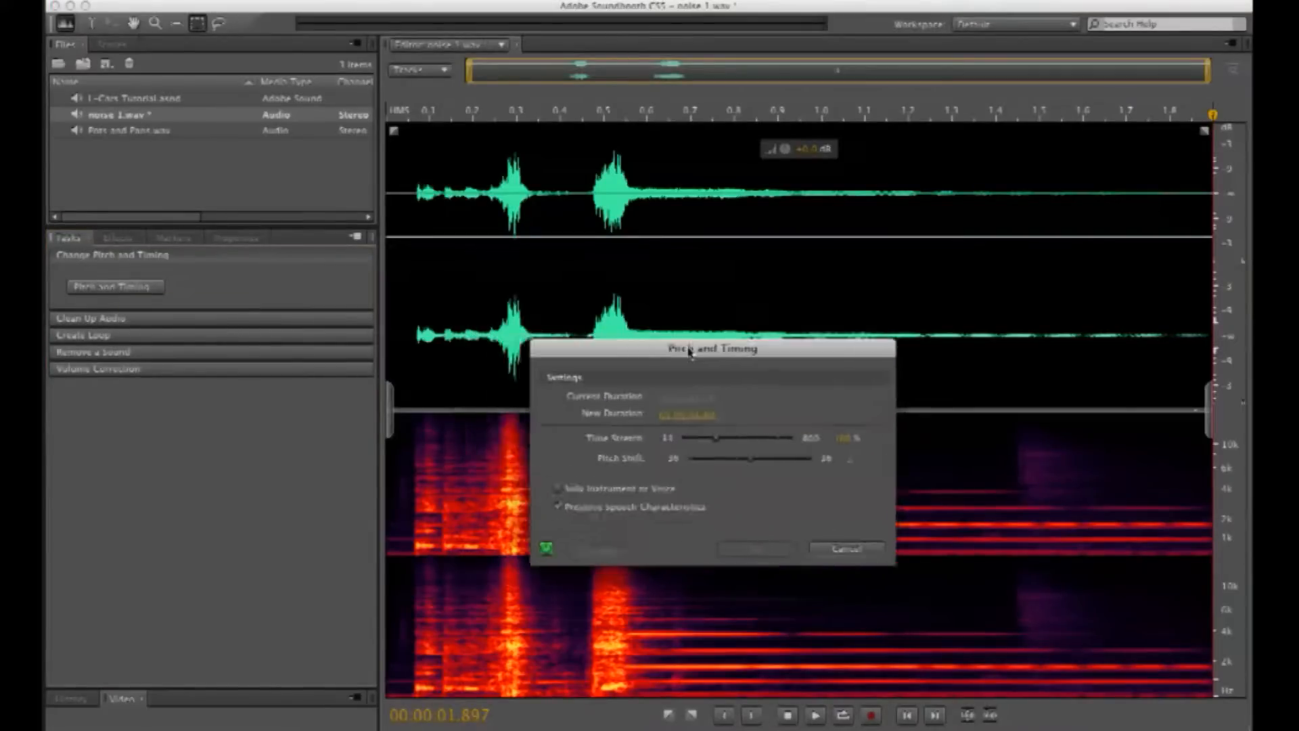
drag(714, 348, 359, 344)
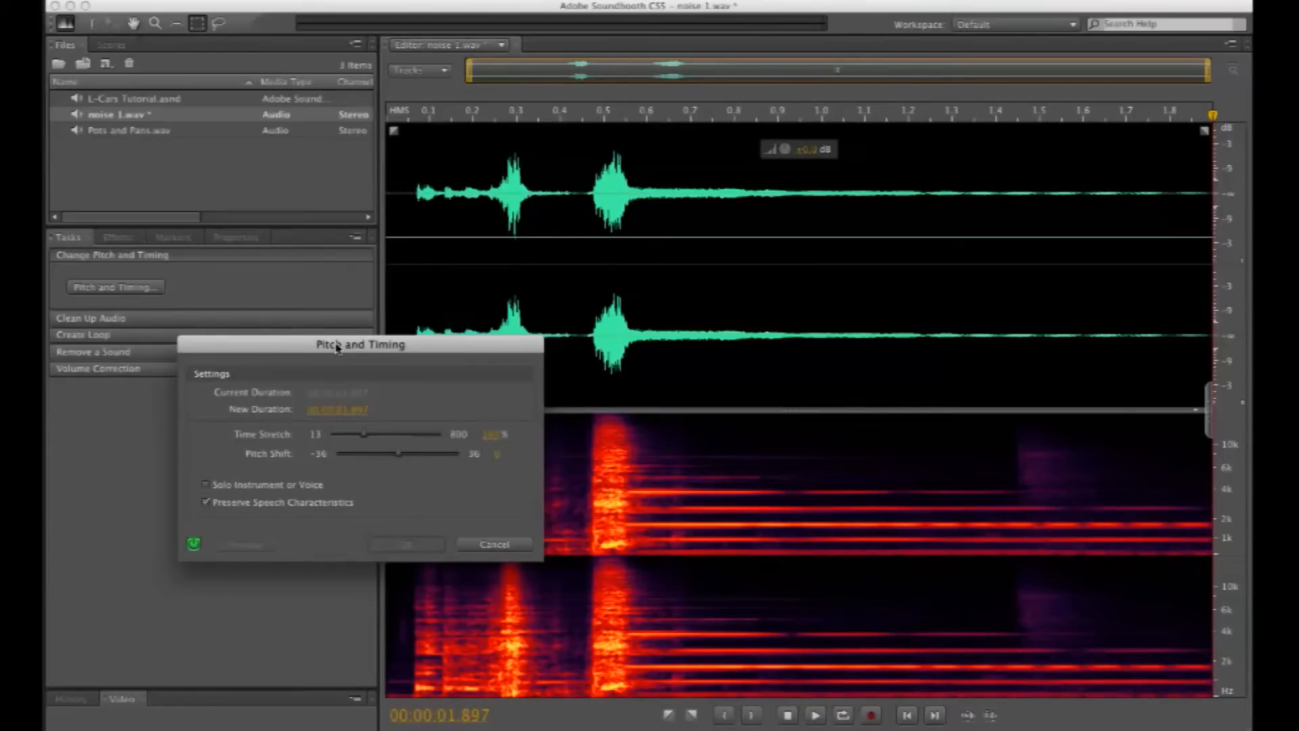
mouse_move(371, 471)
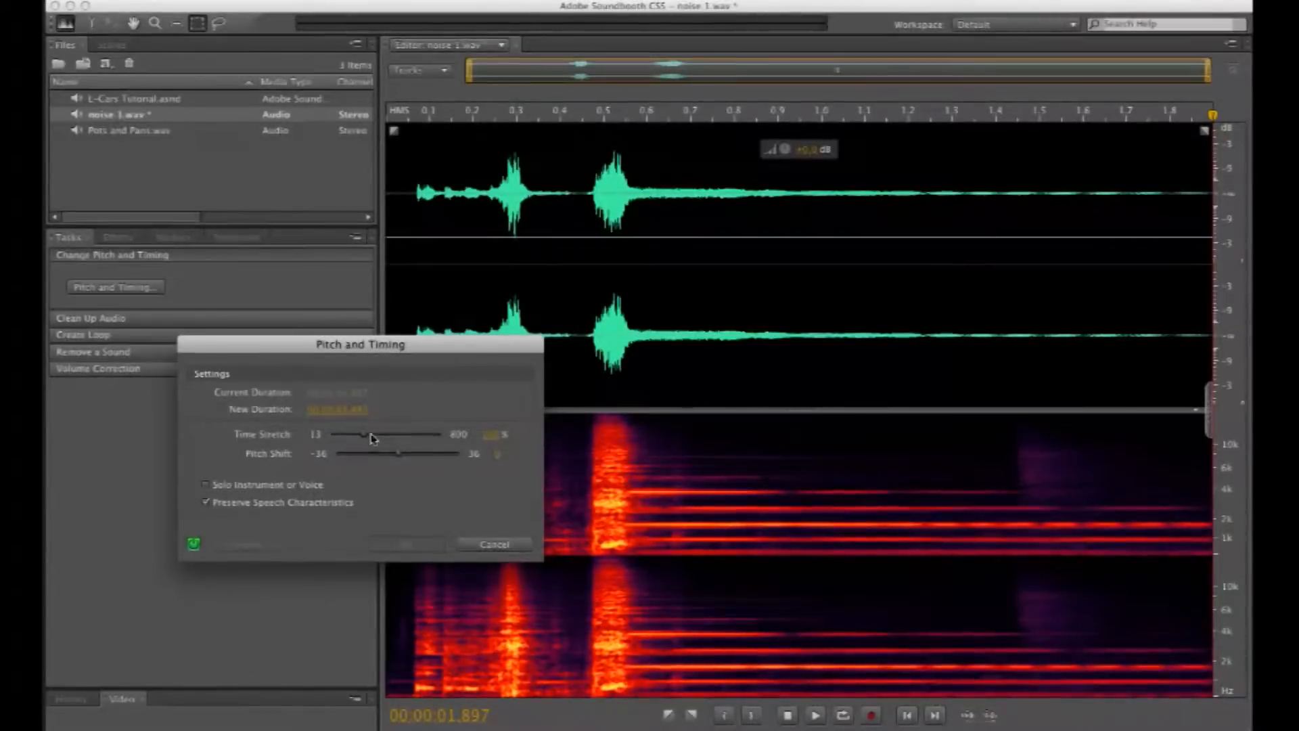
drag(369, 435, 342, 434)
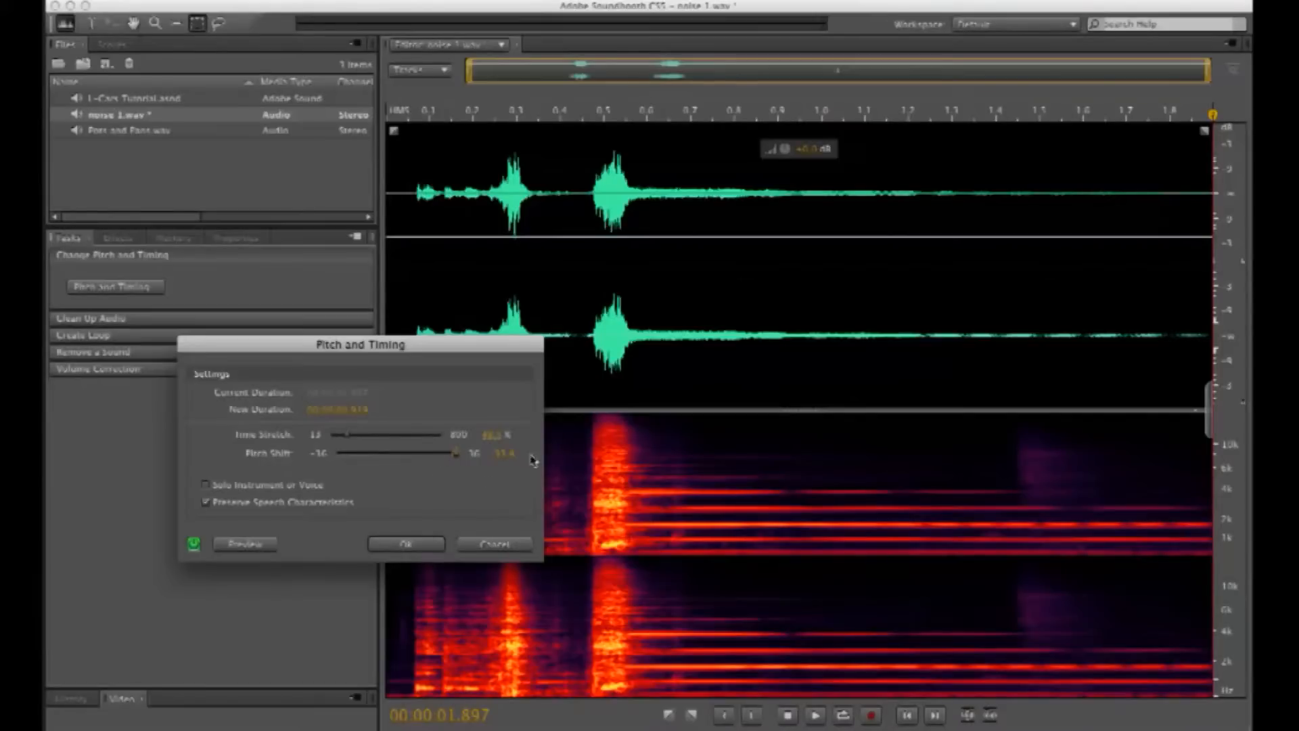
click(406, 544)
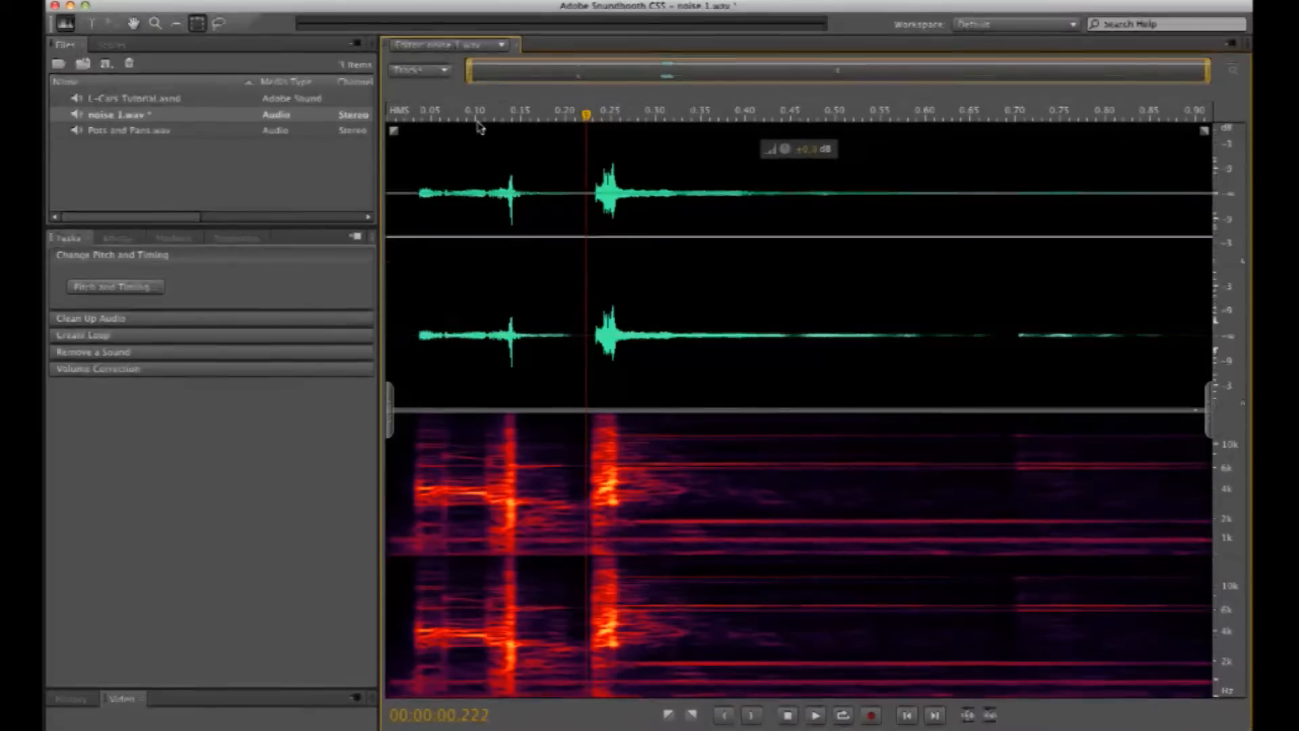
click(493, 119)
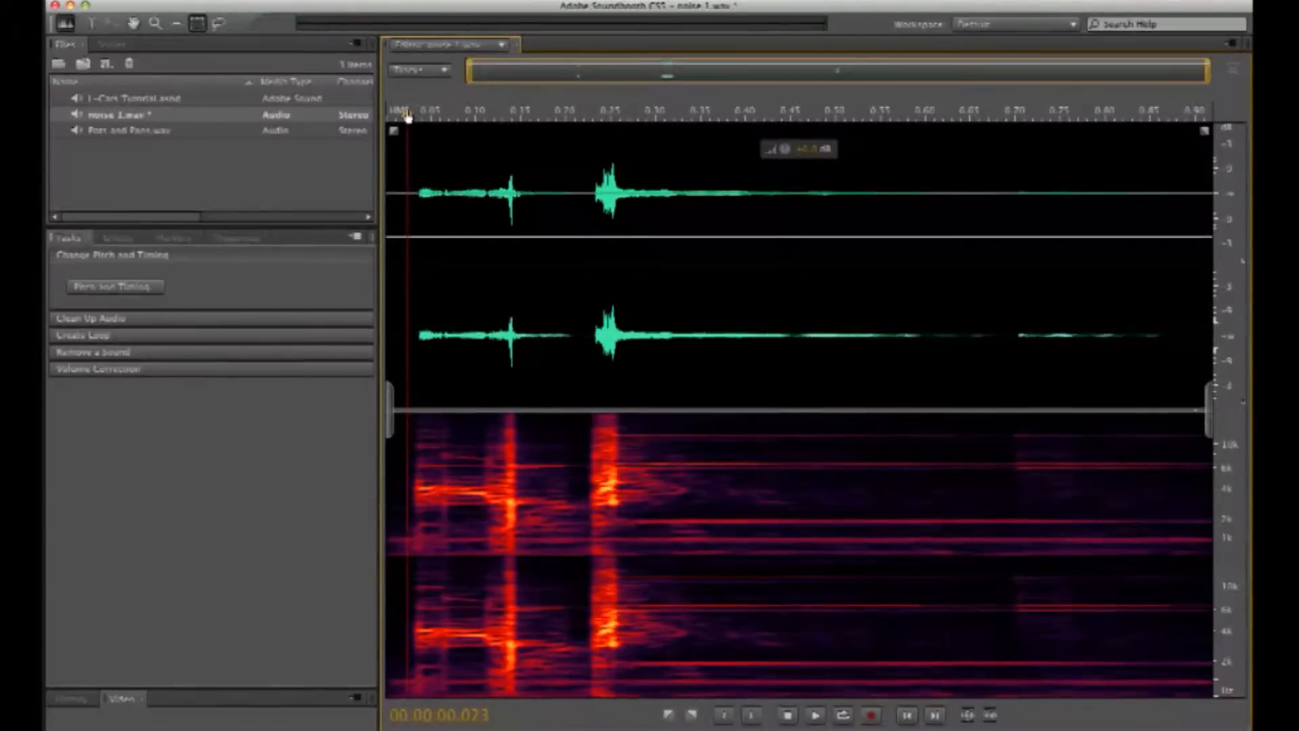
double_click(125, 97)
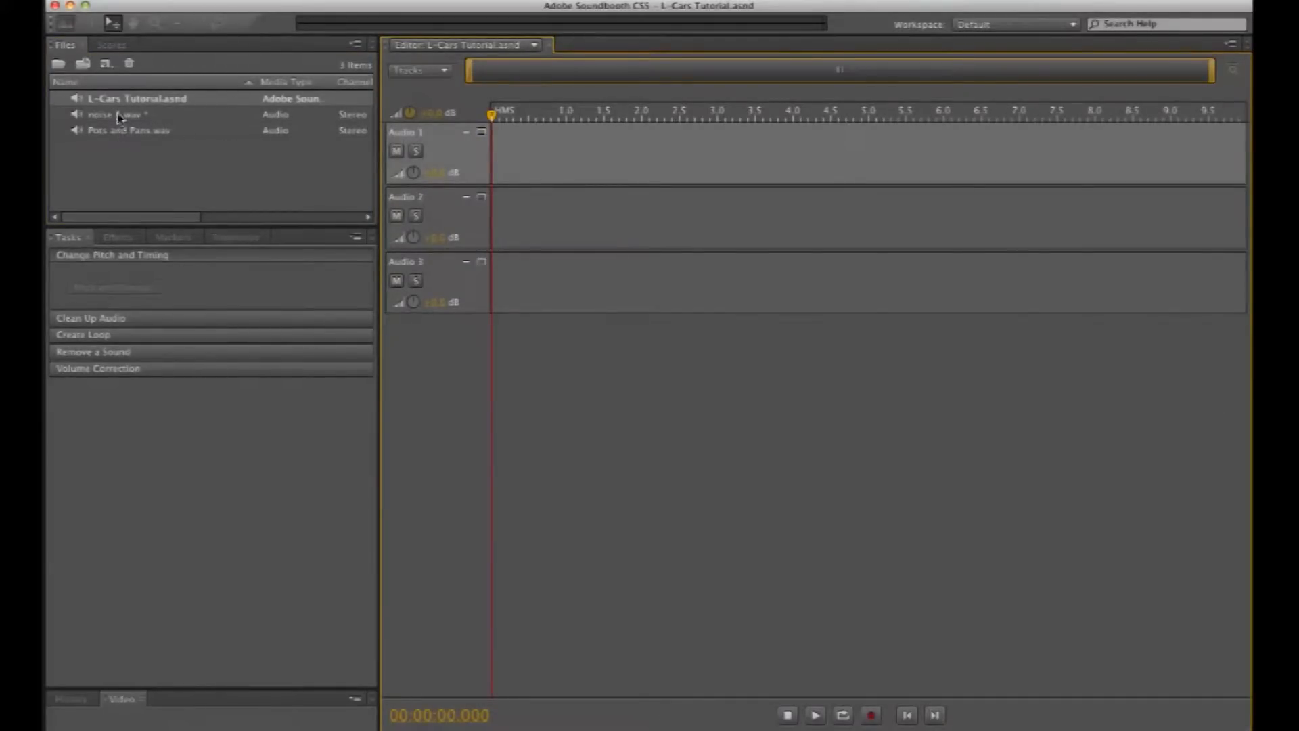
- Drag noise 1.wav to the start of Audio 1 and audition it along the ruler
drag(137, 97, 562, 161)
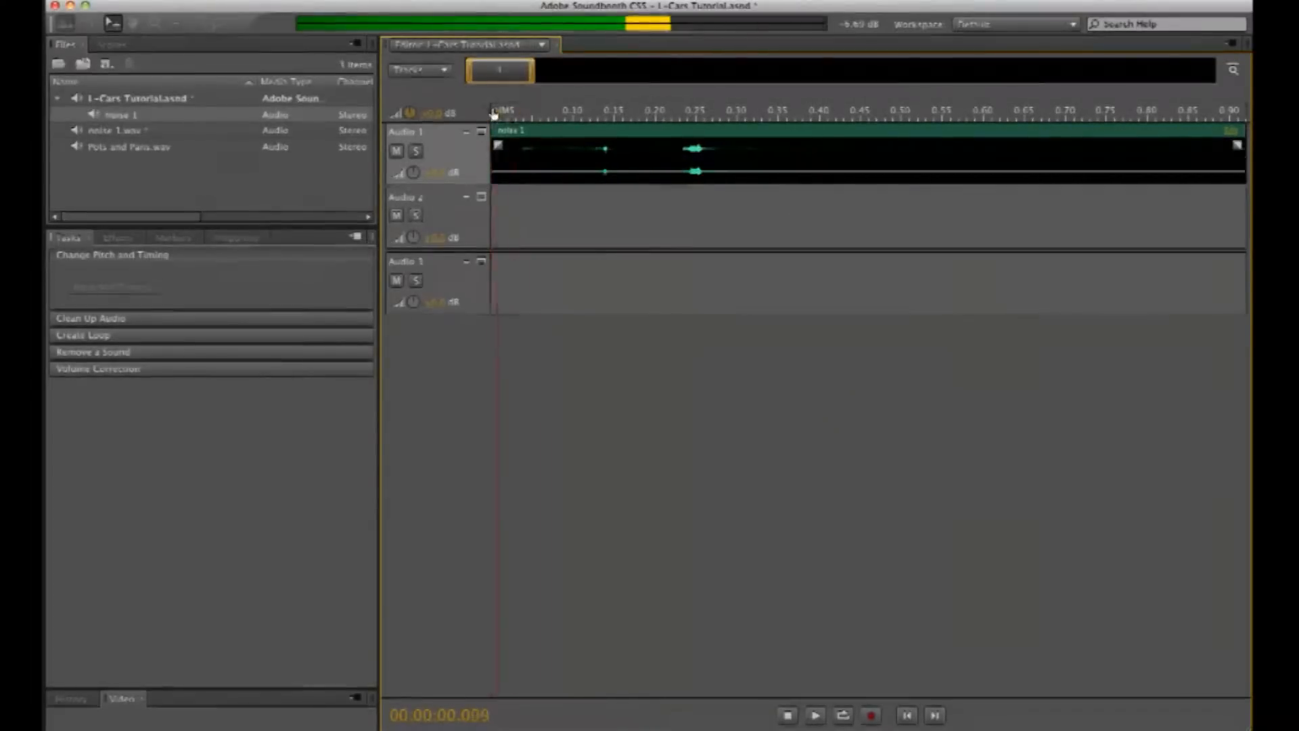
click(614, 111)
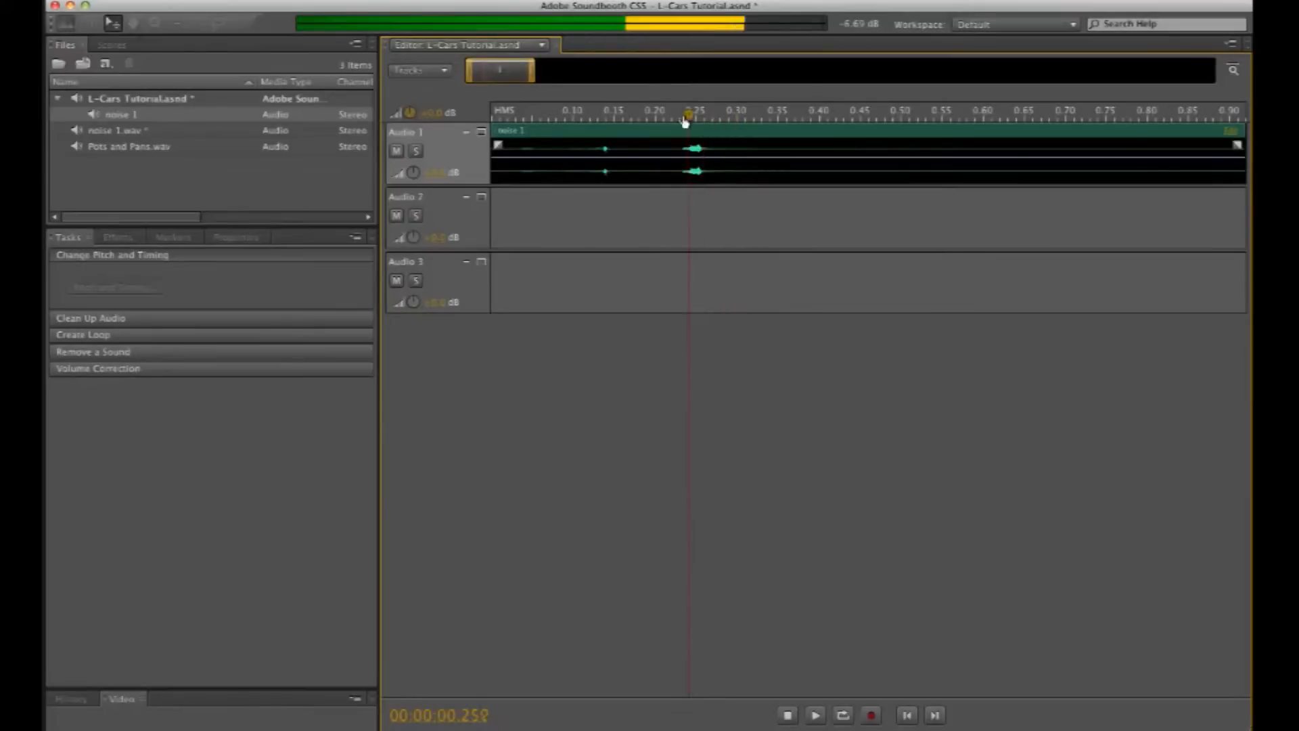
click(715, 119)
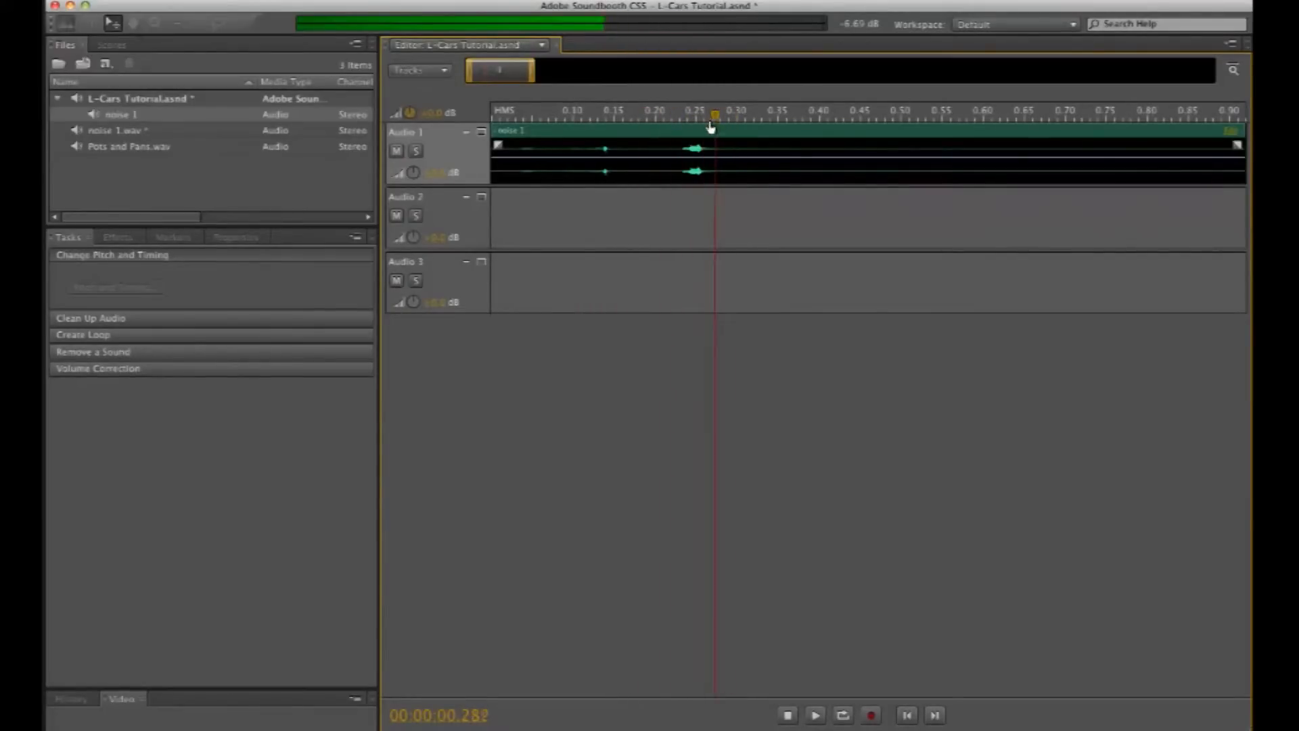
click(777, 129)
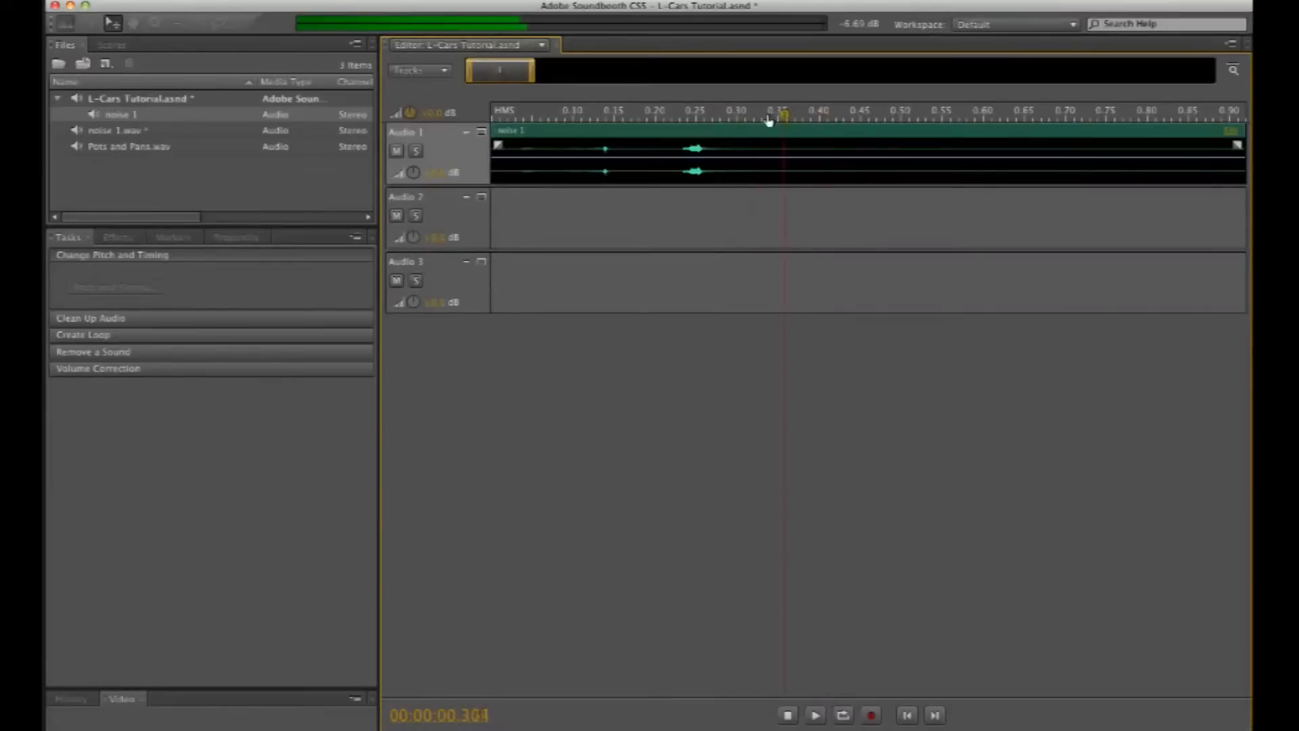
click(728, 114)
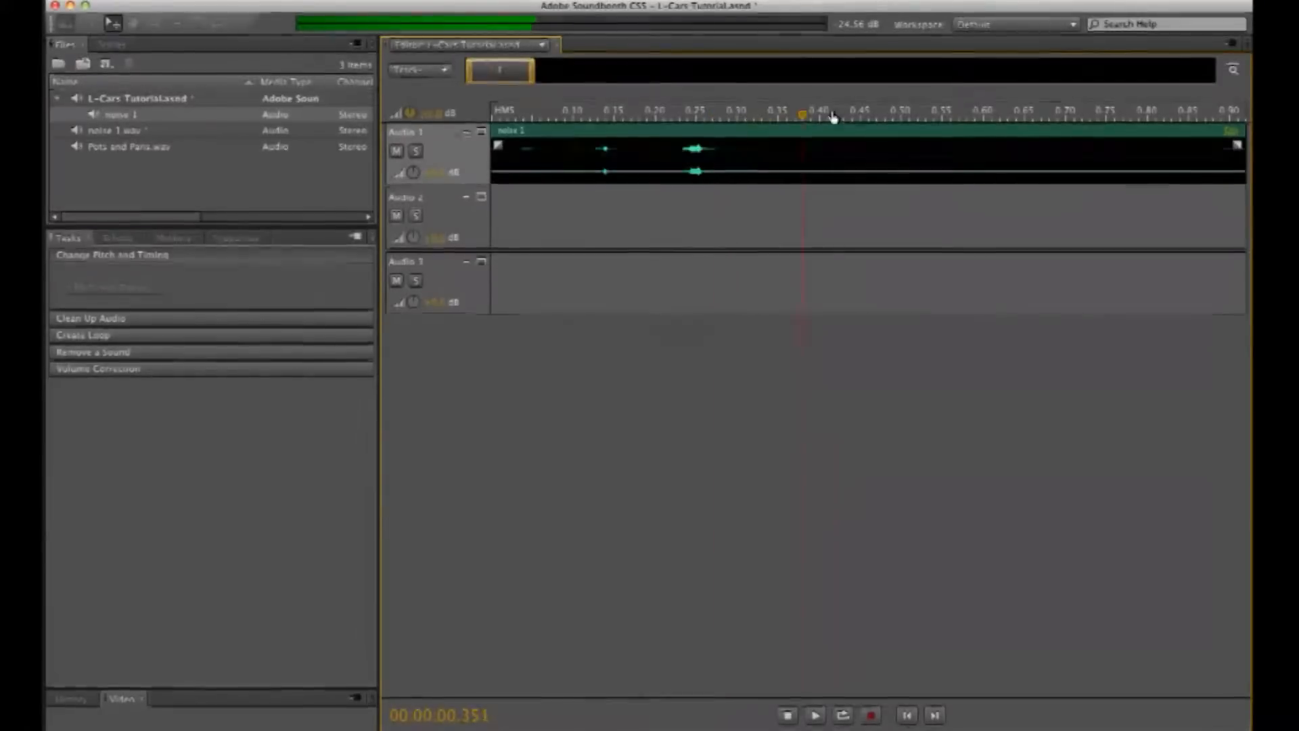
click(712, 115)
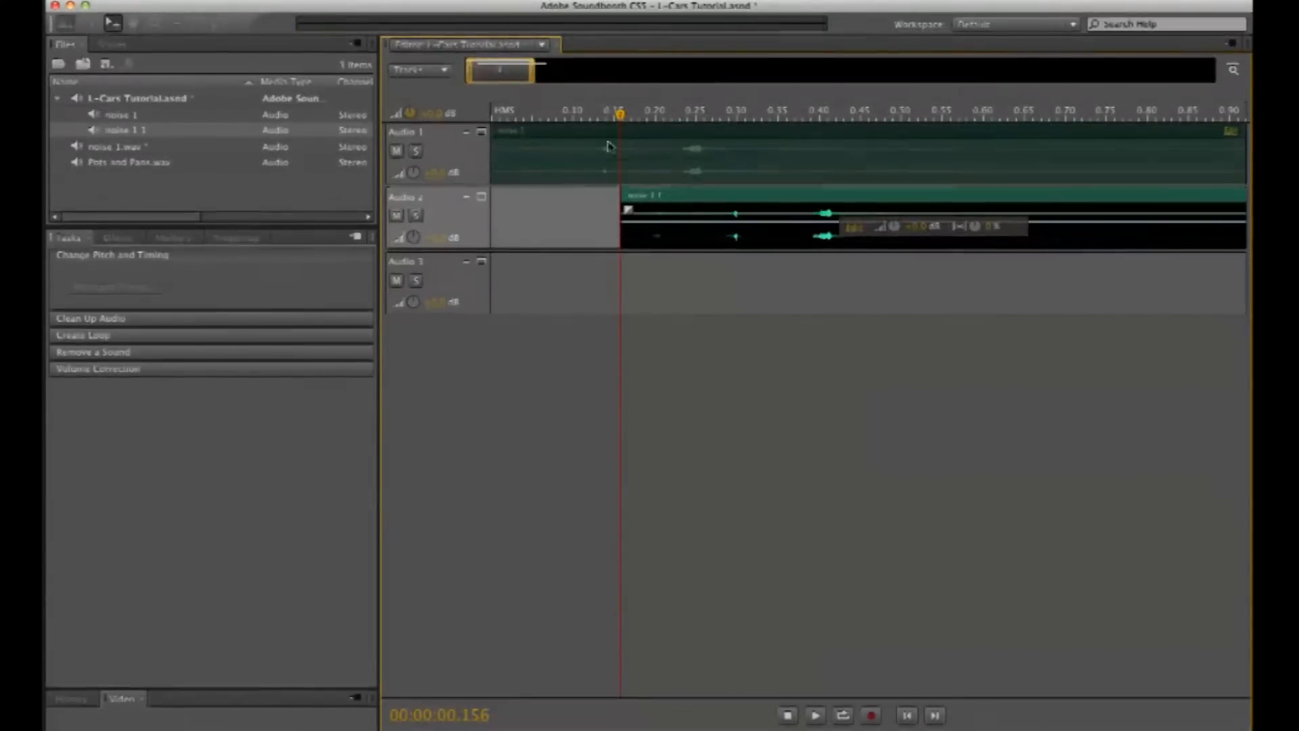
- Place a copy of the noise 1 clip on Audio 2 starting near 0.15 seconds
click(541, 114)
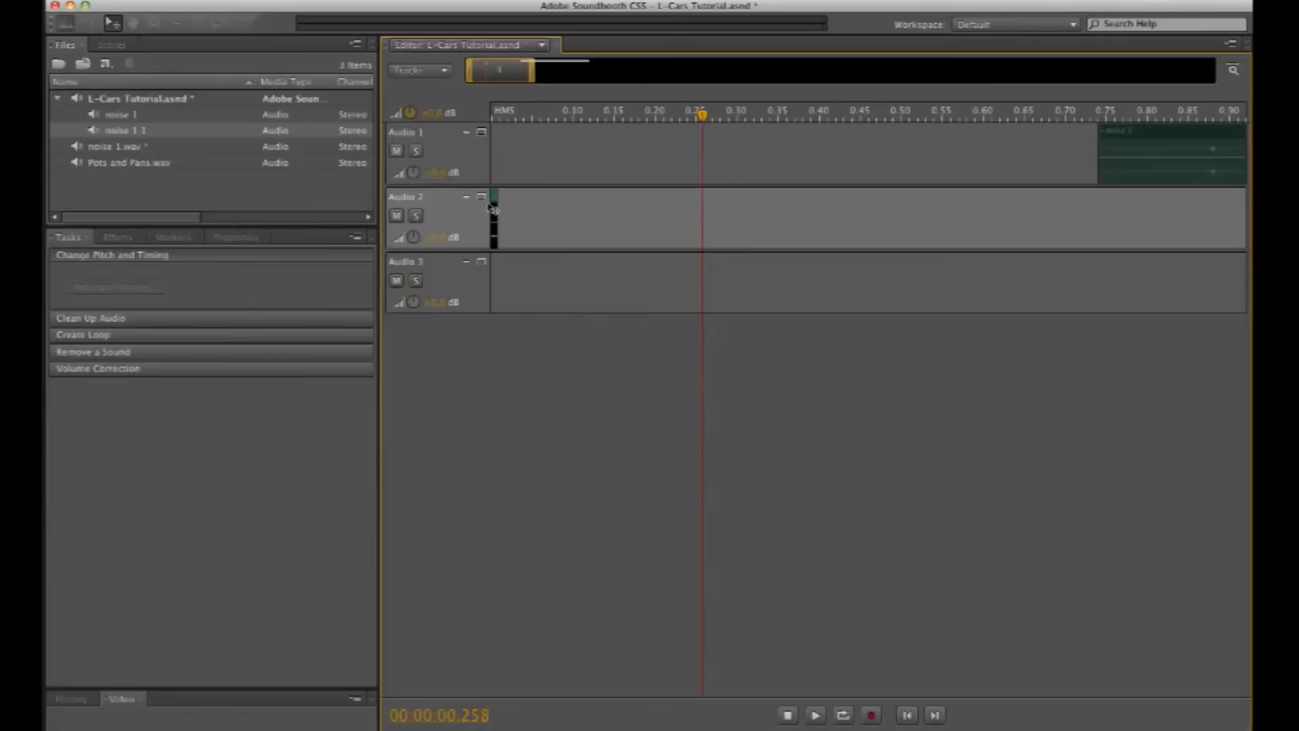
mouse_move(496, 202)
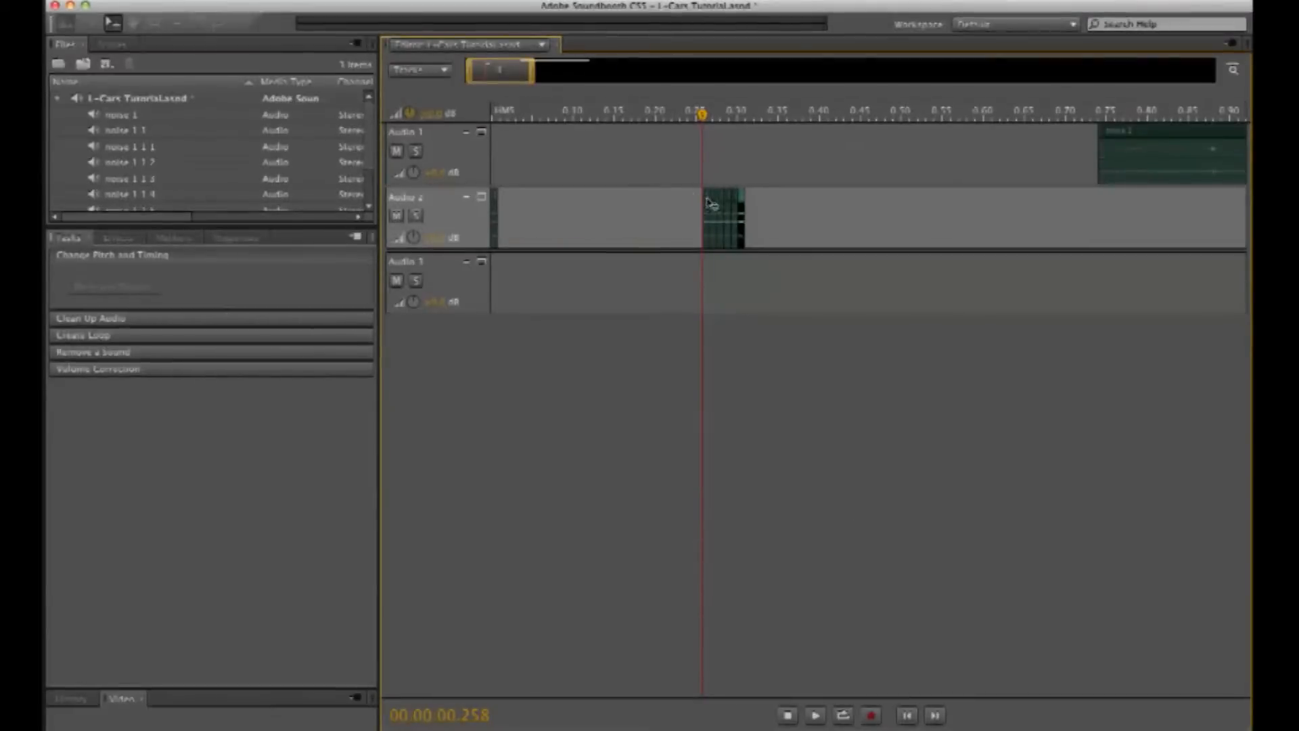
mouse_move(709, 204)
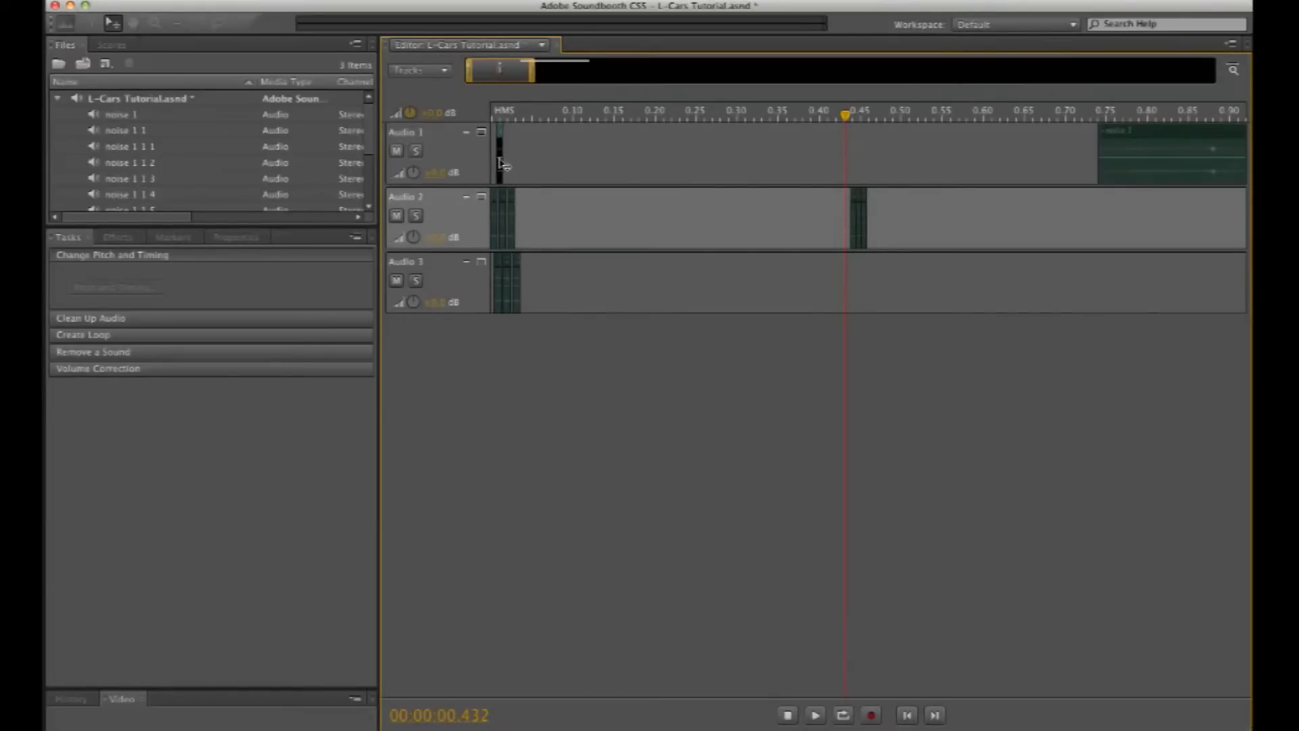
mouse_move(856, 206)
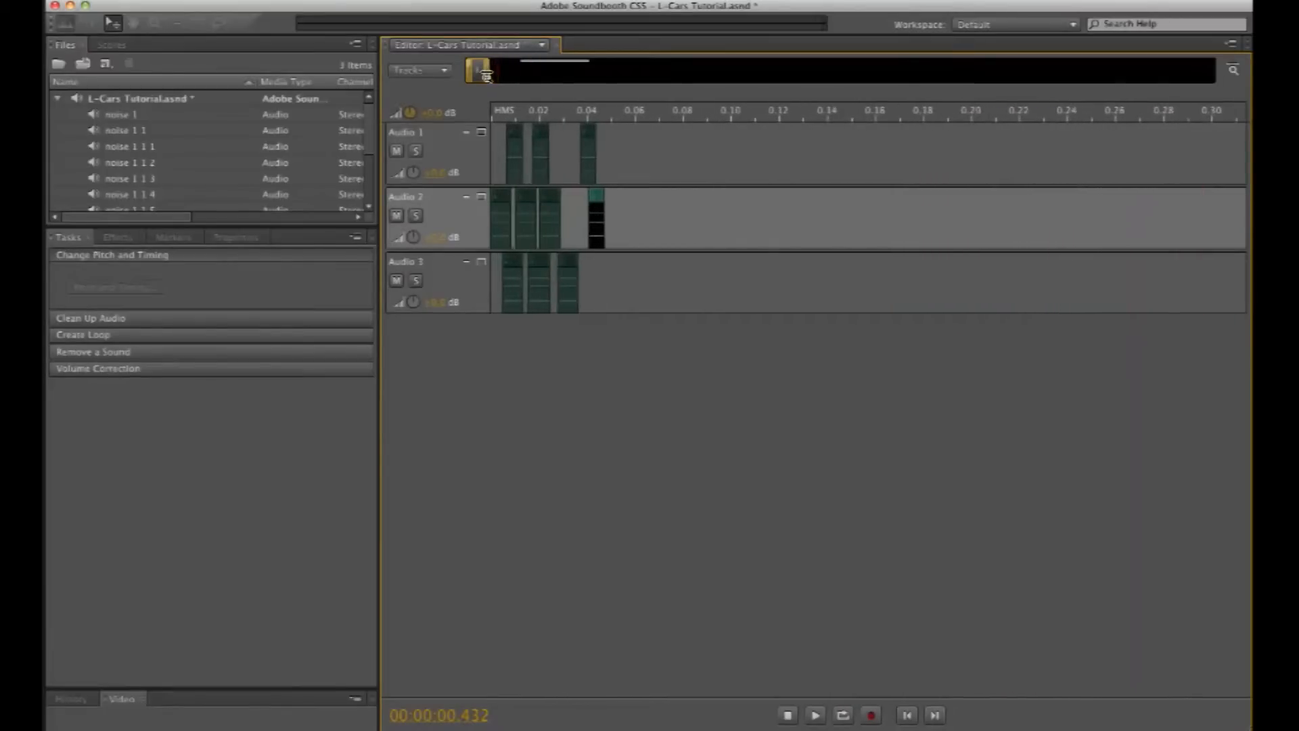
- Drop a noise clip onto Audio 2 at about 0.1 s and return the playhead to the start
click(623, 111)
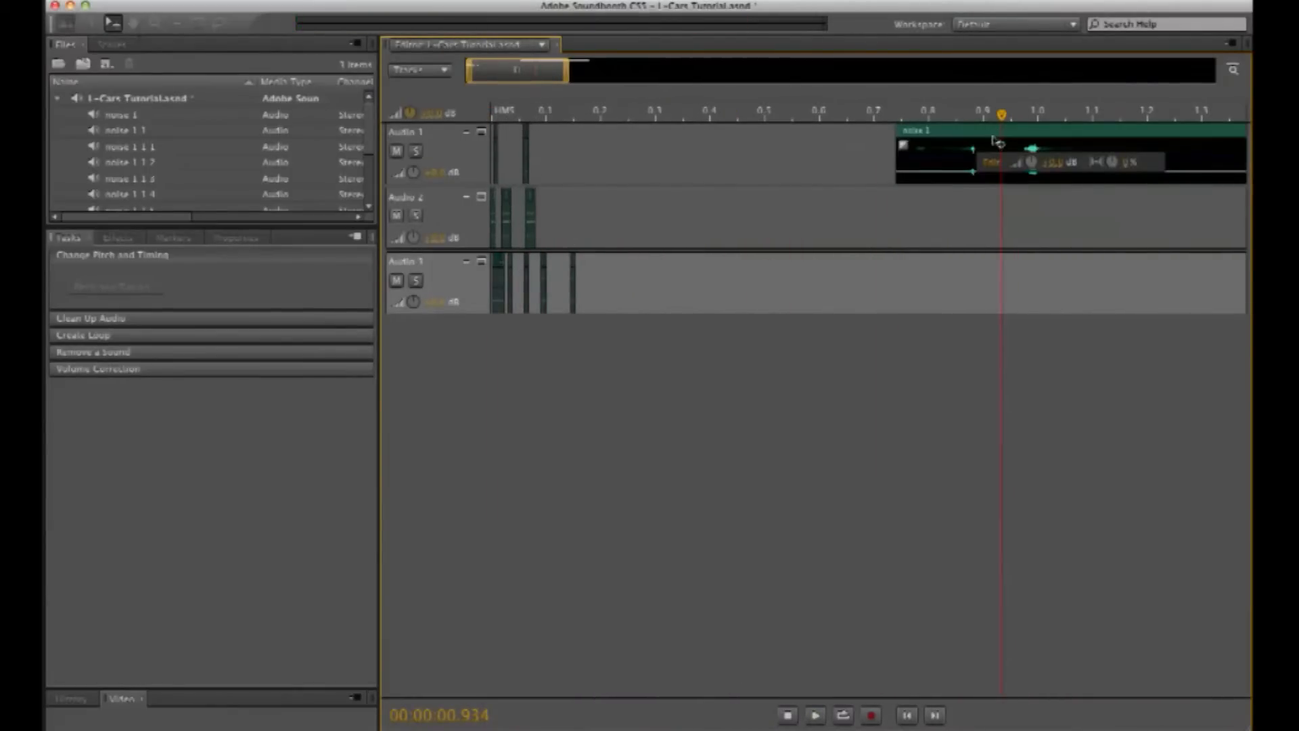
click(674, 119)
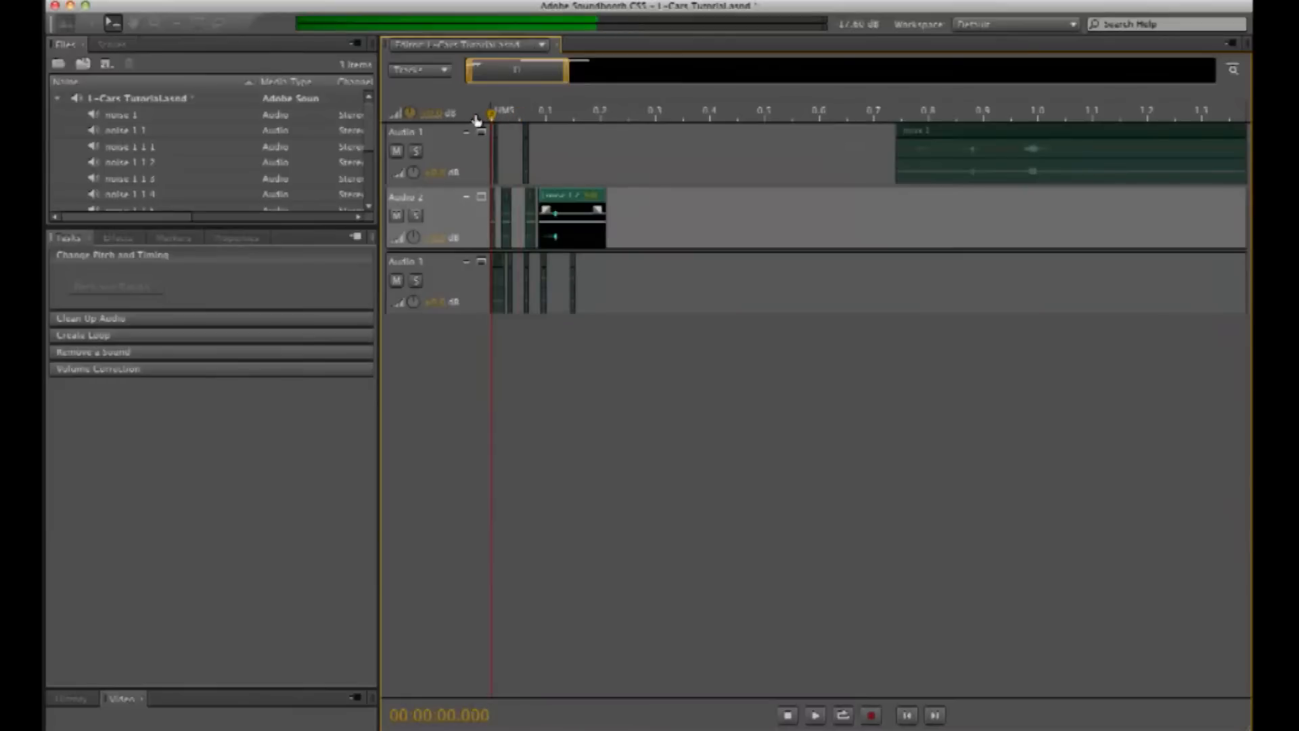
- Add new audio tracks via Tracks > Add Audio Track and select the noise 1 2 clip for copying
click(759, 119)
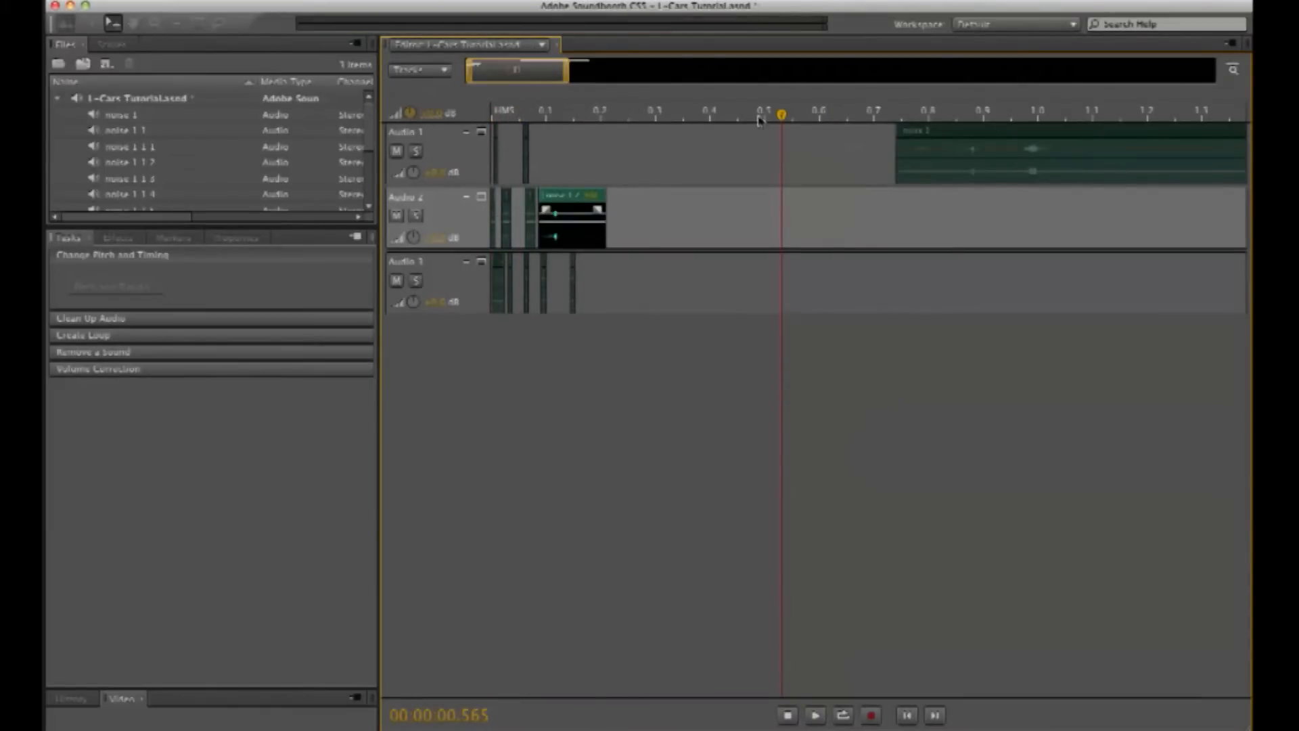
click(418, 70)
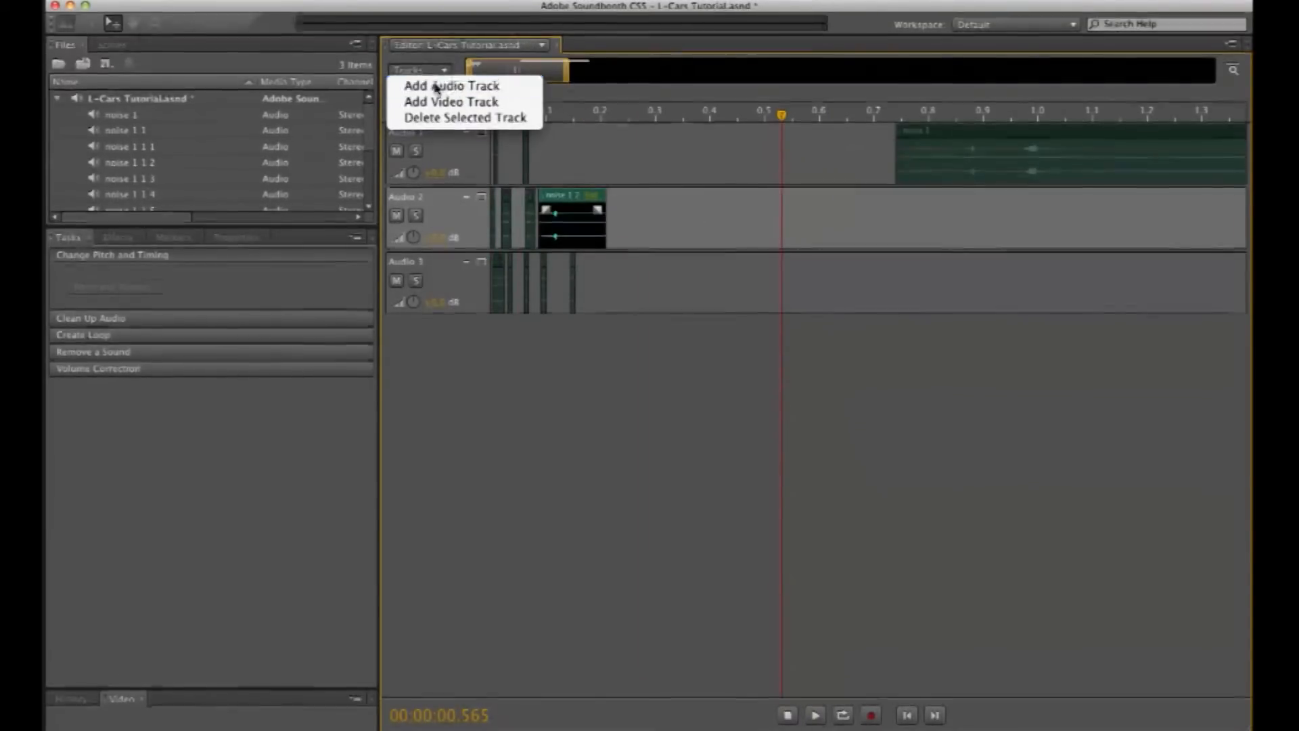
click(448, 89)
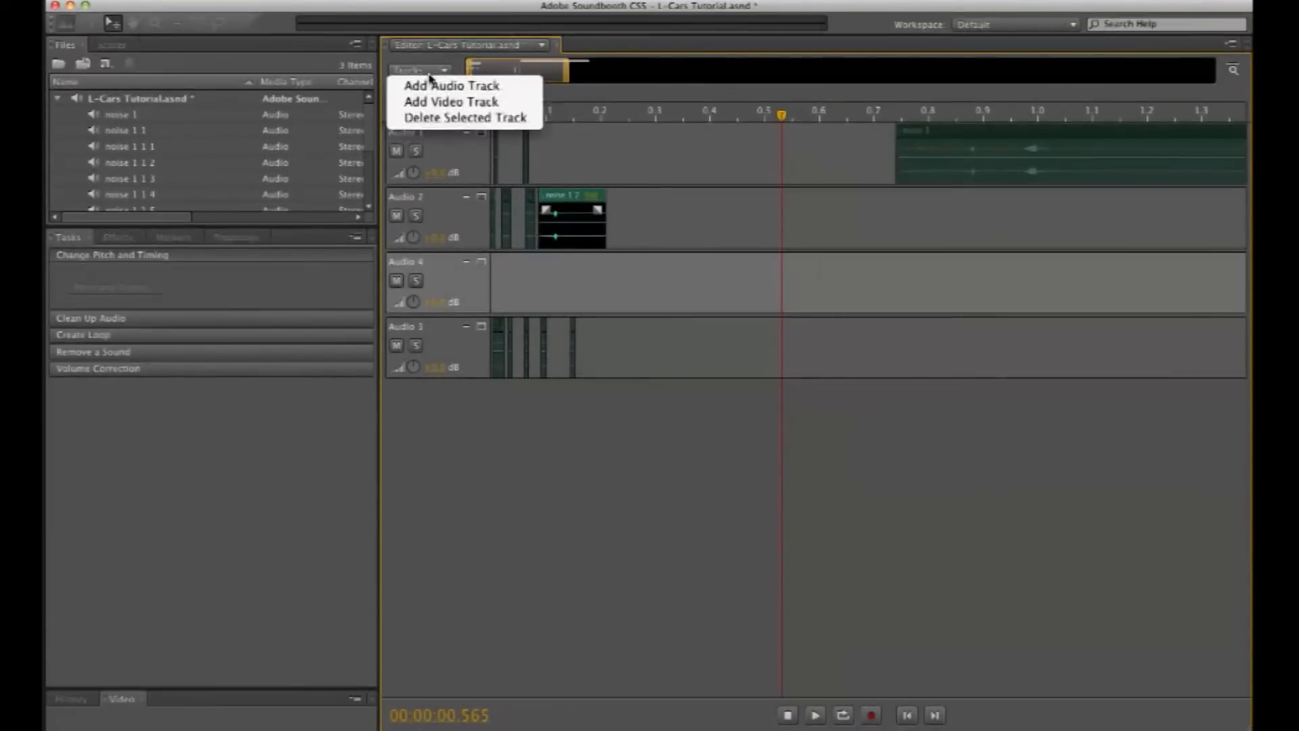
mouse_move(441, 87)
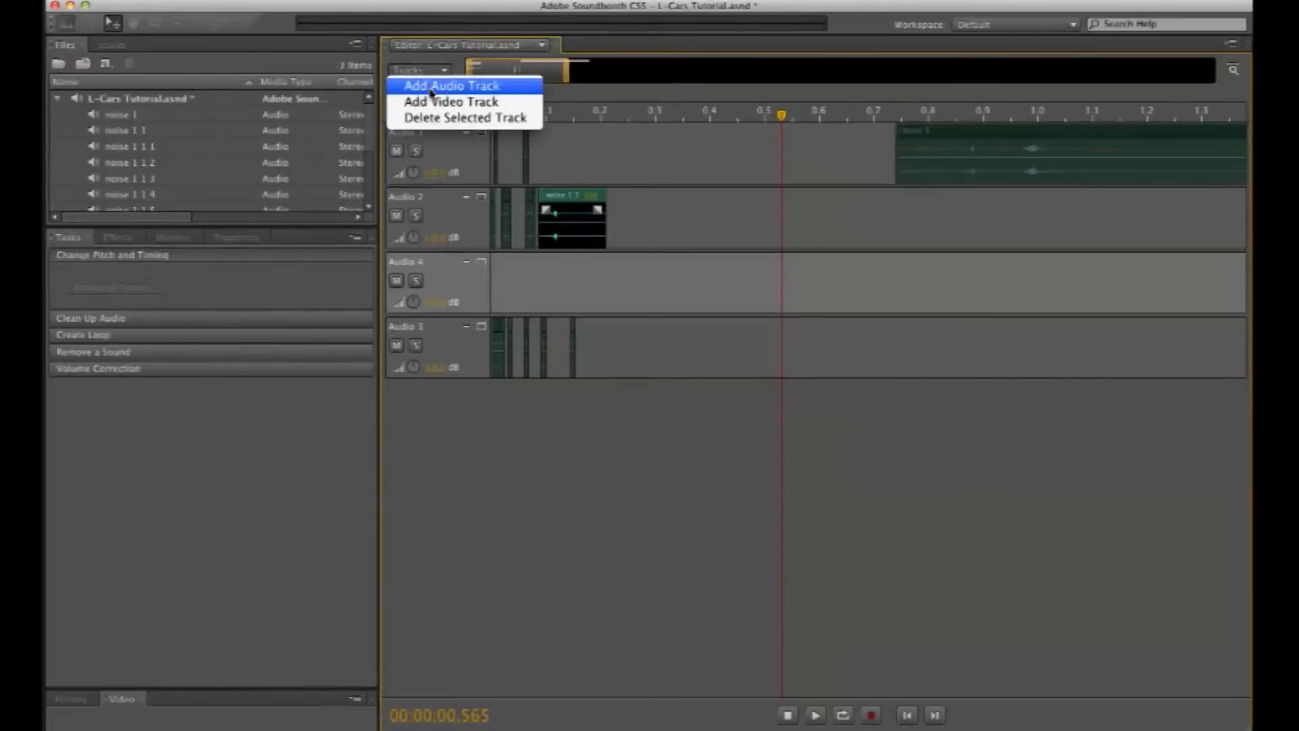
mouse_move(453, 102)
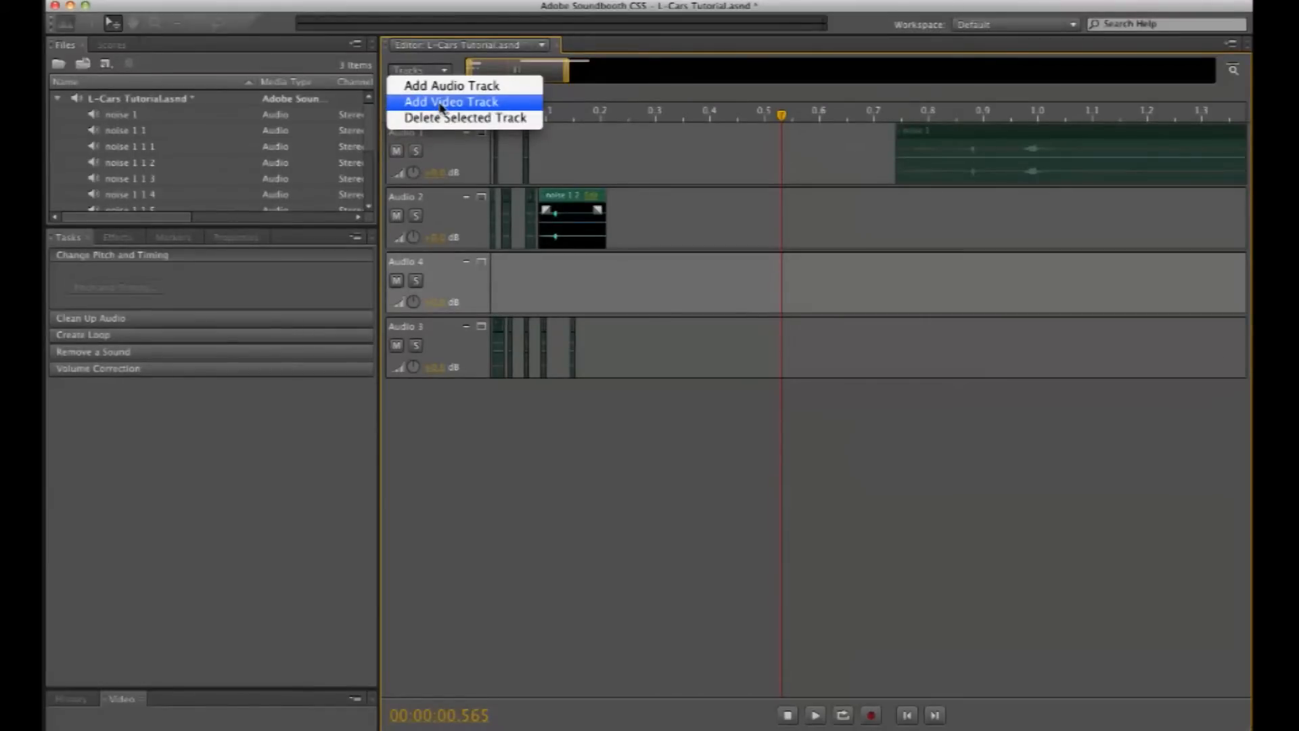
mouse_move(452, 86)
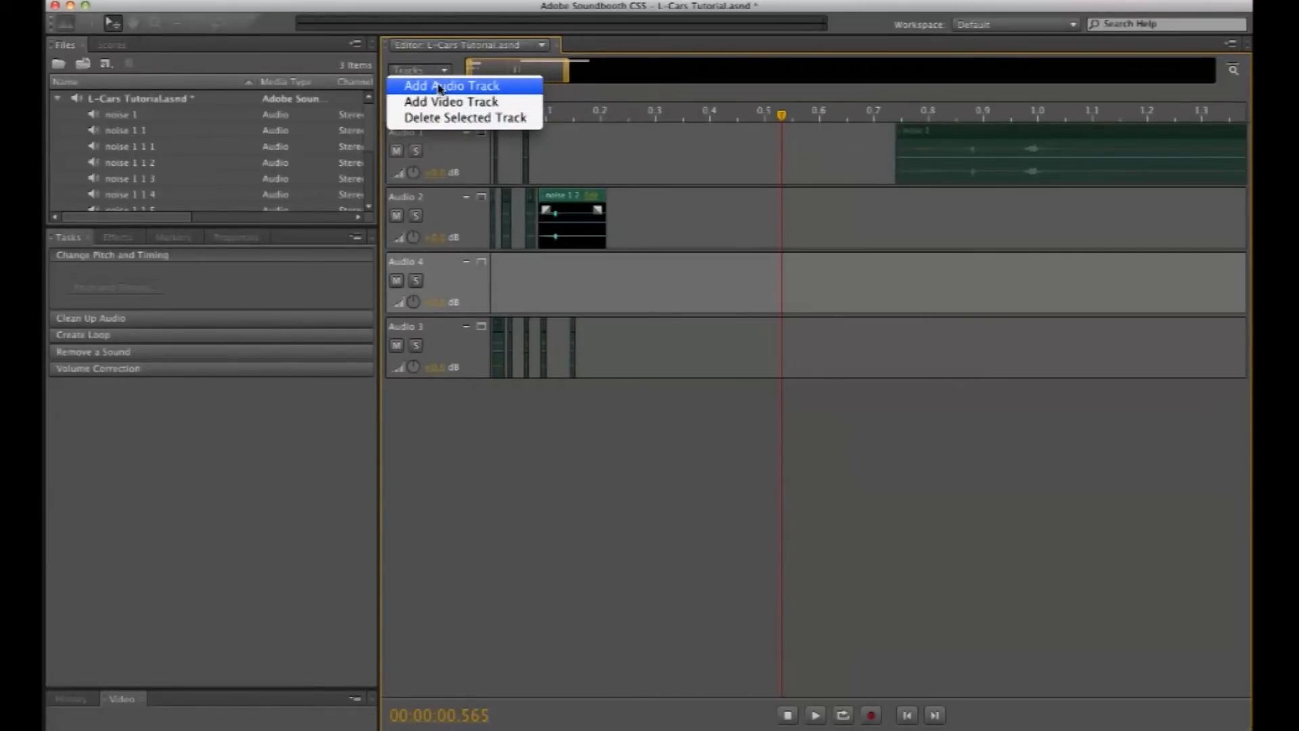
click(452, 87)
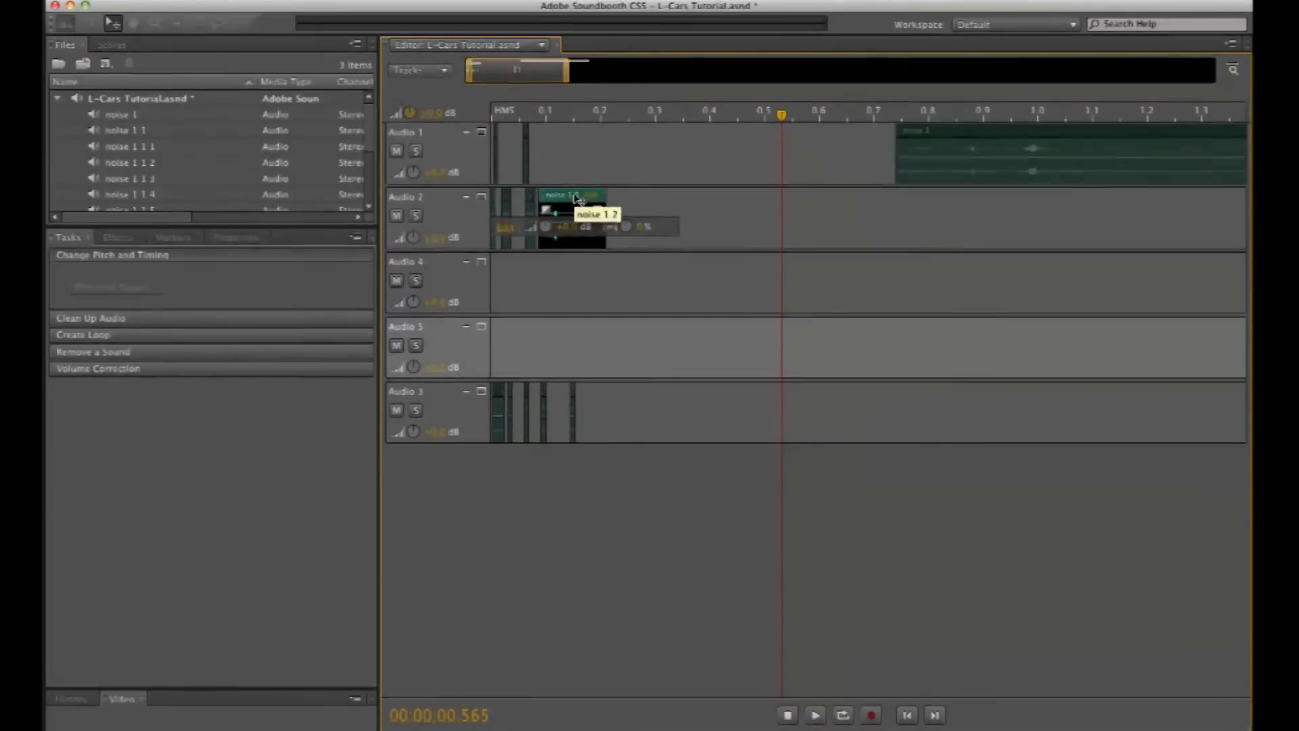
click(816, 715)
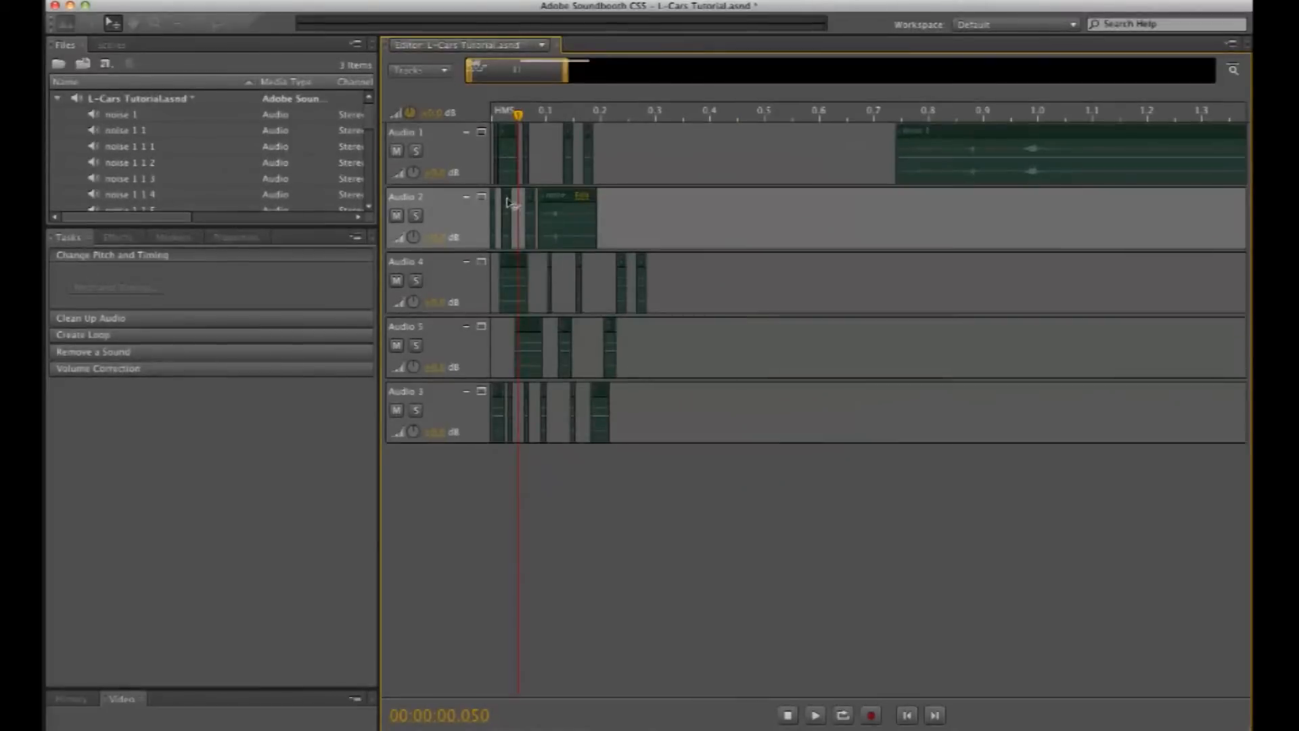
mouse_move(505, 203)
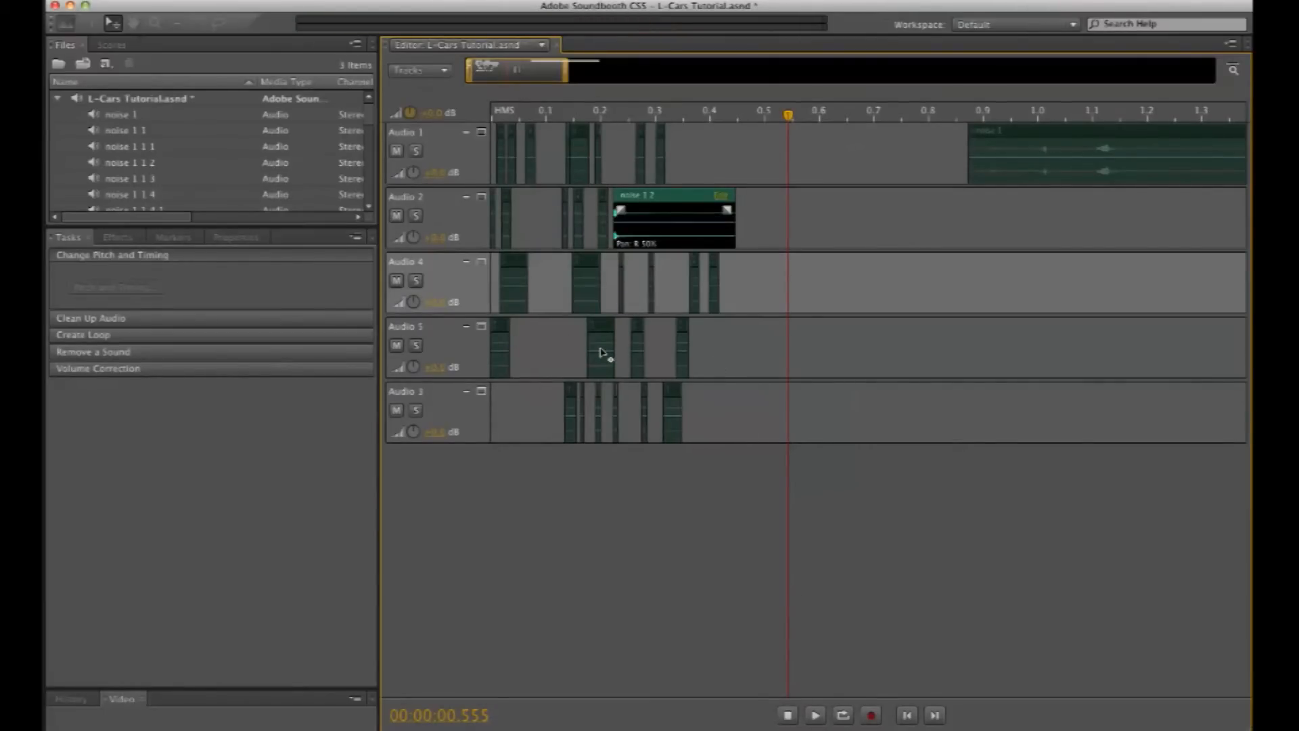
mouse_move(717, 265)
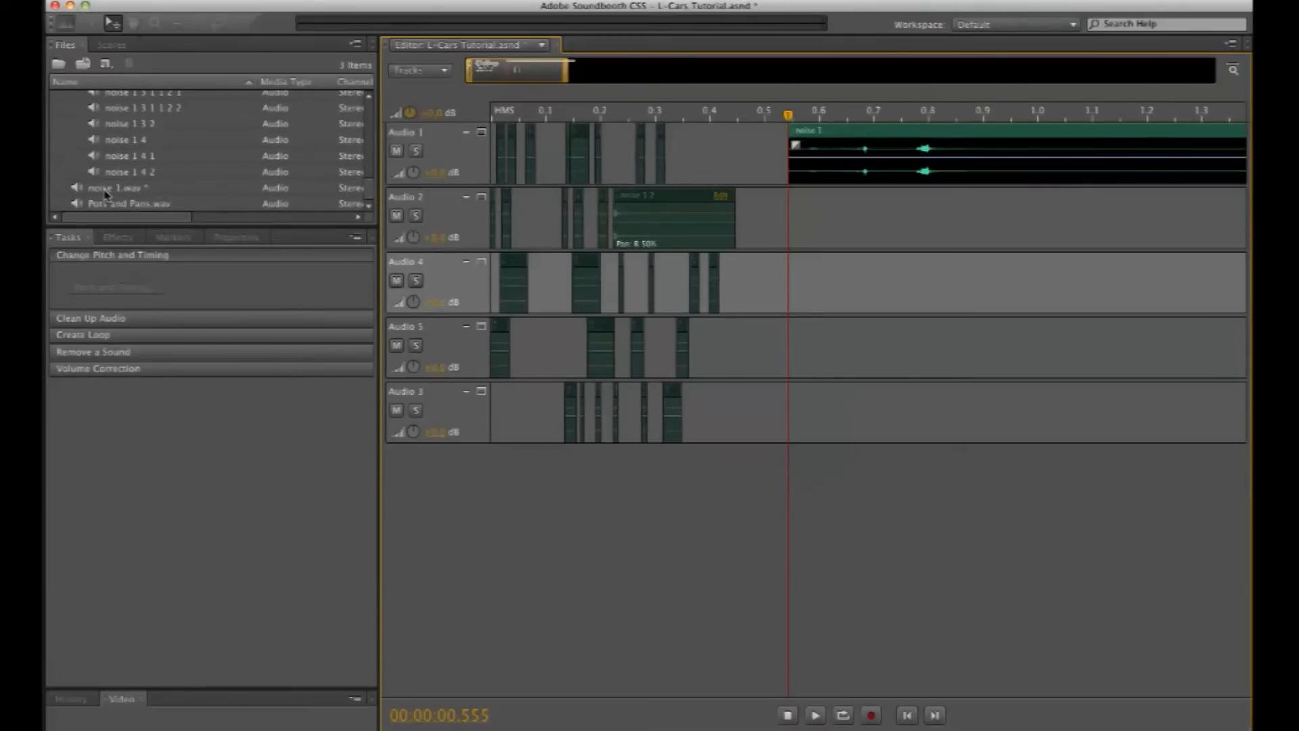
- Open noise 1.wav in its own editor, play it from the start, and show its Effects rack
double_click(102, 186)
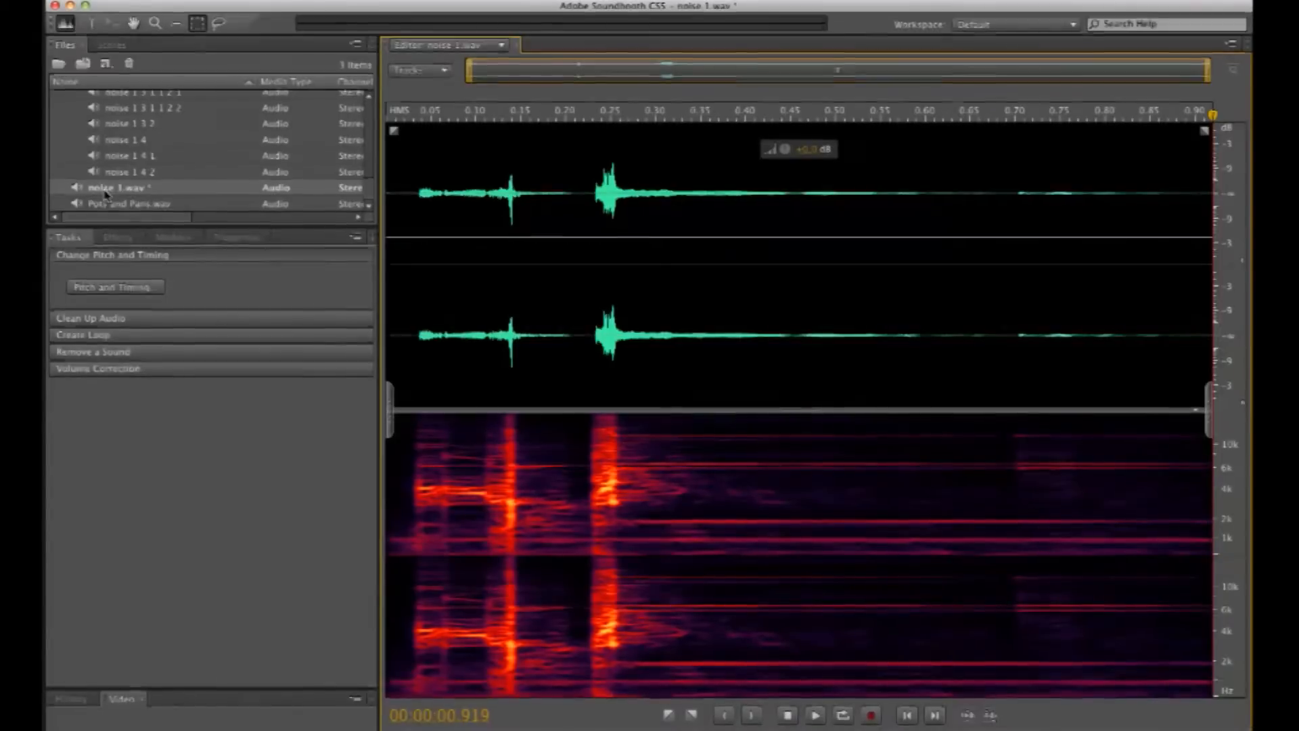
click(439, 115)
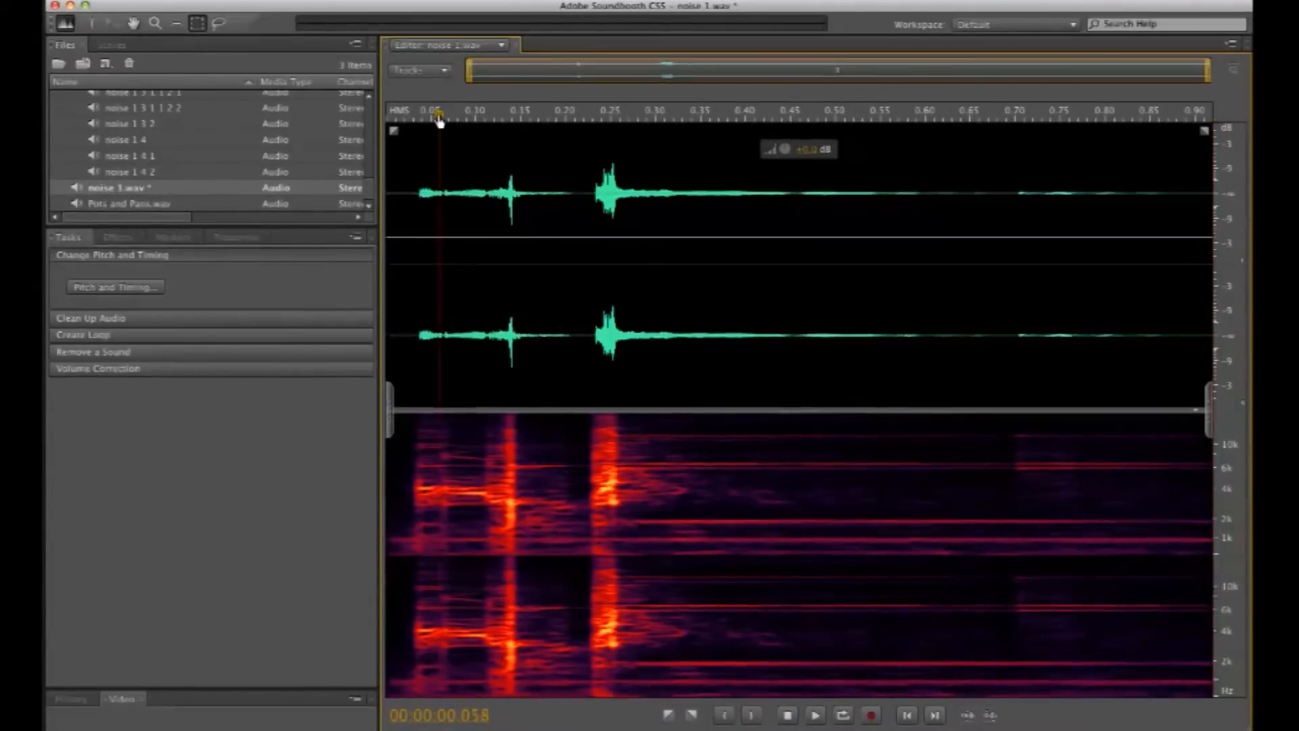
click(816, 715)
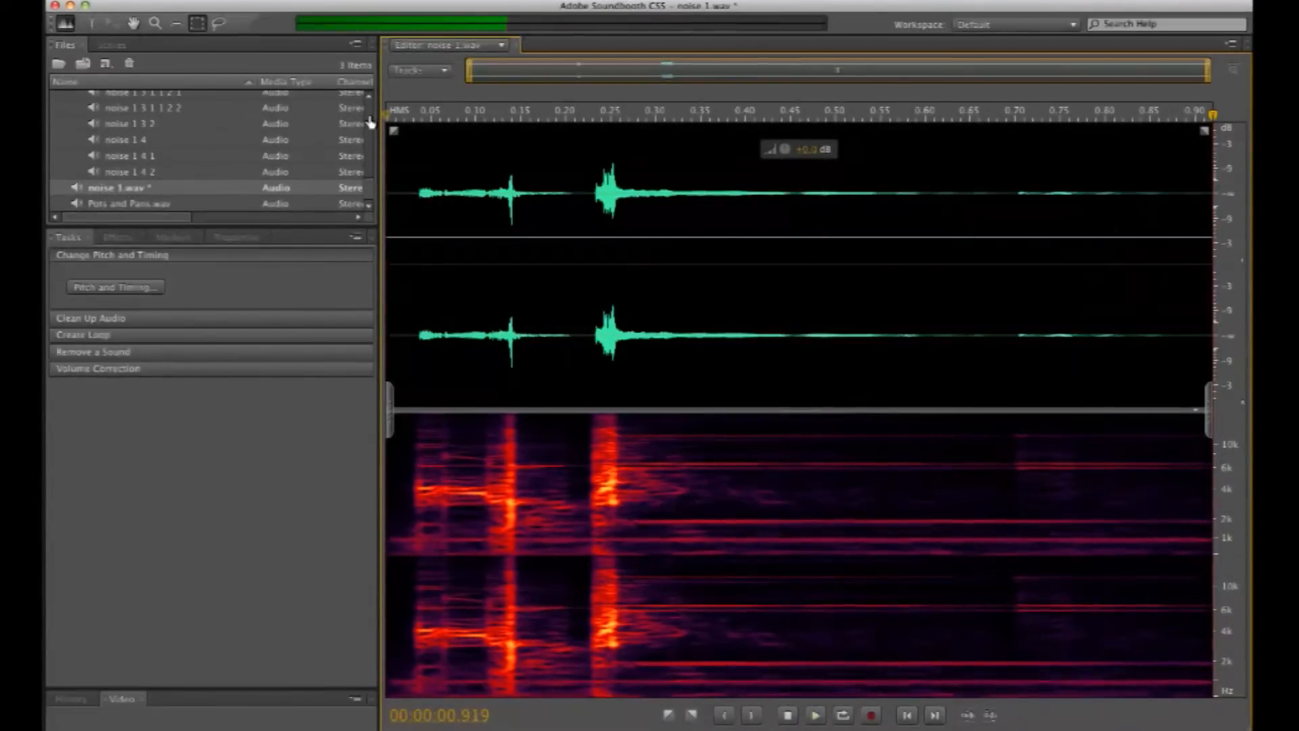
click(817, 715)
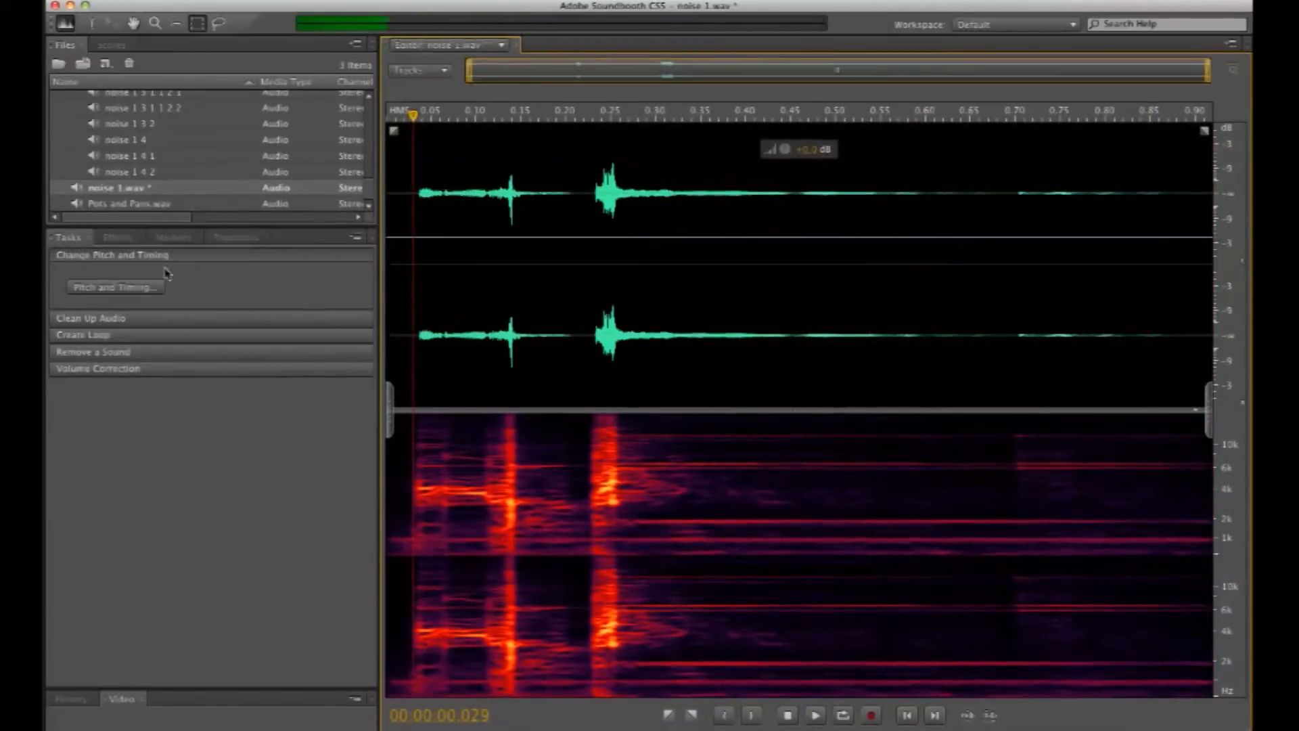
click(117, 236)
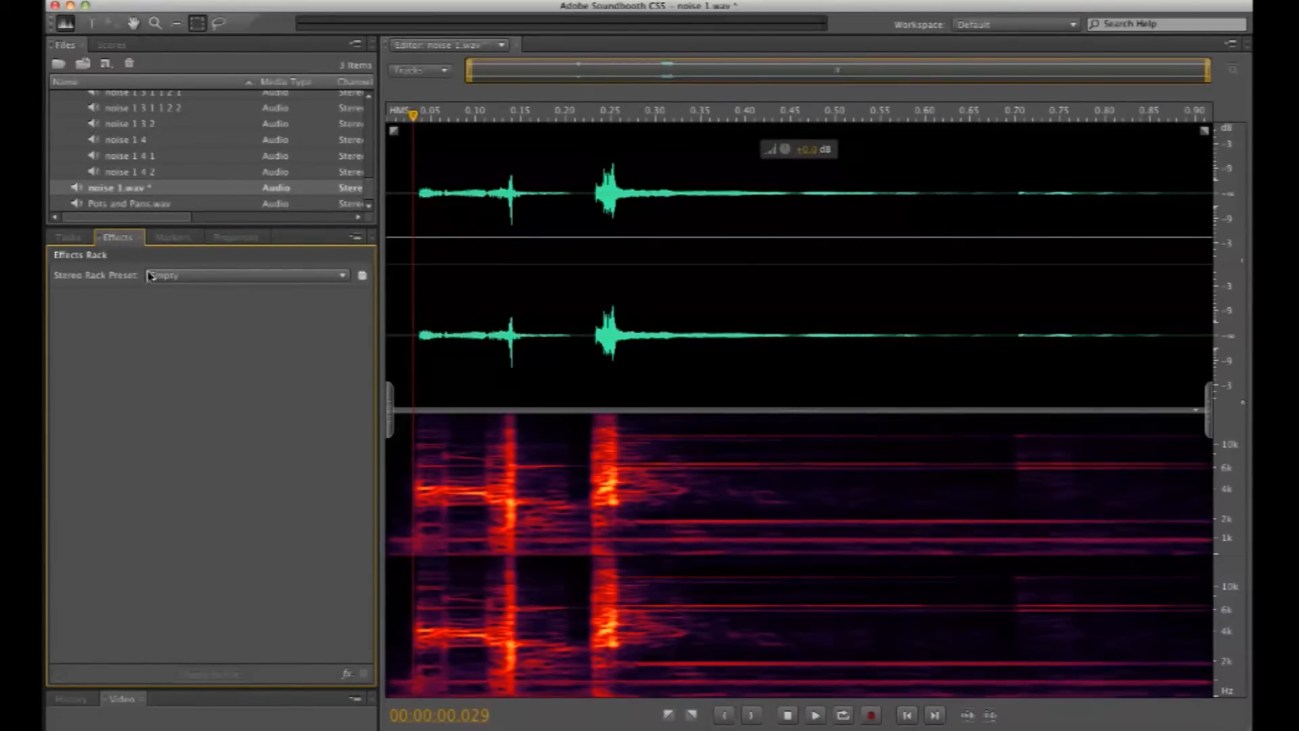
- Audition noise 1 with the Voice: Old Time Radio and Heavy Highpass EQ rack presets
click(243, 276)
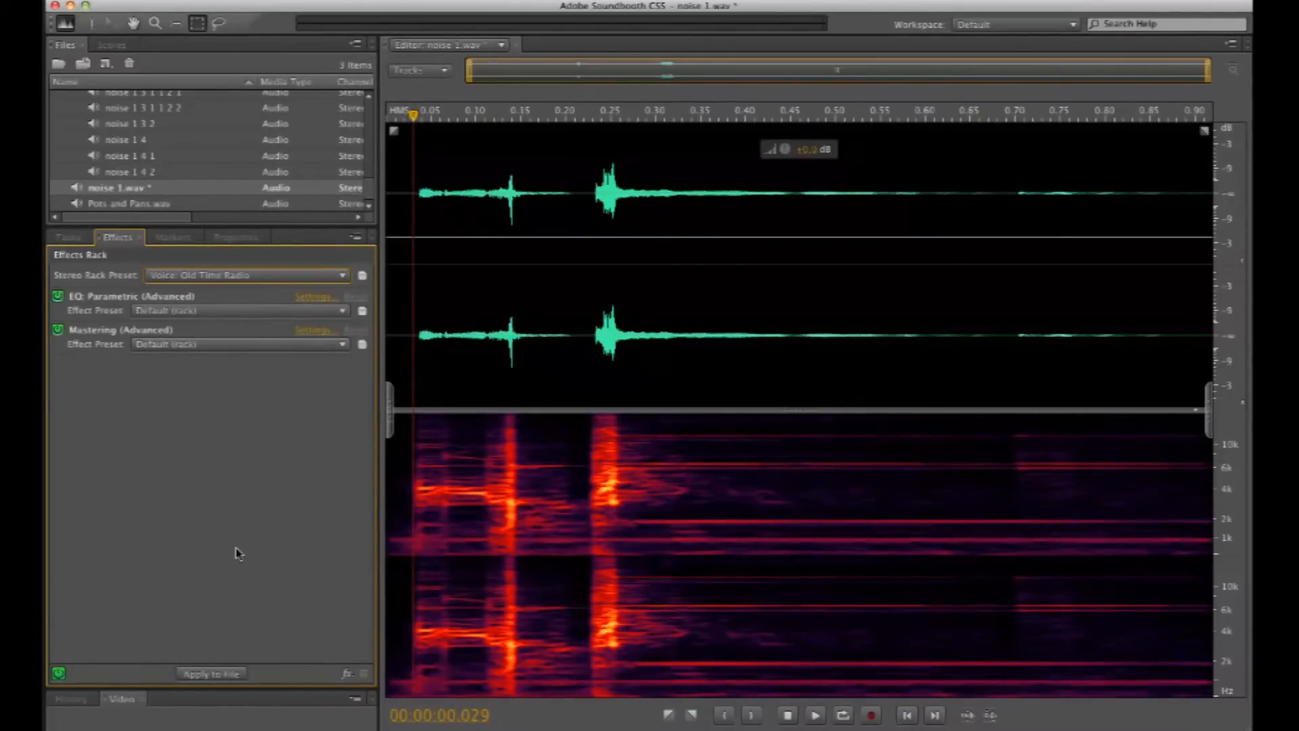
click(818, 715)
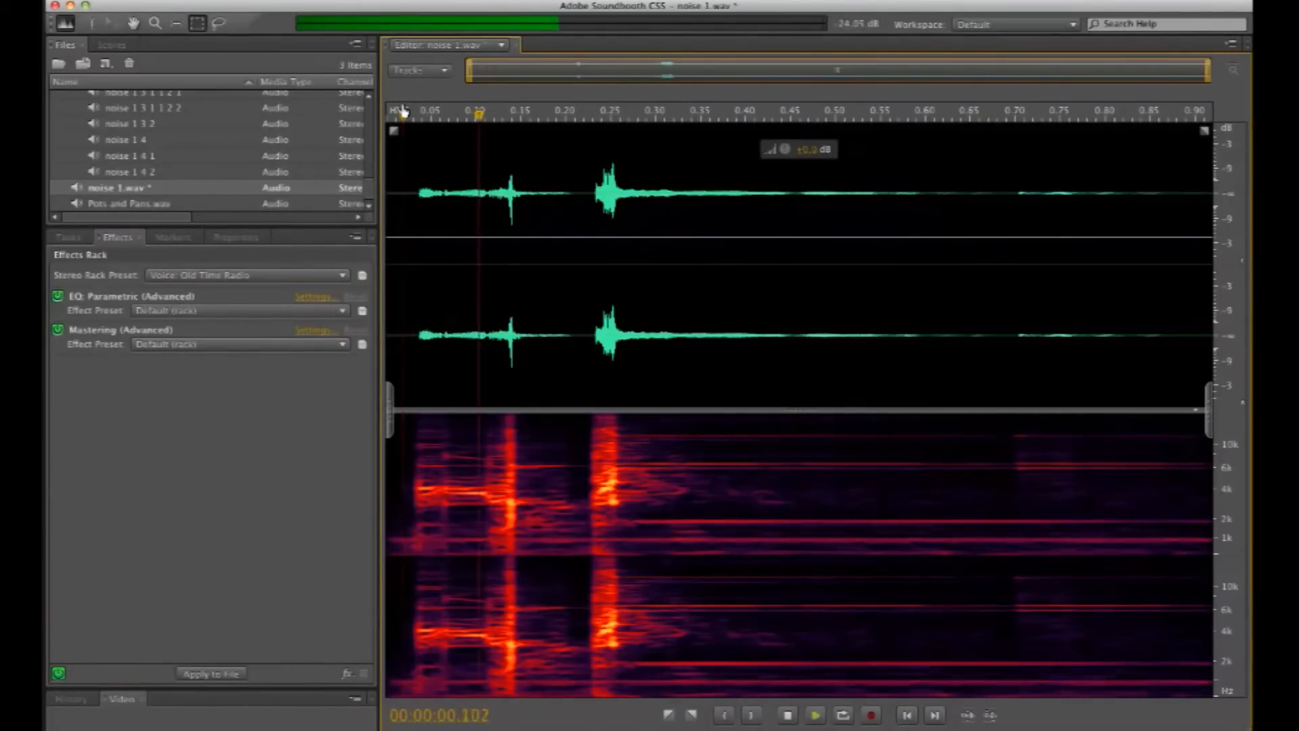
click(818, 715)
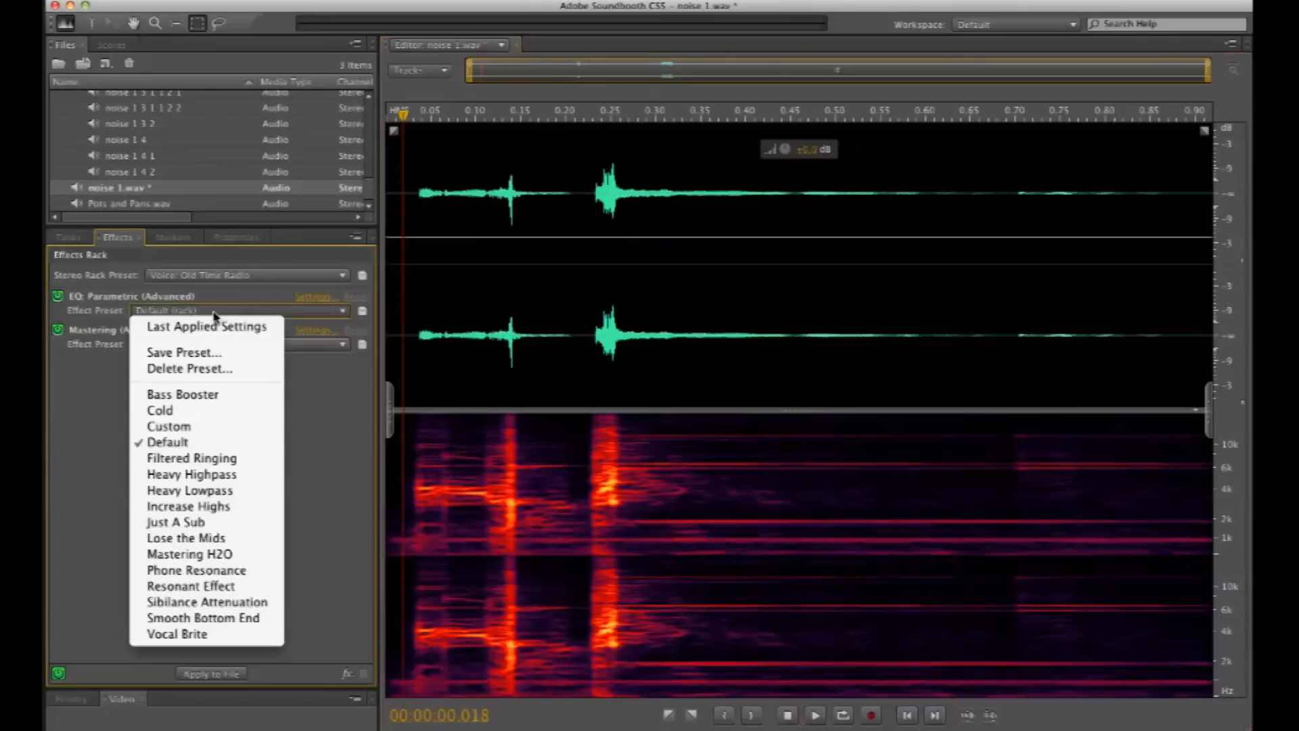
mouse_move(190, 492)
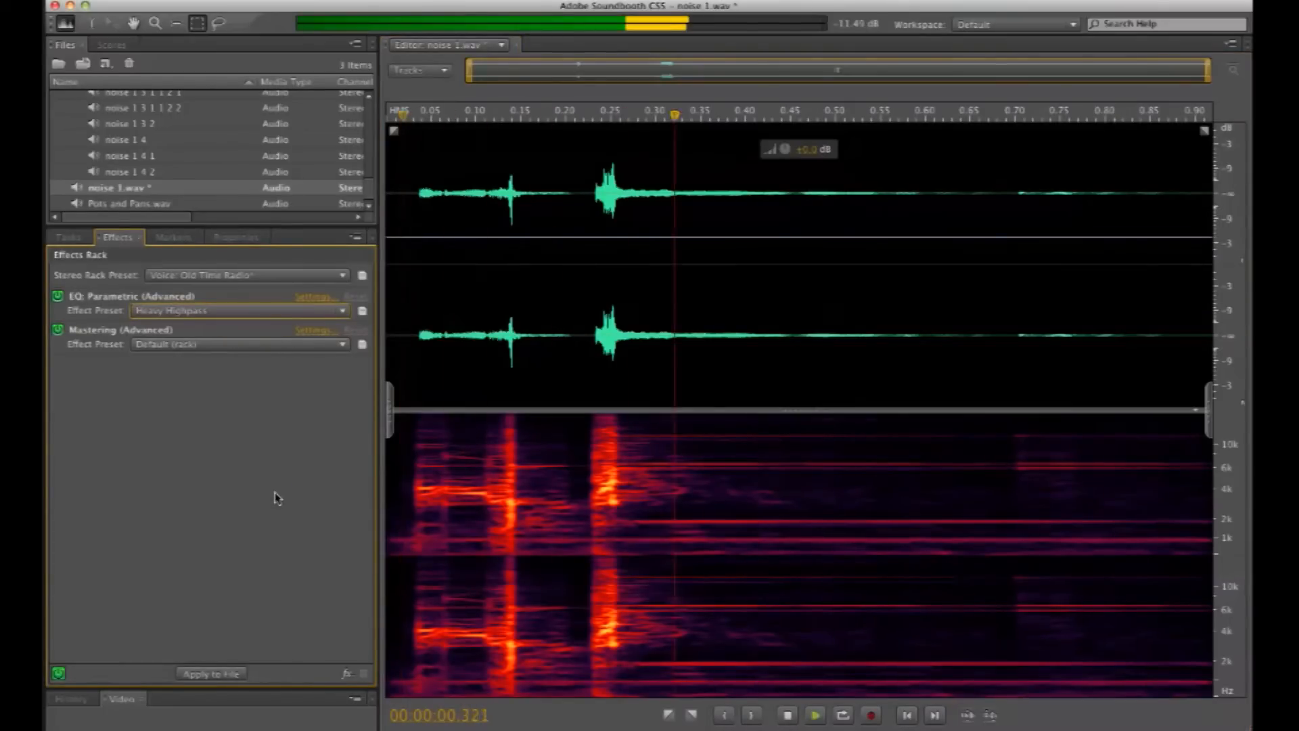
click(608, 111)
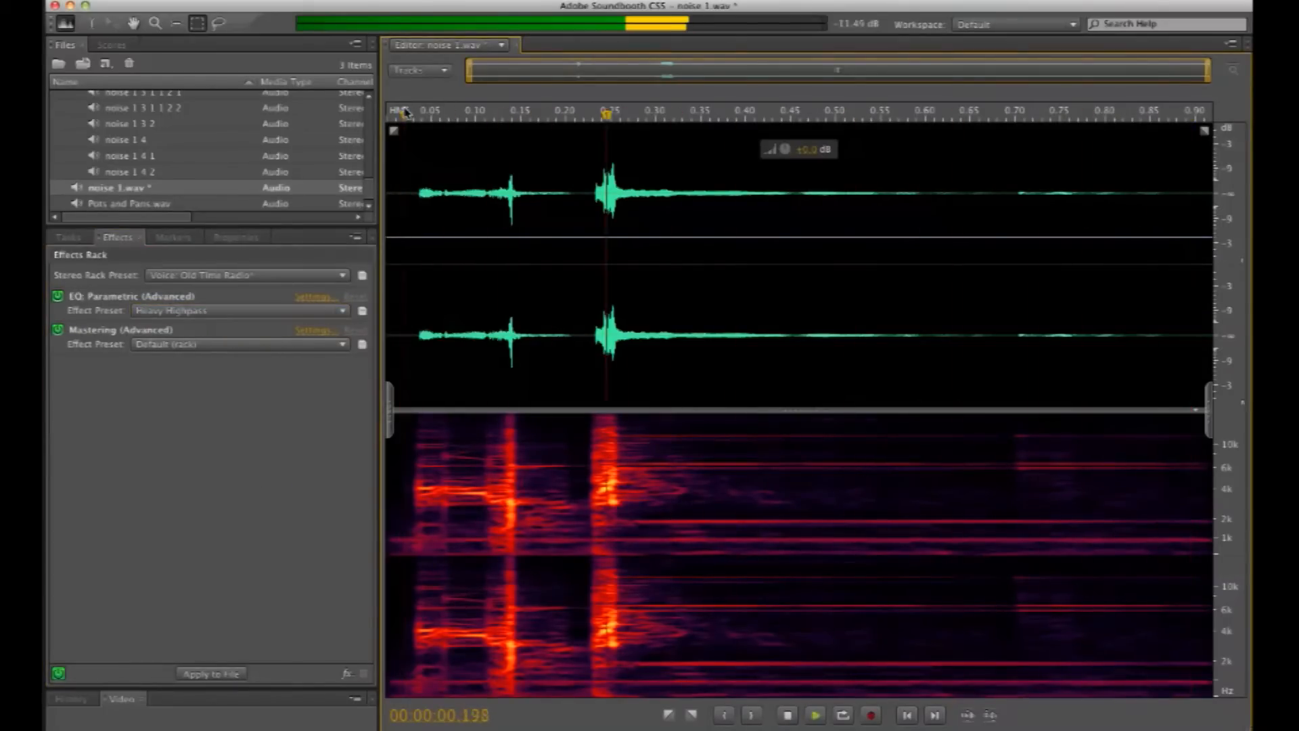
click(814, 714)
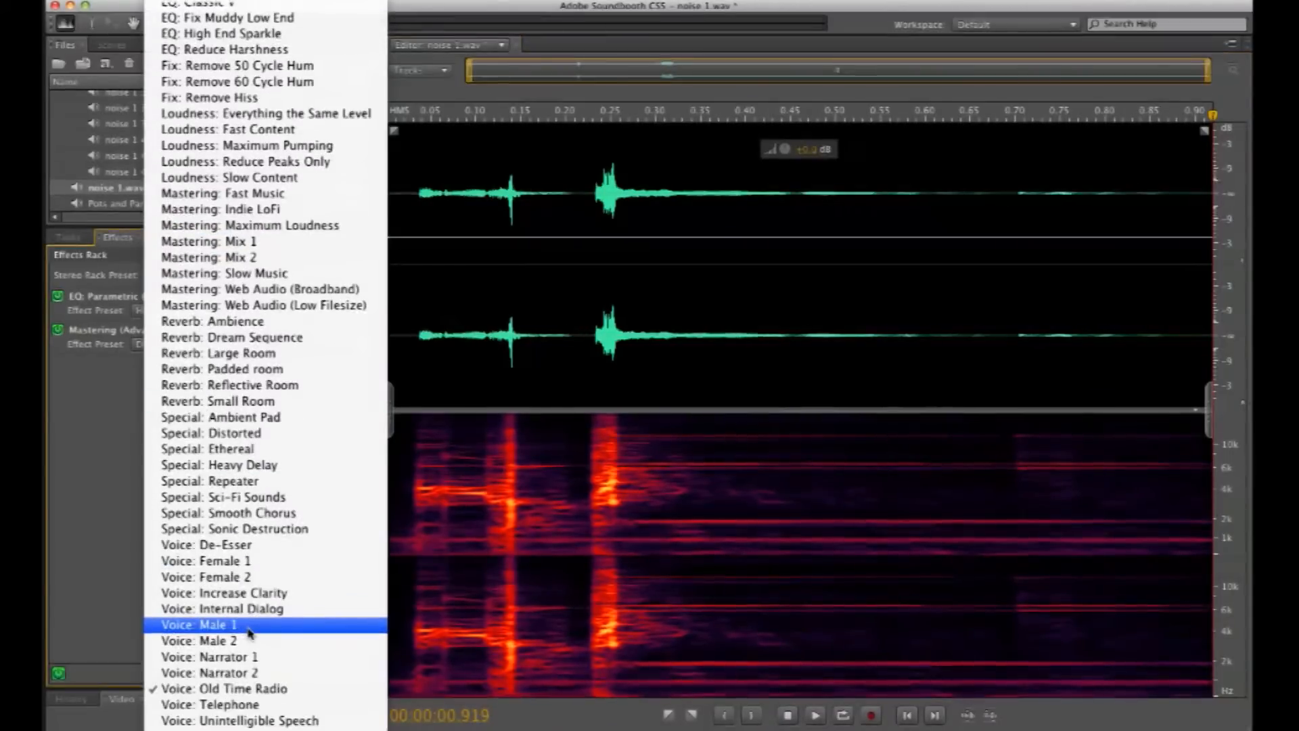
mouse_move(233, 689)
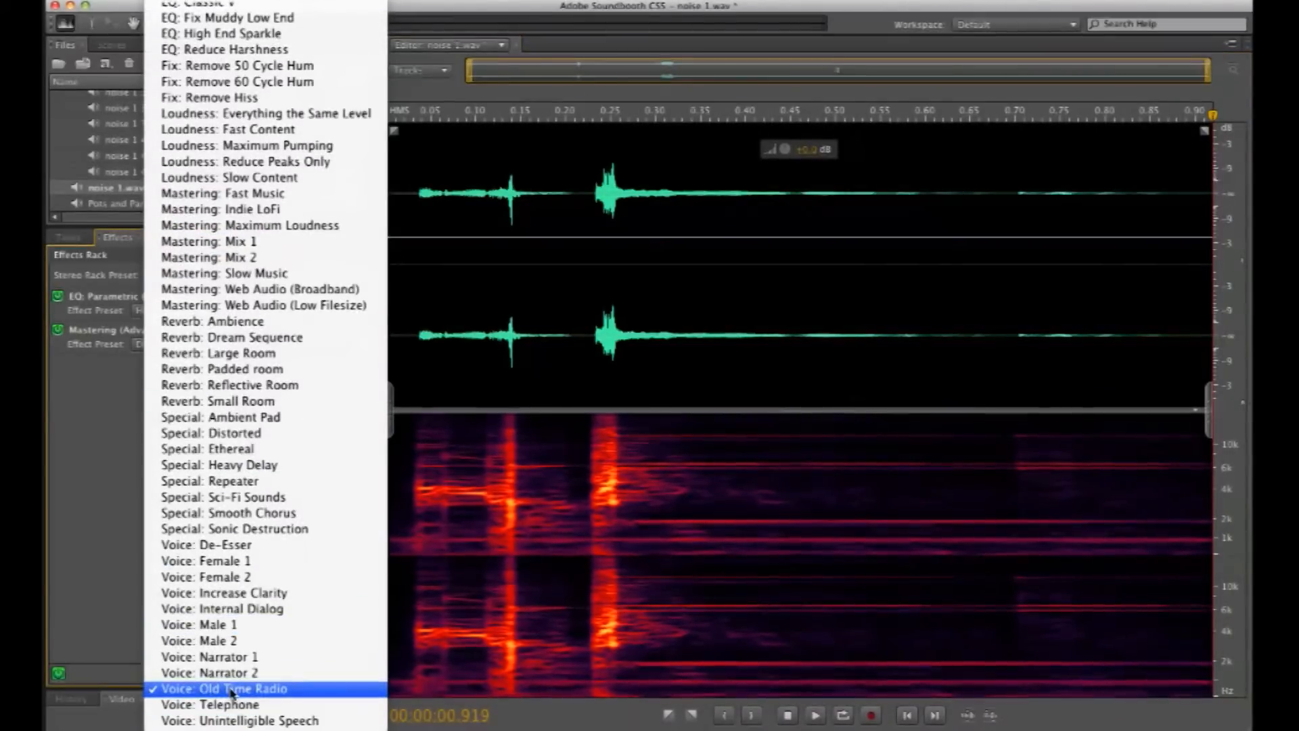
mouse_move(230, 720)
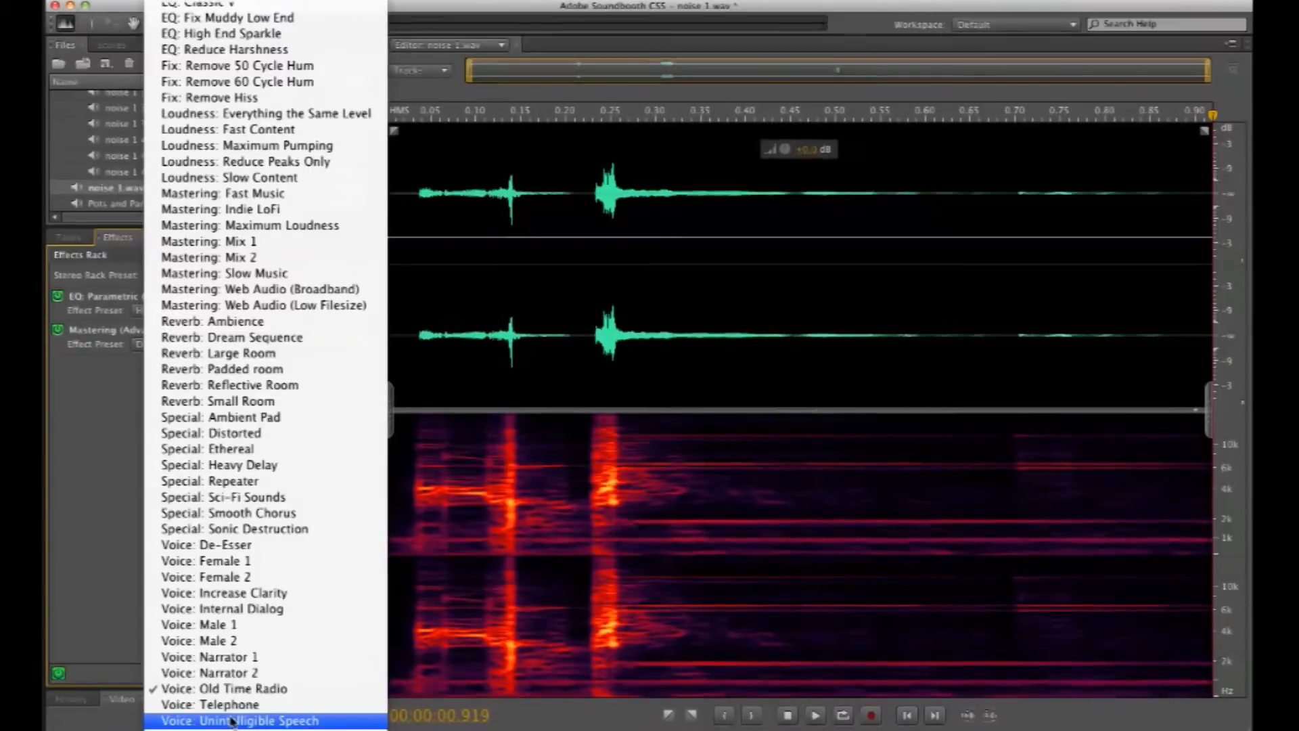
- Give noise 1.wav the Voice: Unintelligible Speech rack preset
click(237, 721)
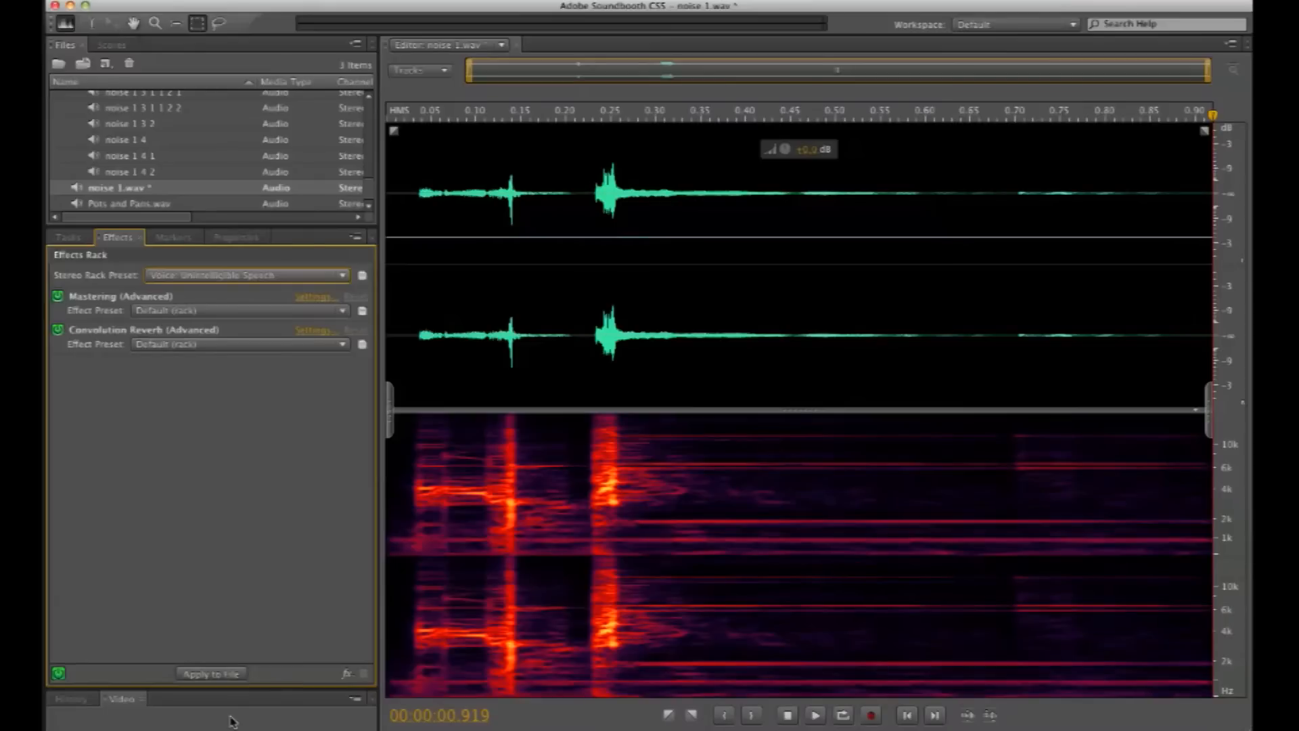
mouse_move(404, 89)
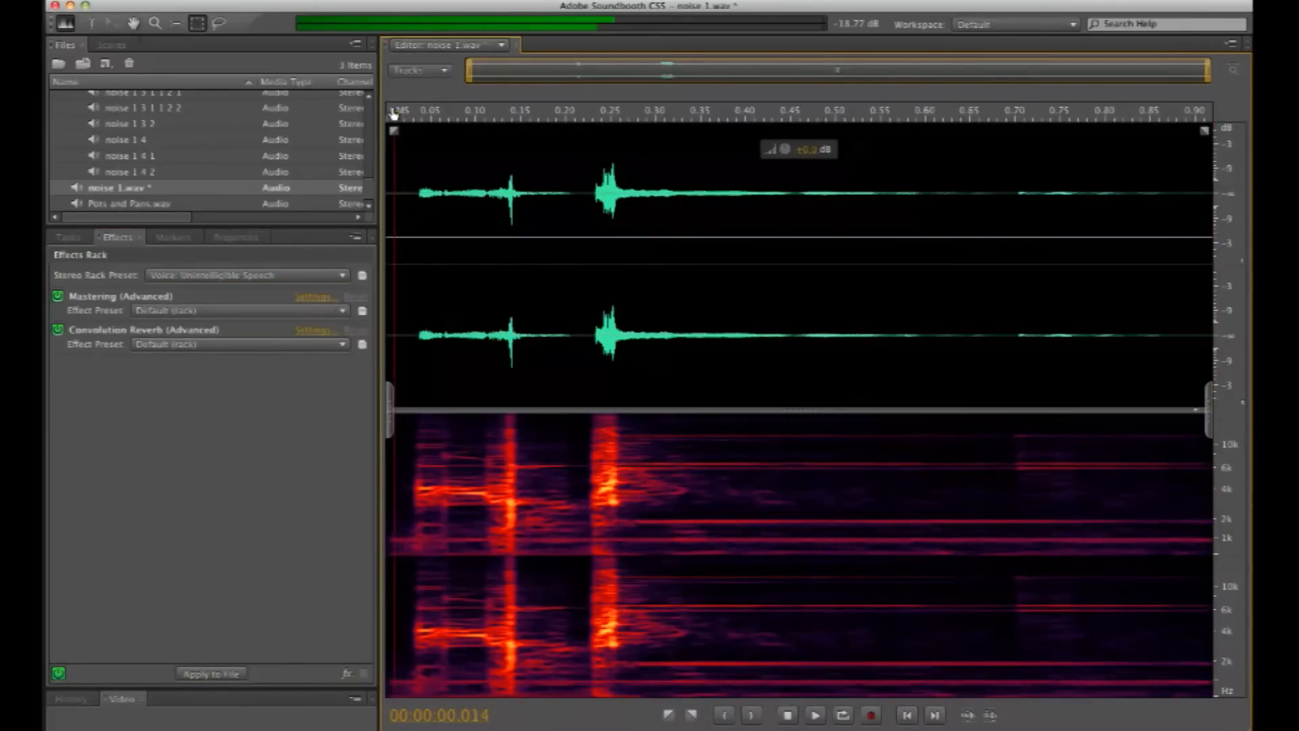
- Play noise 1 from the start through the Unintelligible Speech rack, then list the rack presets again
click(816, 715)
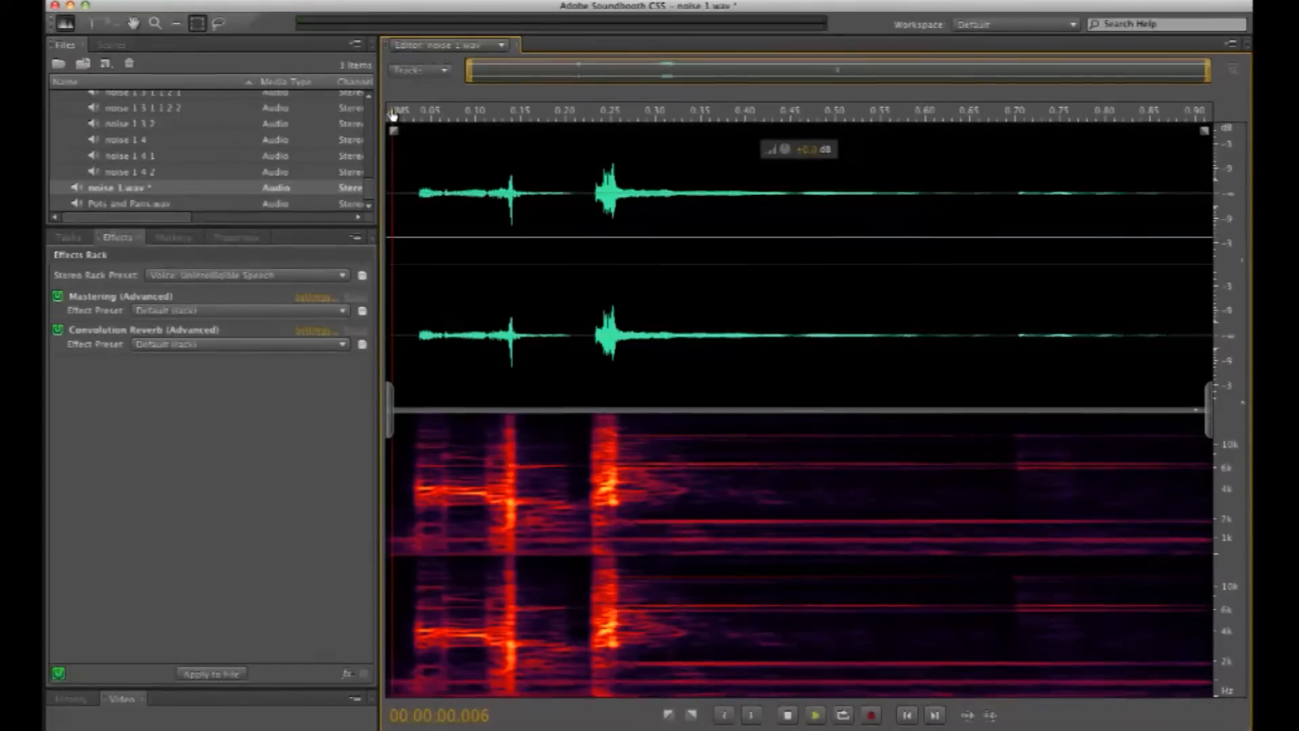
click(815, 714)
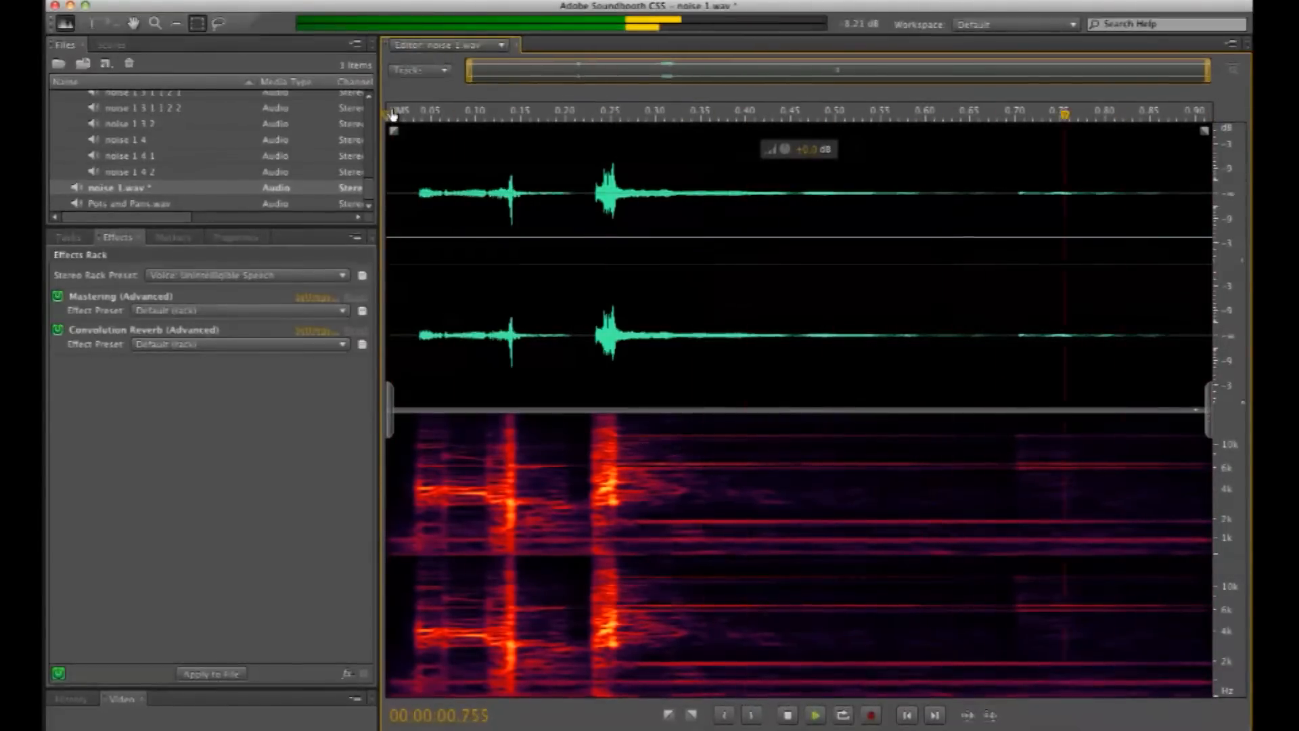
click(588, 115)
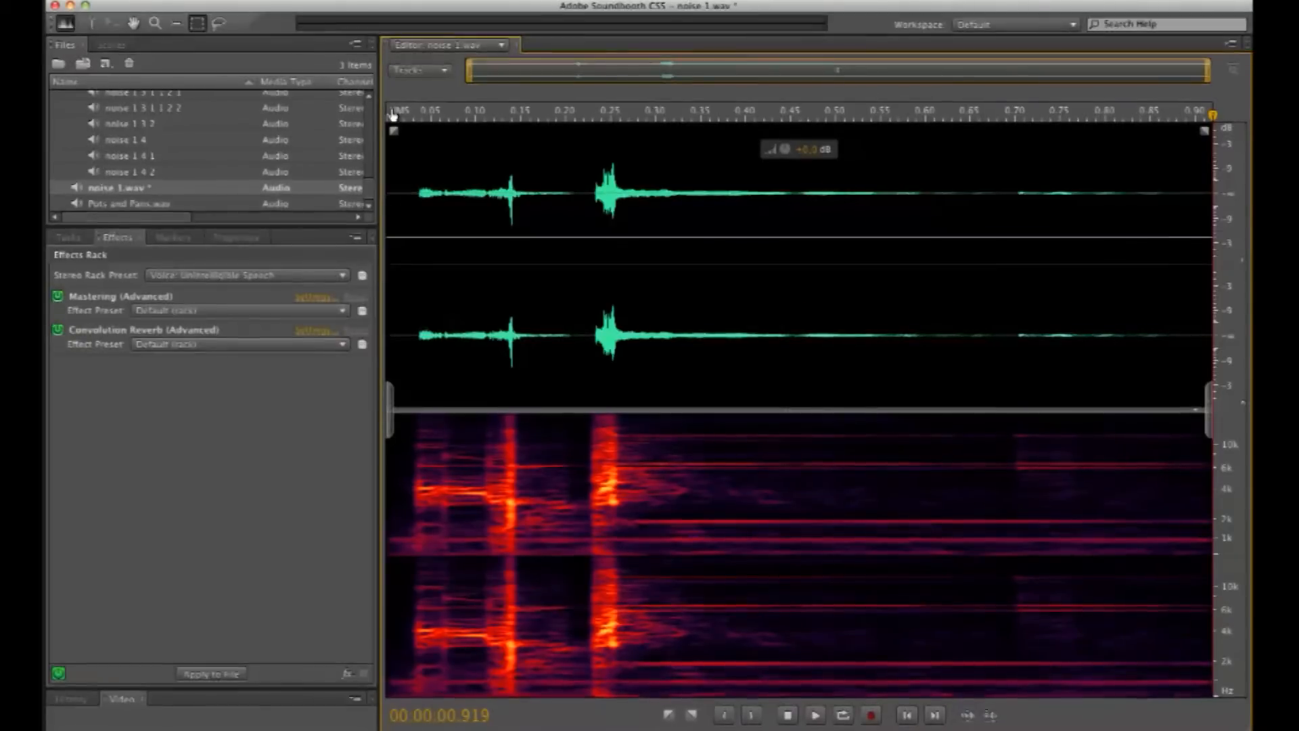
click(817, 715)
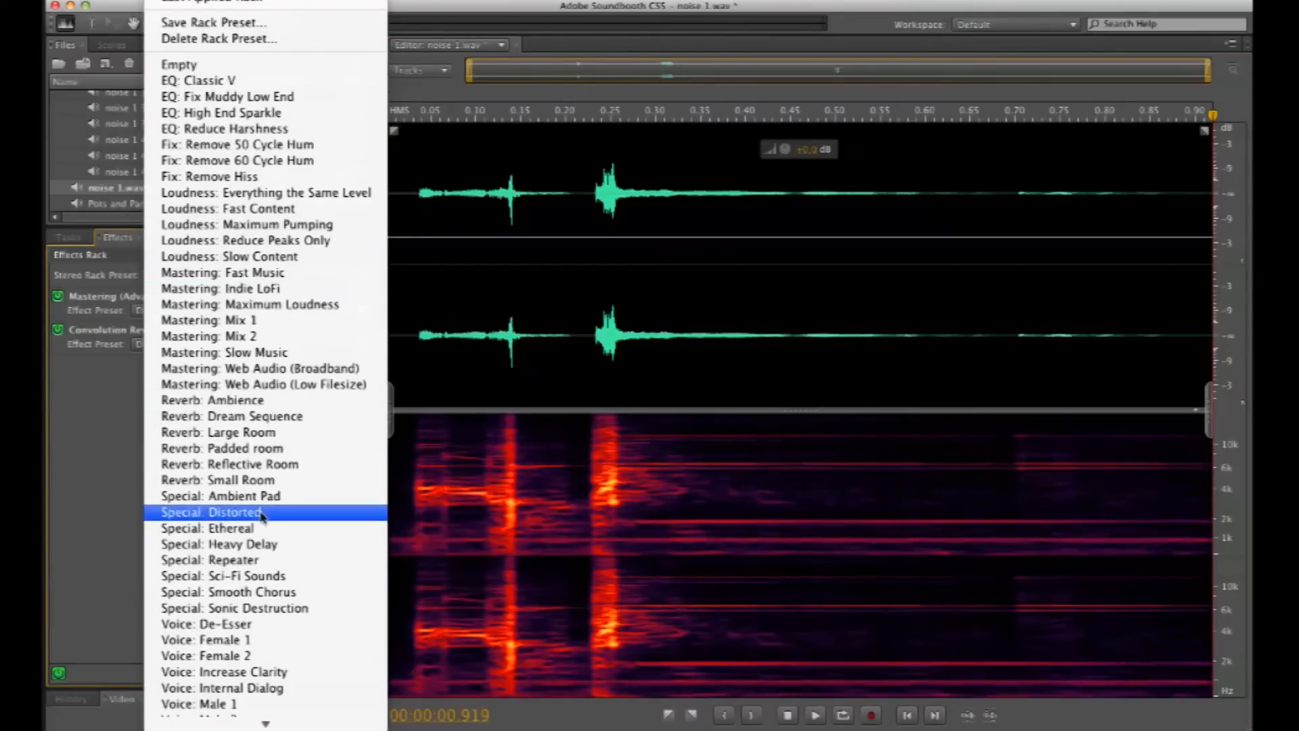
mouse_move(289, 320)
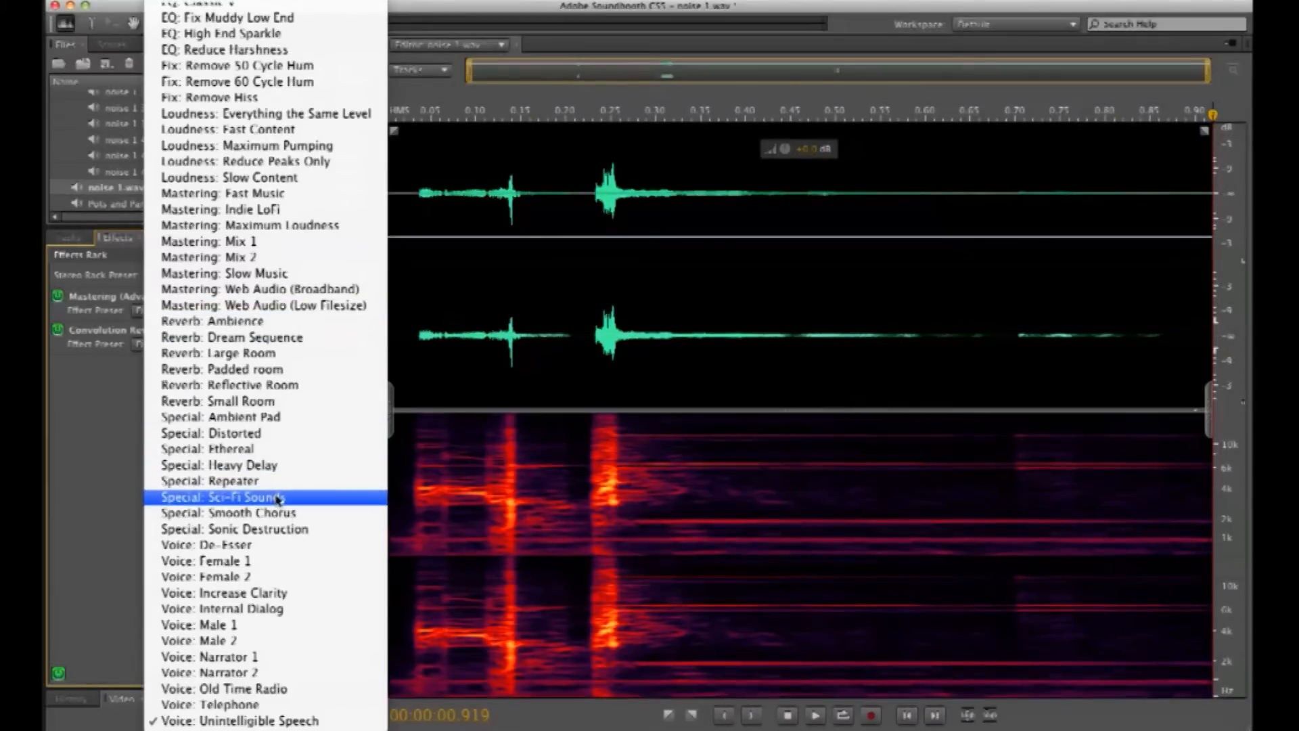
- Apply the Special: Sci-Fi Sounds rack preset to noise 1 and return to L-Cars Tutorial.asnd
click(230, 497)
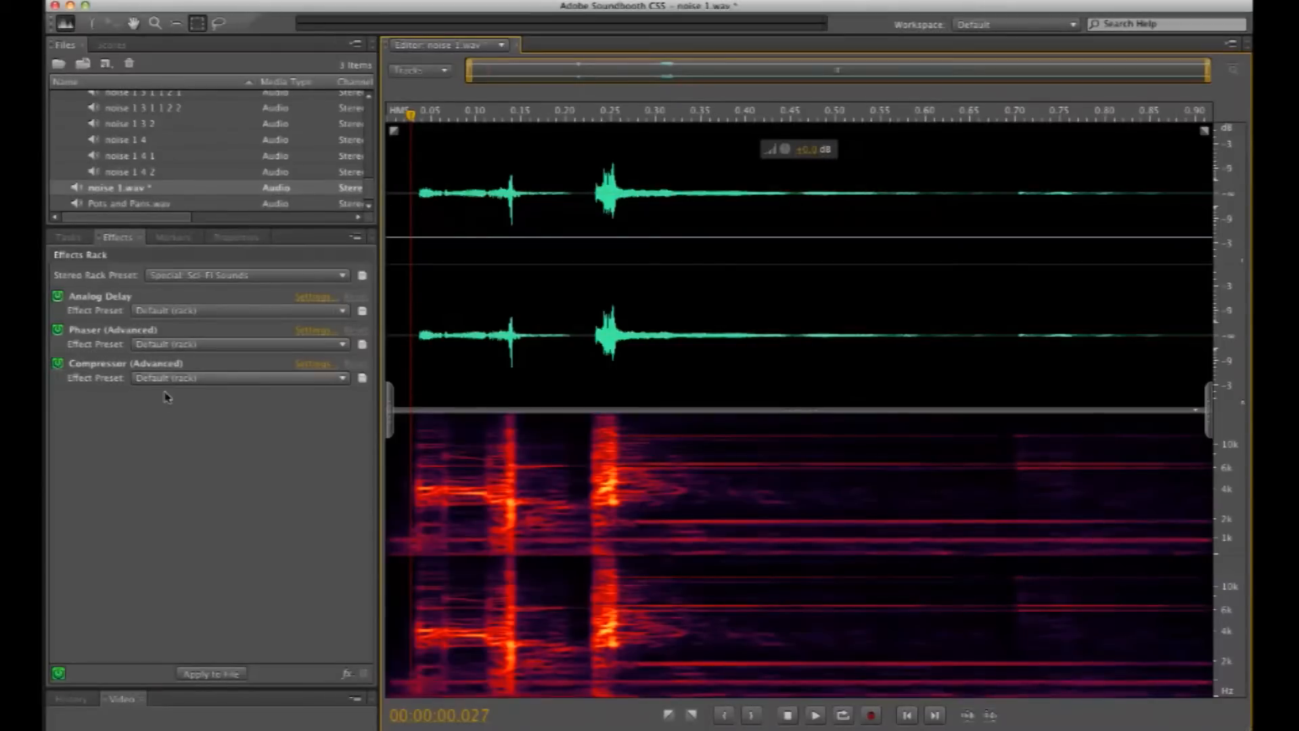
click(241, 345)
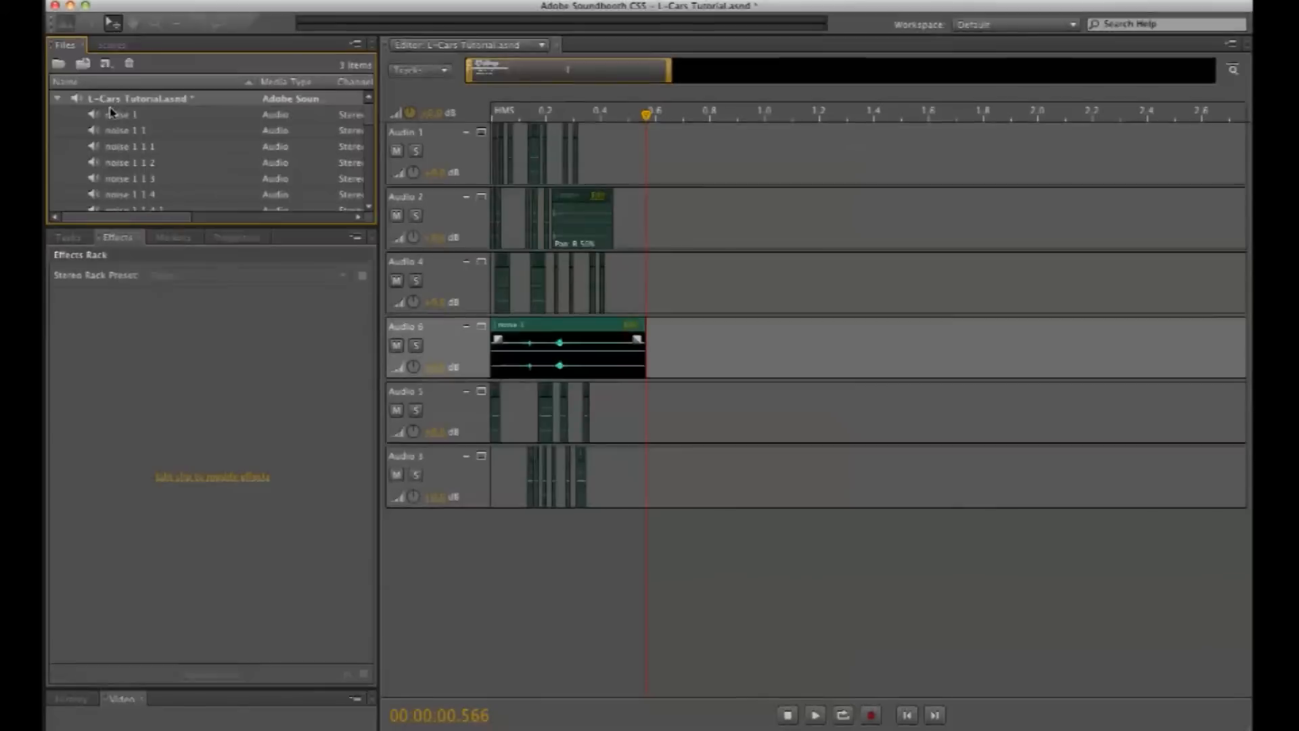
- Save L-Cars Tutorial.asnd as a Waveform audio file named 'future button noise.wav'
right_click(121, 114)
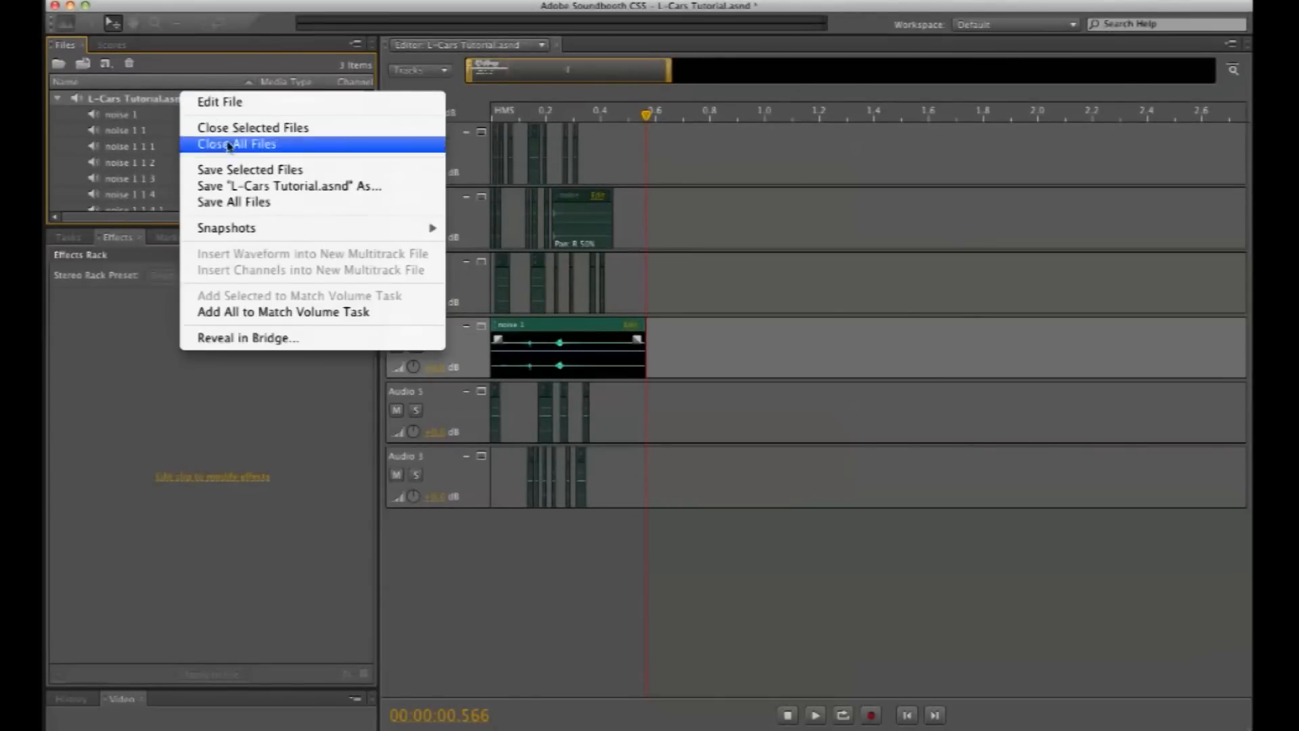
mouse_move(234, 192)
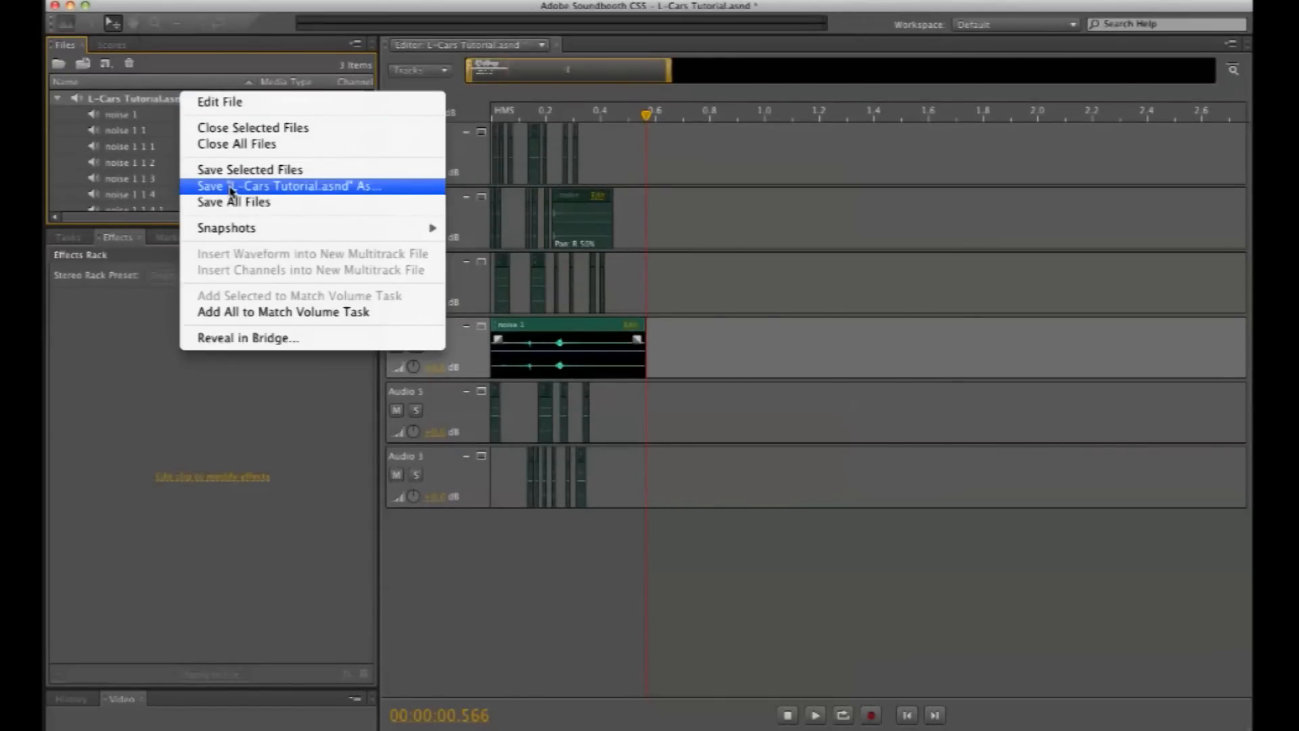
click(295, 186)
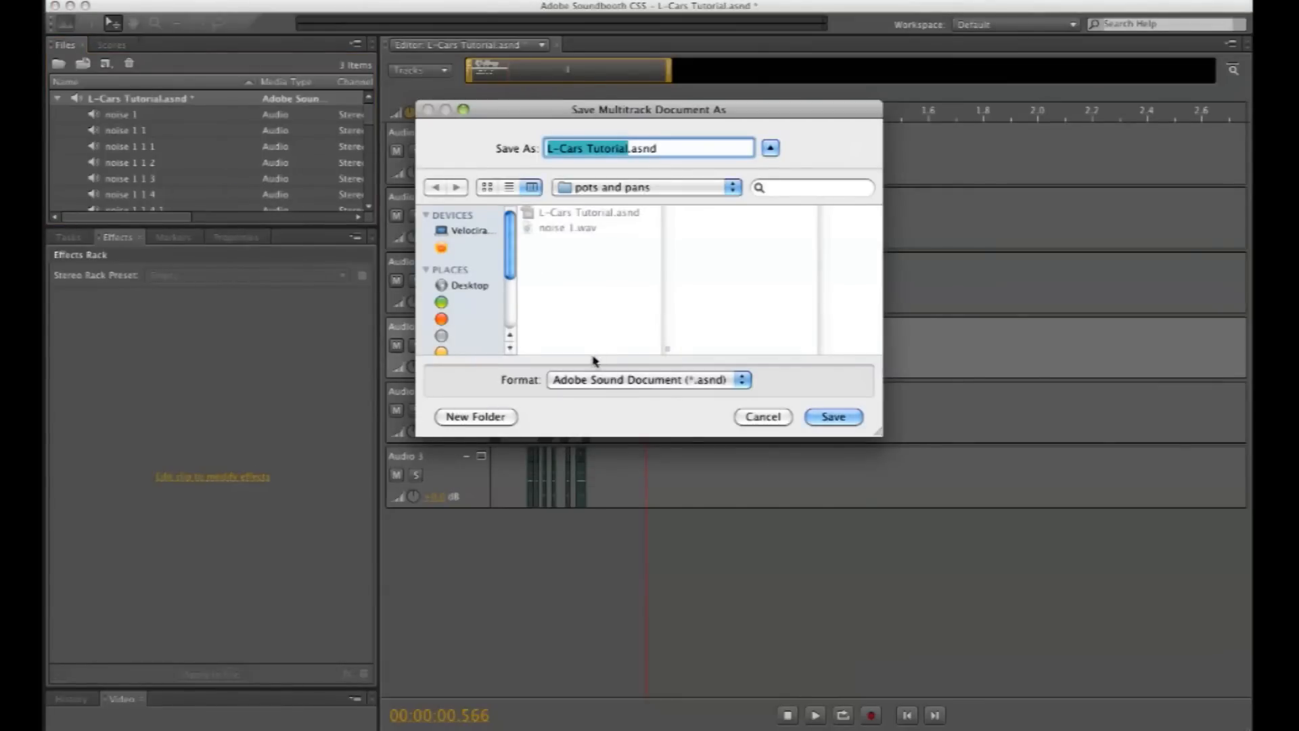
click(650, 379)
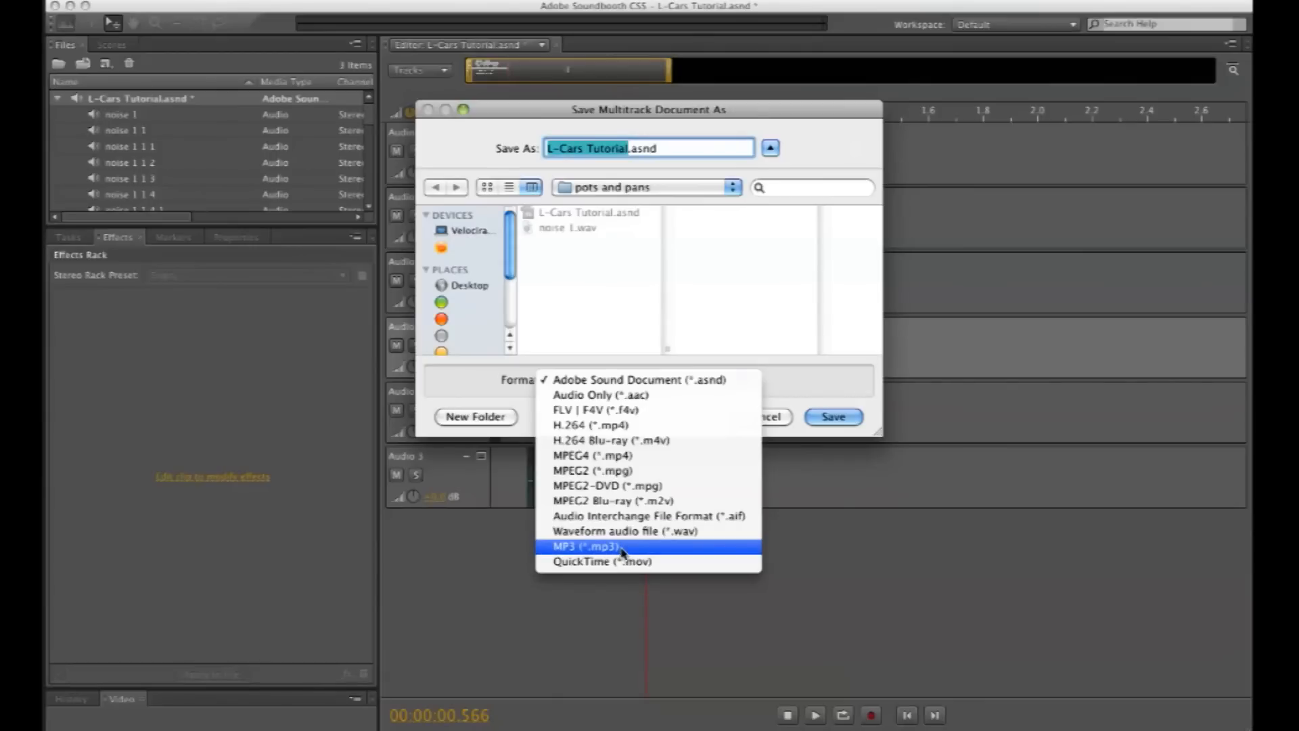
mouse_move(621, 515)
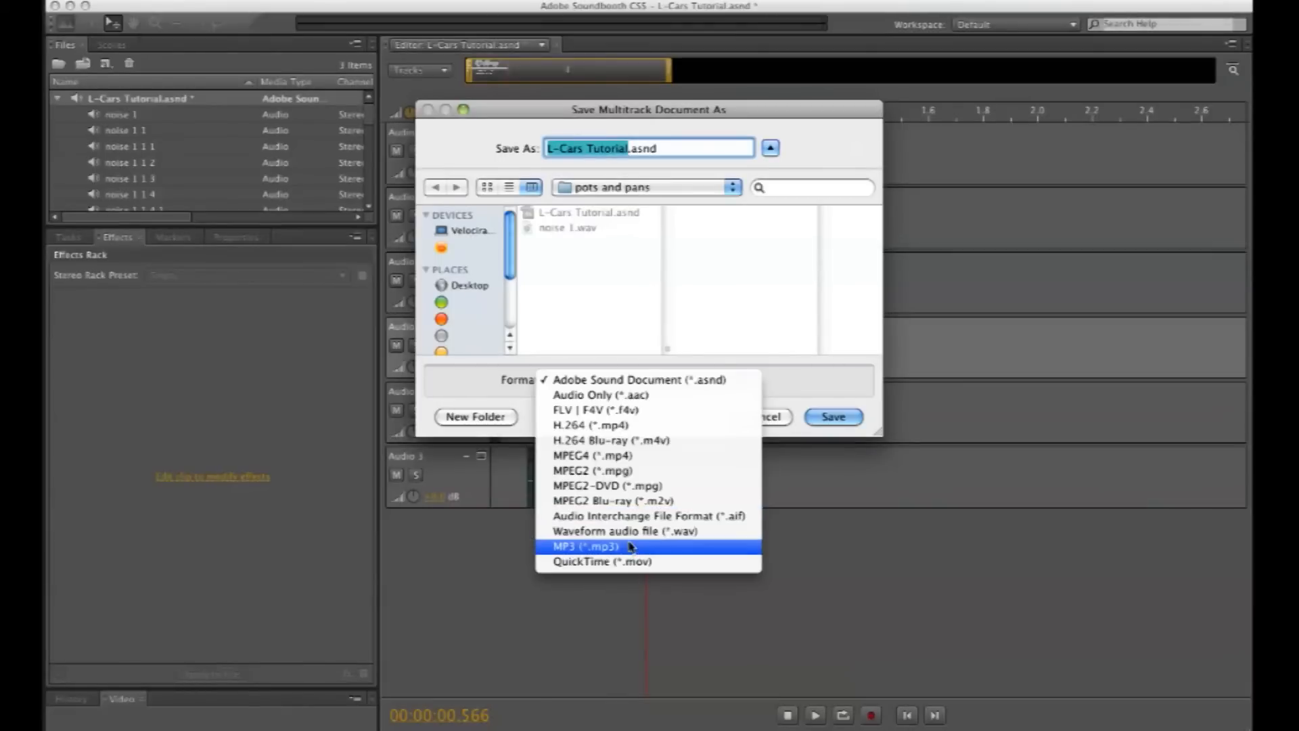
mouse_move(636, 536)
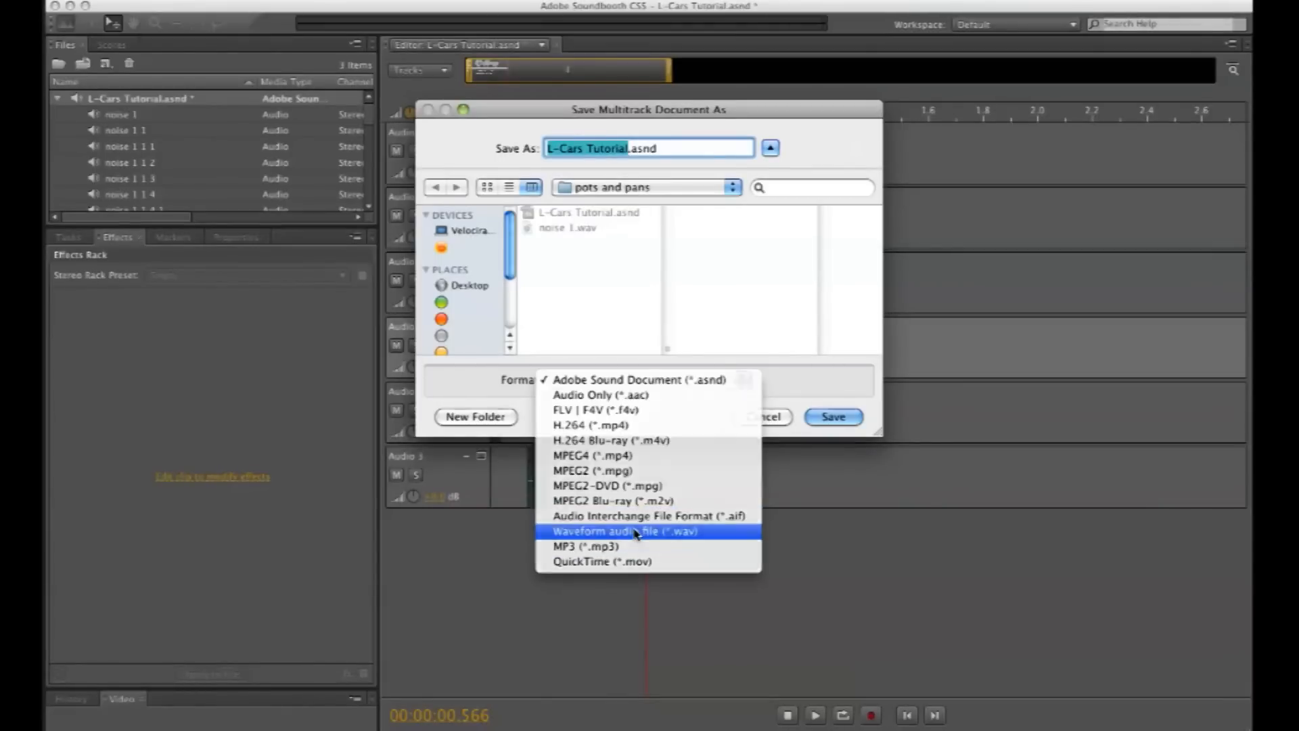
click(623, 530)
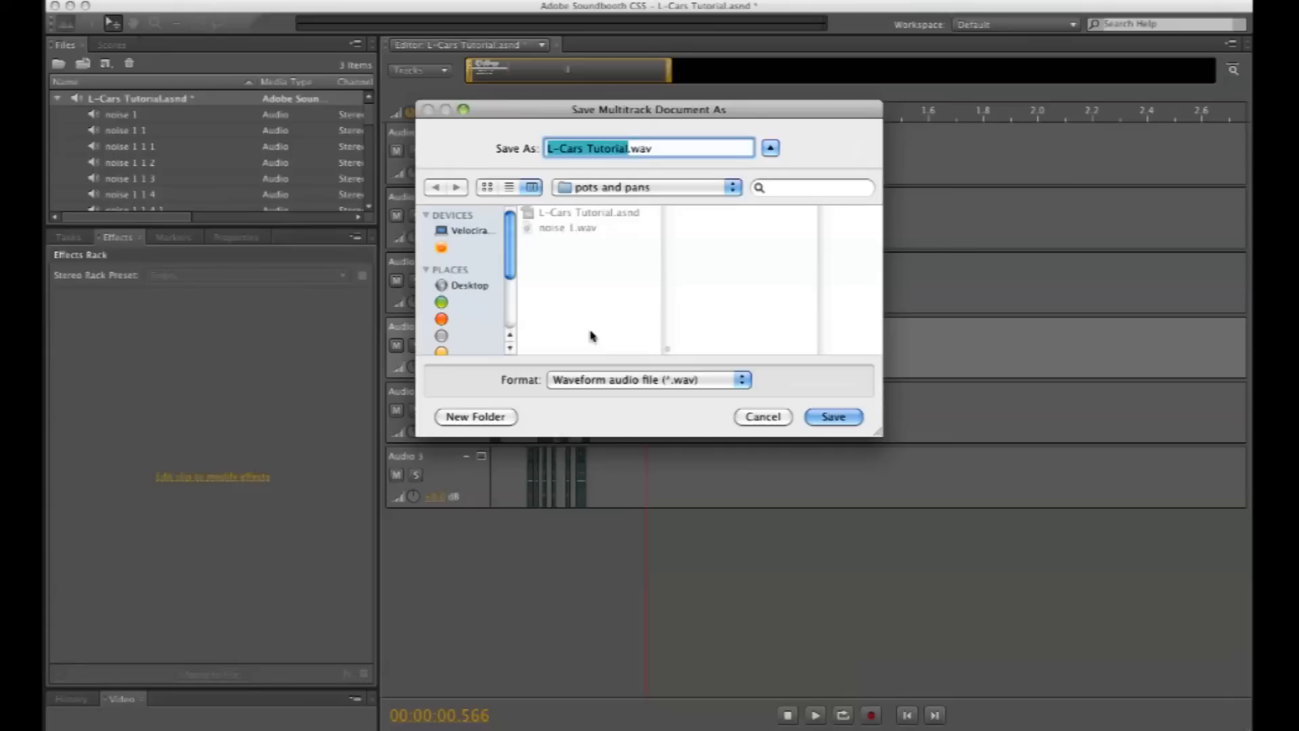
text(future button noise.wav)
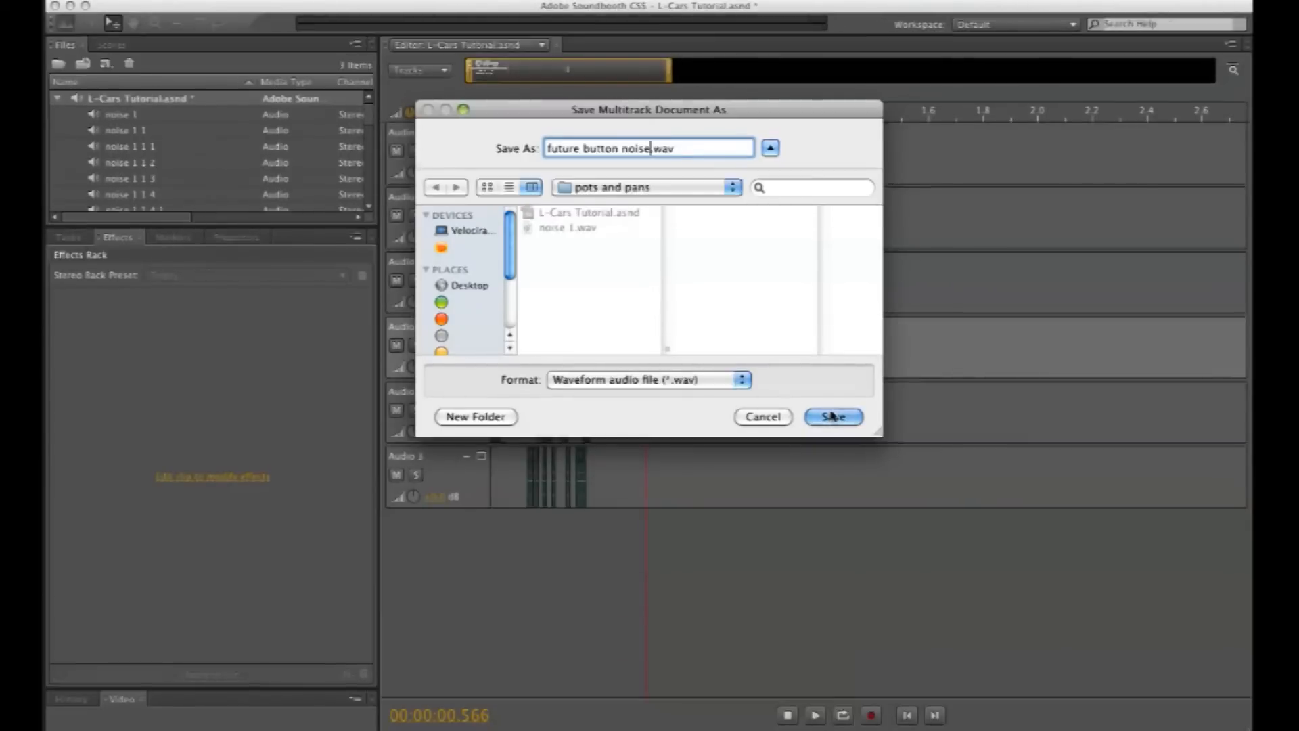
click(834, 417)
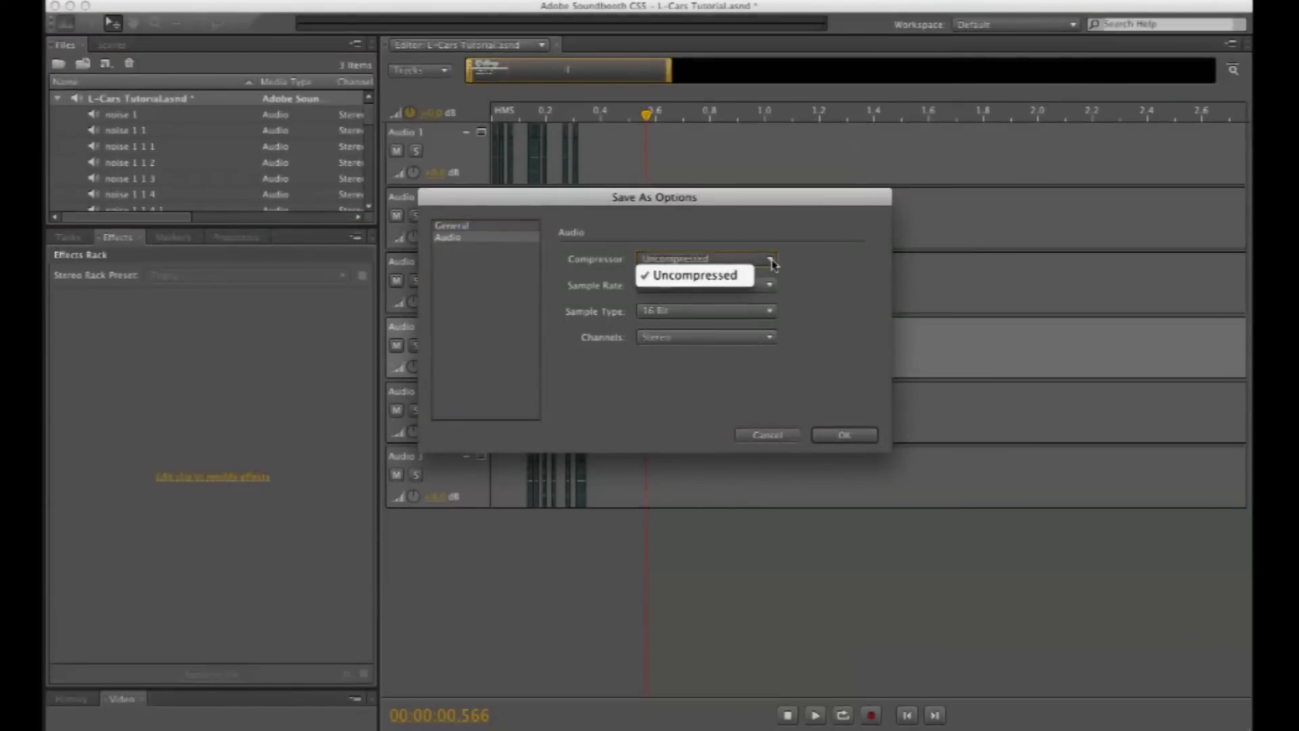
- Export with Uncompressed, 48000 Hz sample rate, 16 Bit, Stereo and confirm the options
click(695, 276)
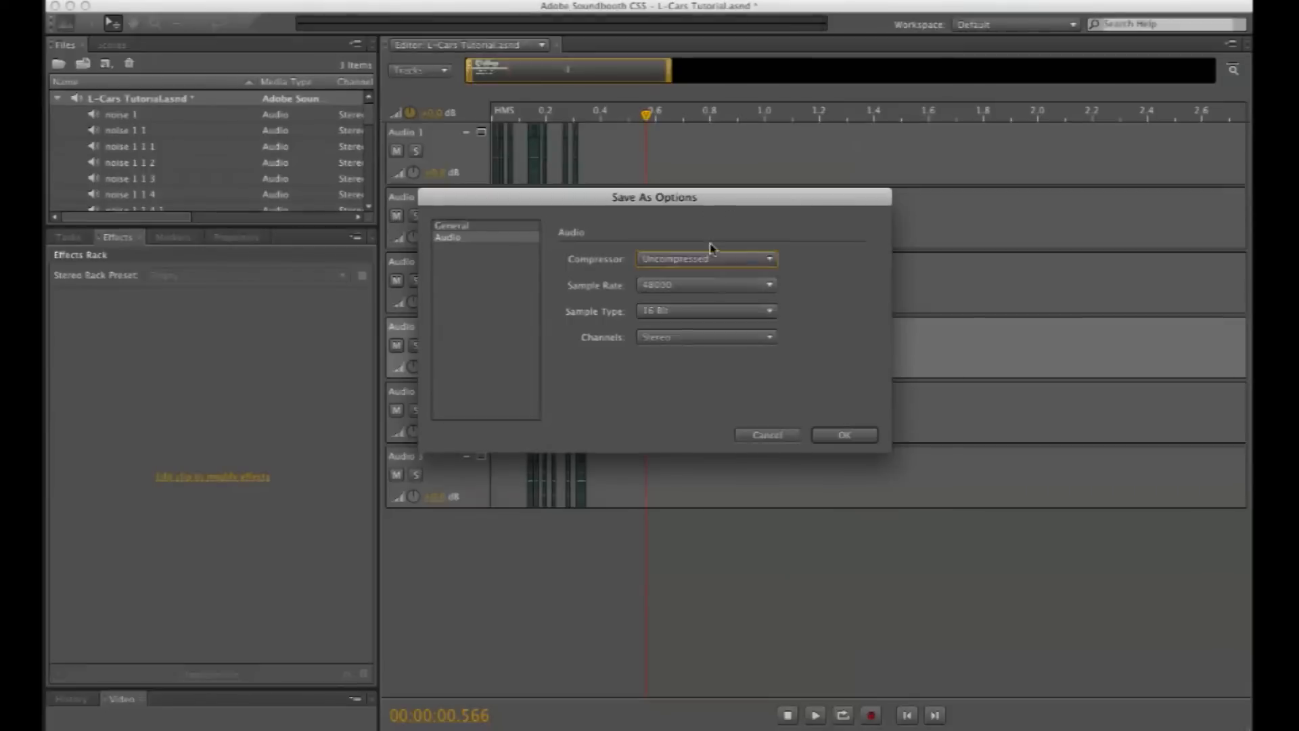
click(705, 284)
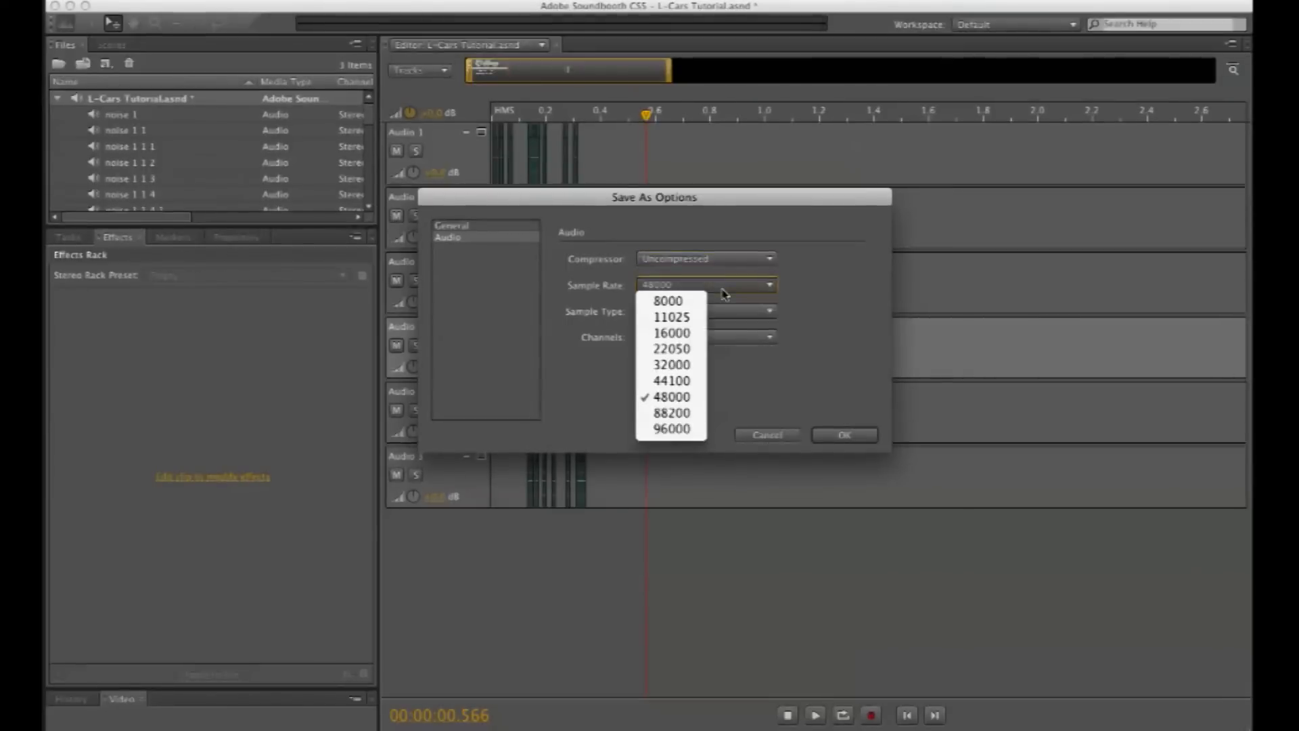
click(669, 397)
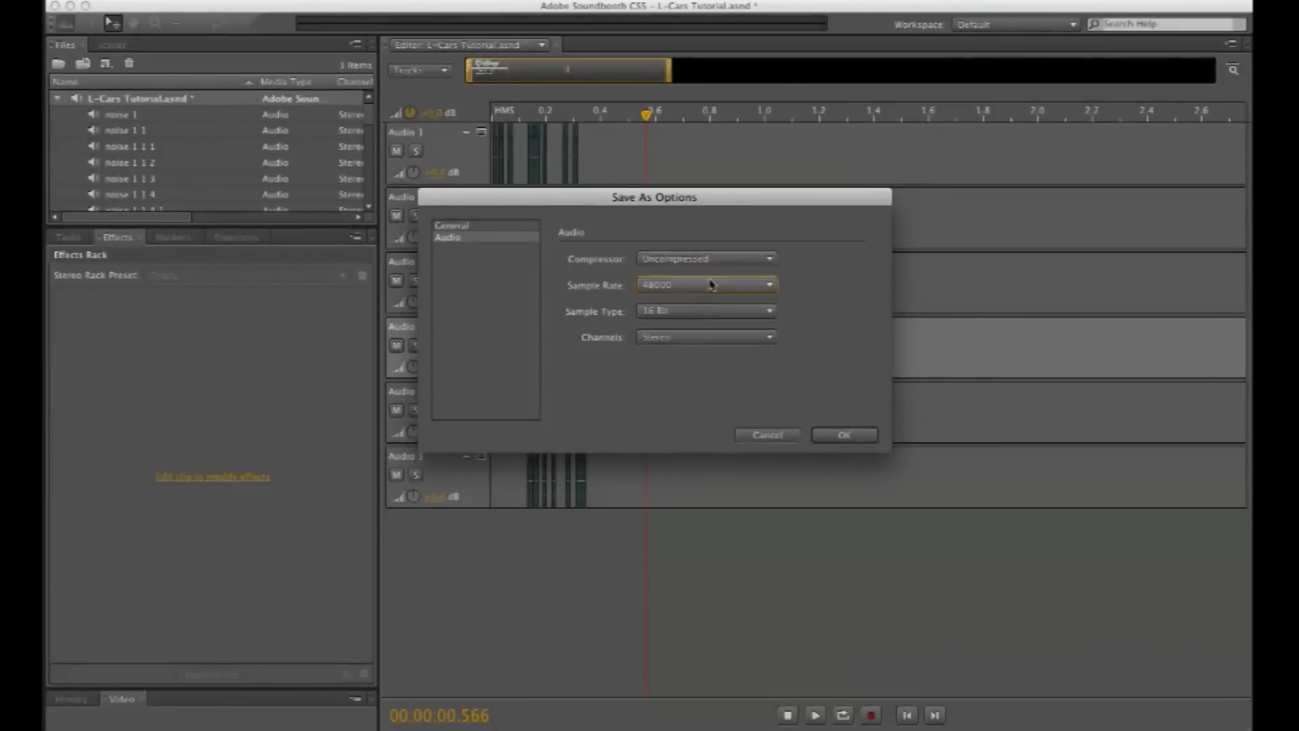
mouse_move(568, 306)
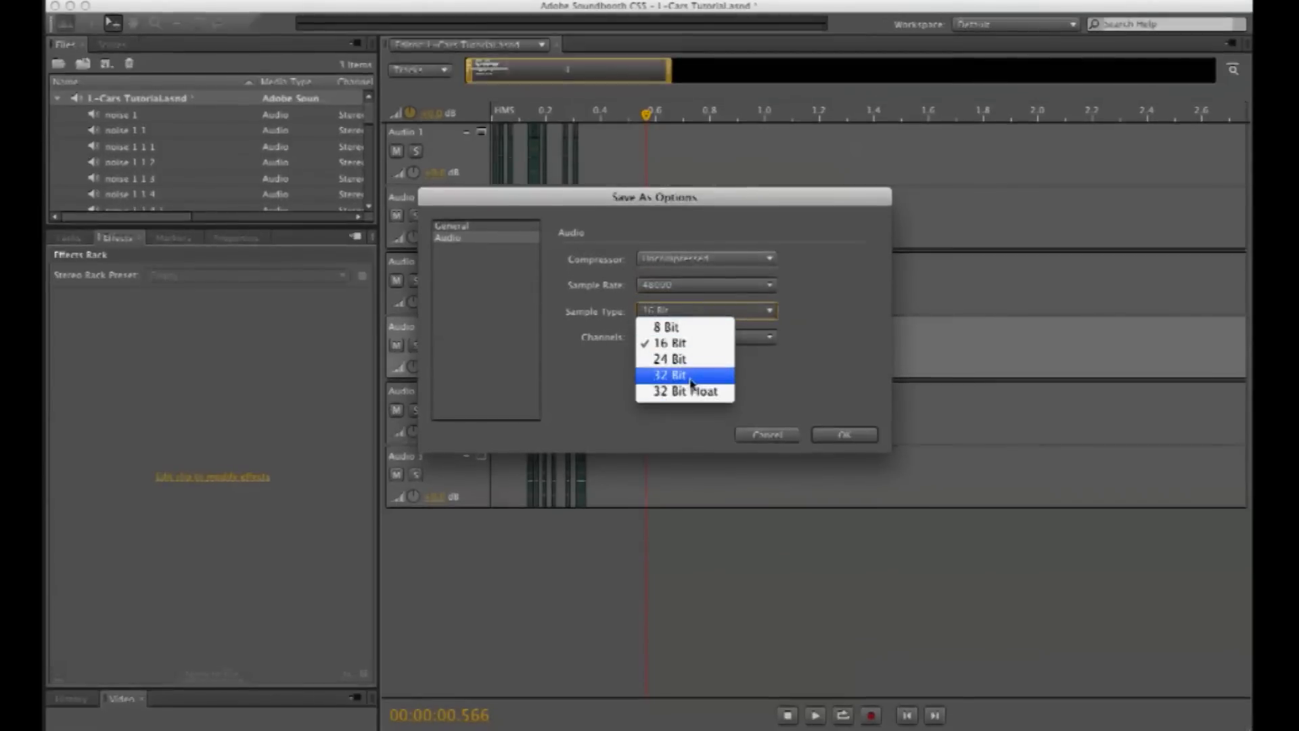
click(666, 341)
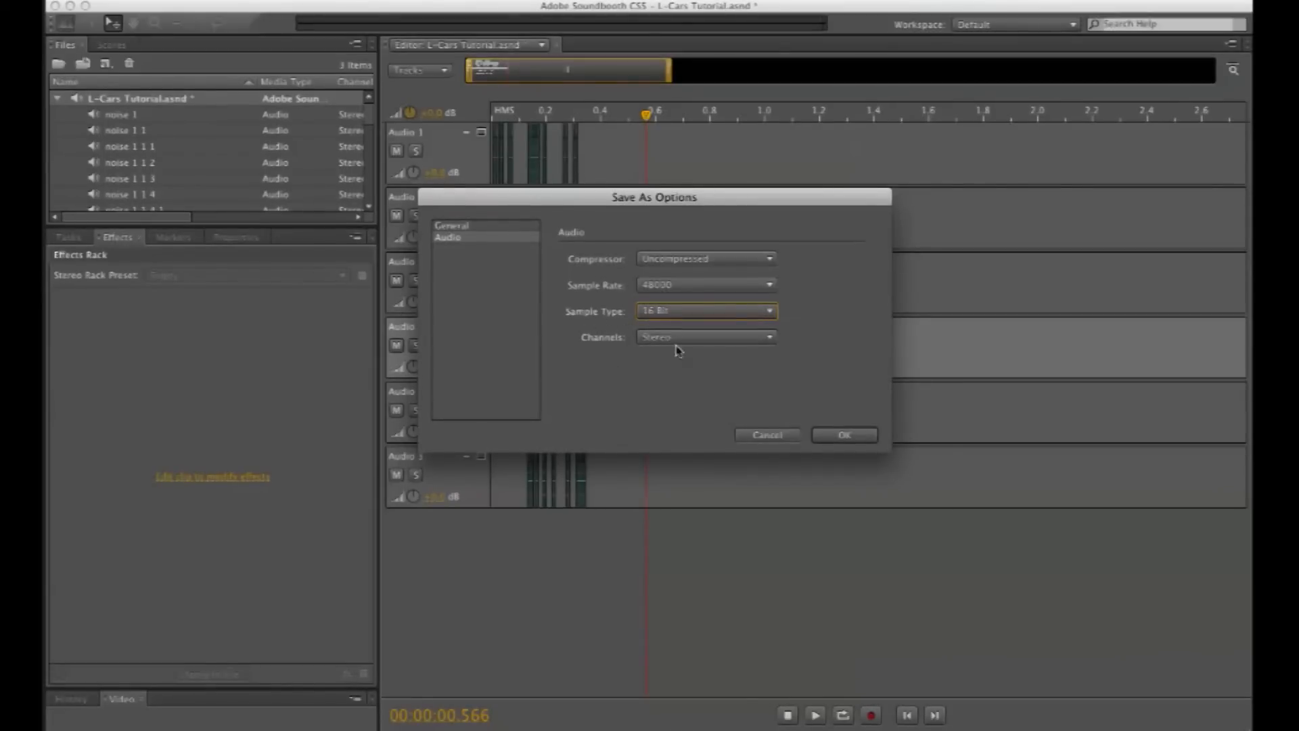
click(707, 337)
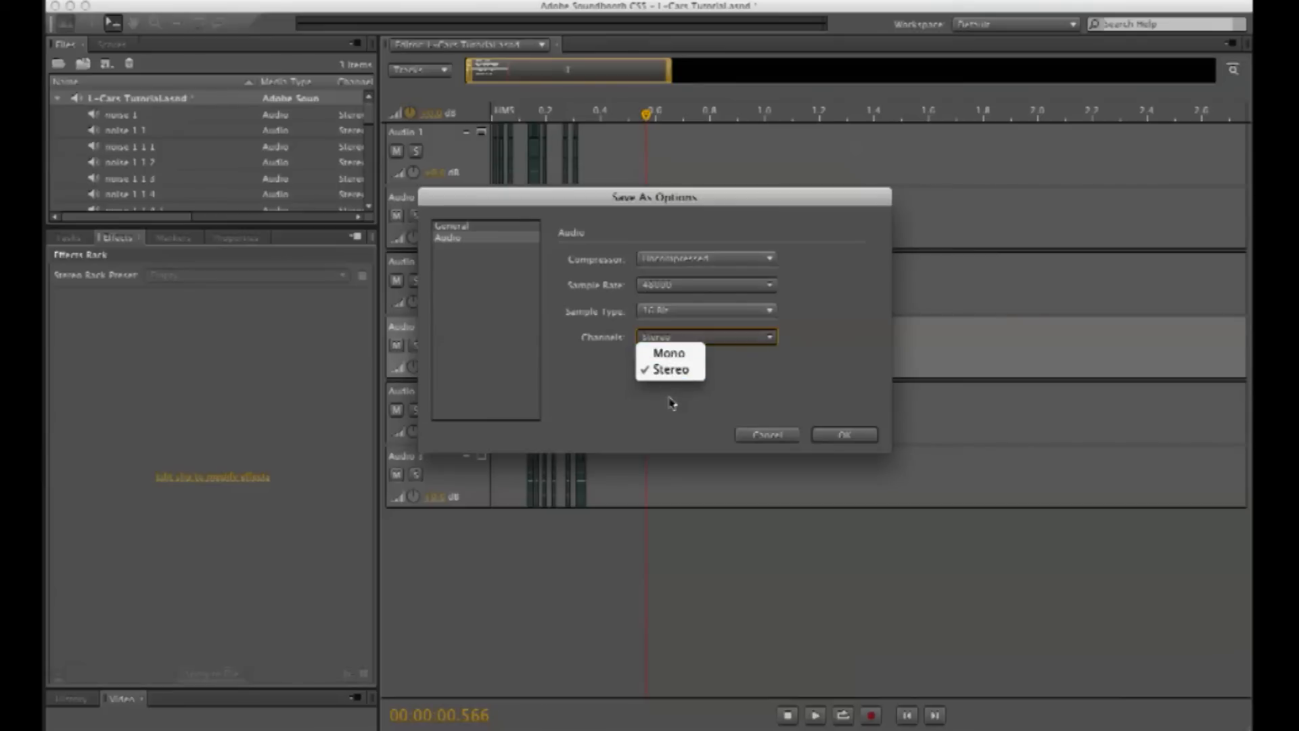
click(844, 434)
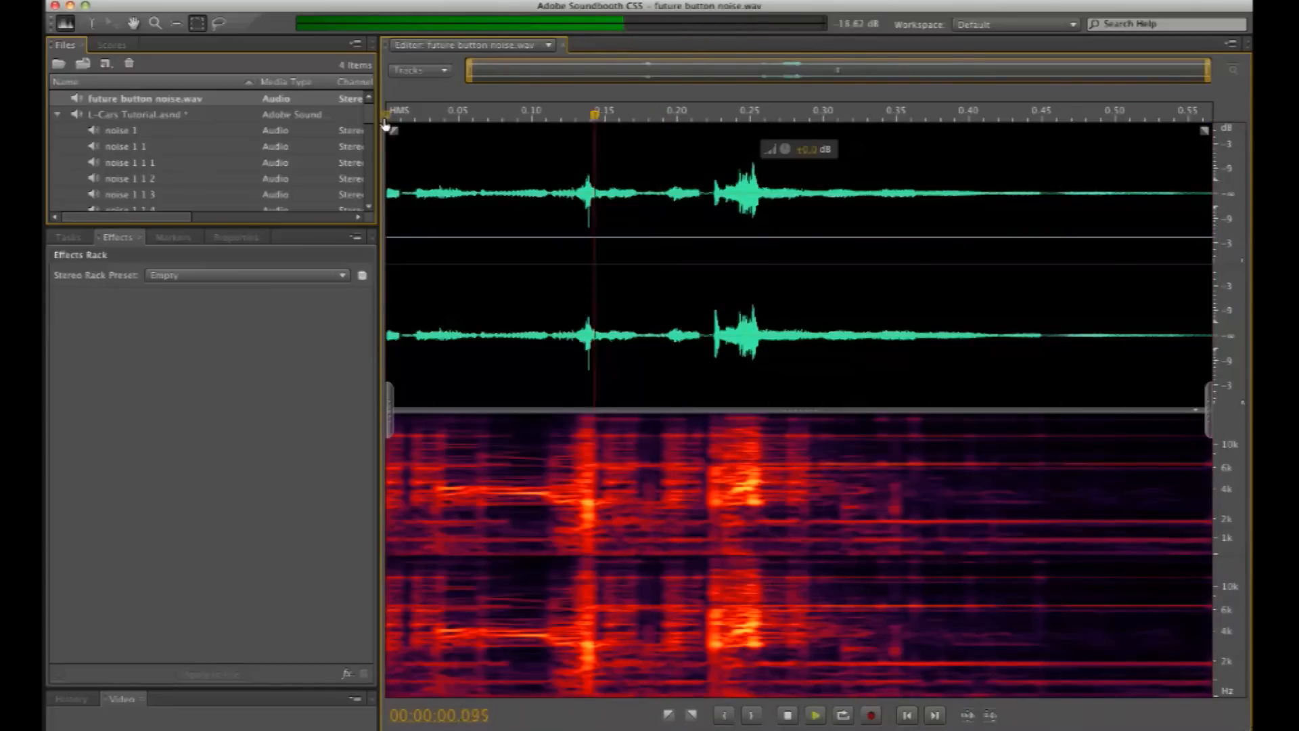
click(815, 715)
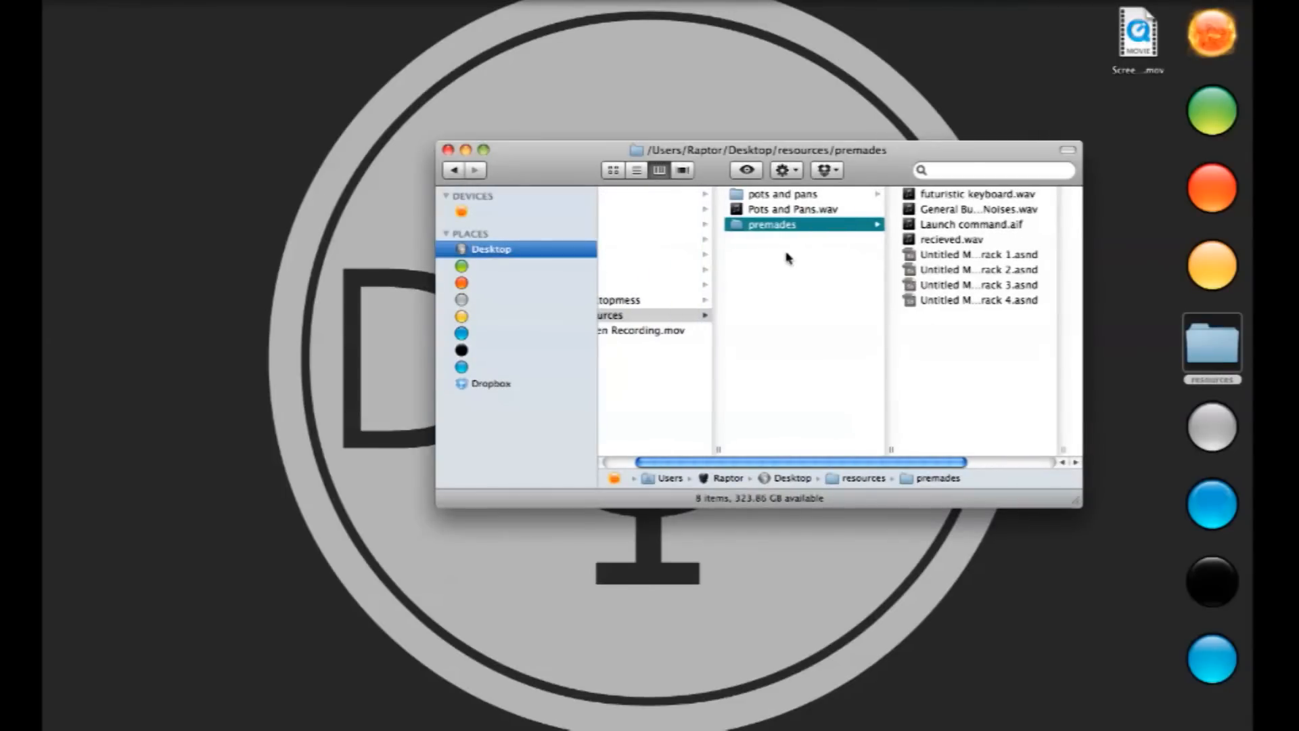
- Show the pots and pans folder in Finder and select future button noise.wav to preview it
click(781, 194)
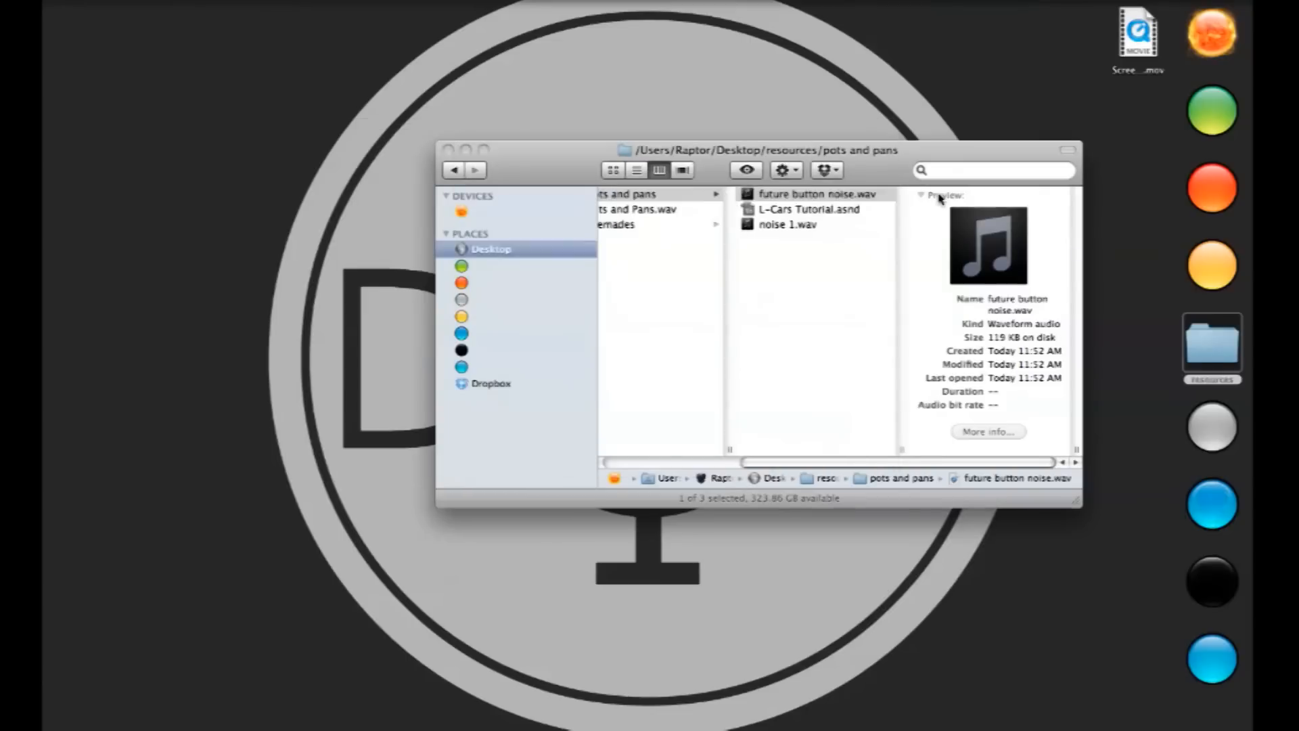
click(816, 195)
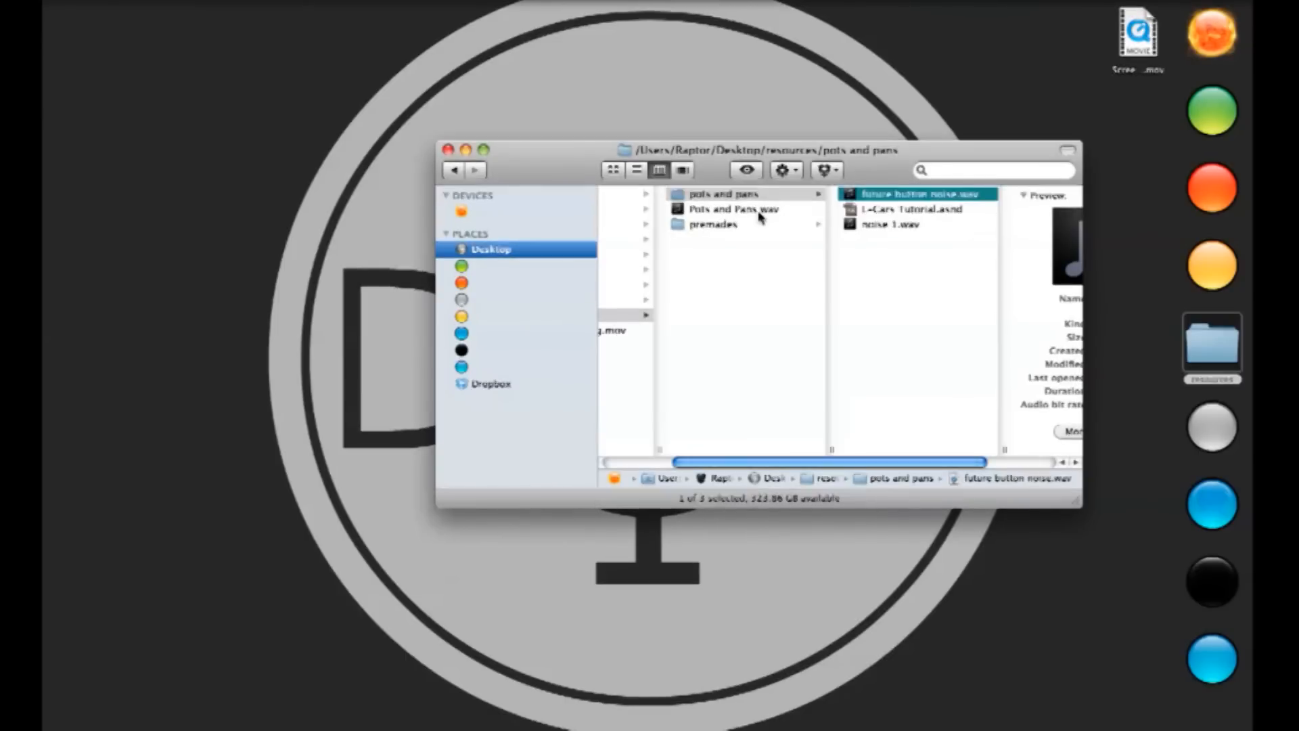
mouse_move(855, 276)
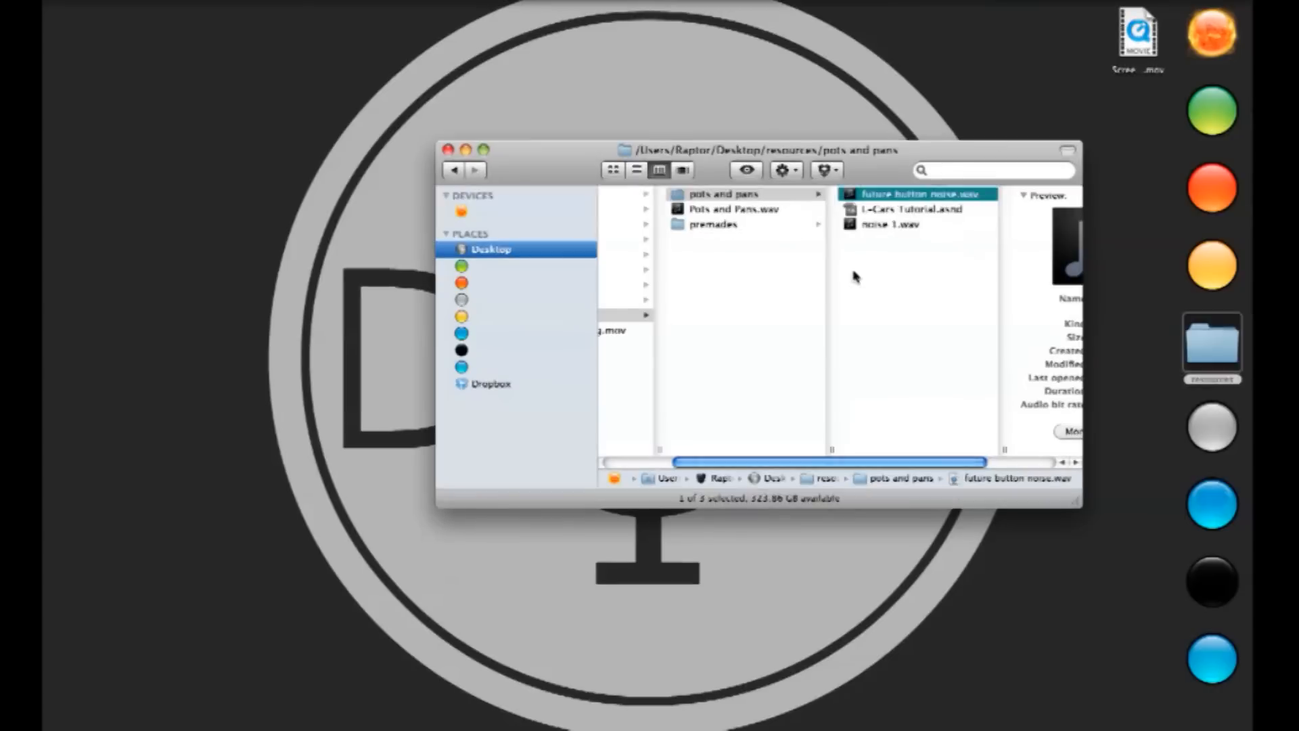